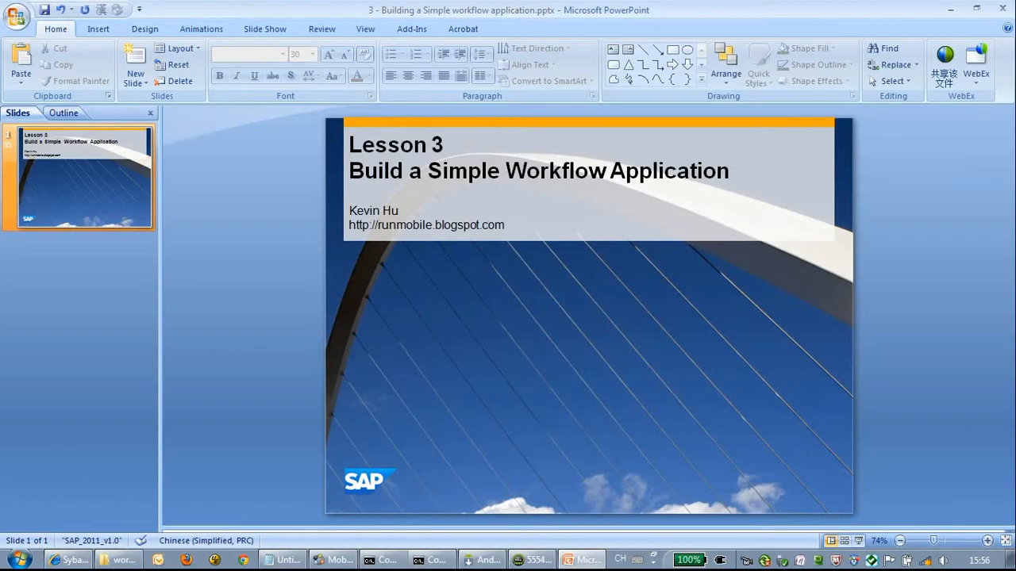
# Bring the Android emulator forward to check the Hybrid Web Container installation.
pyautogui.click(67, 560)
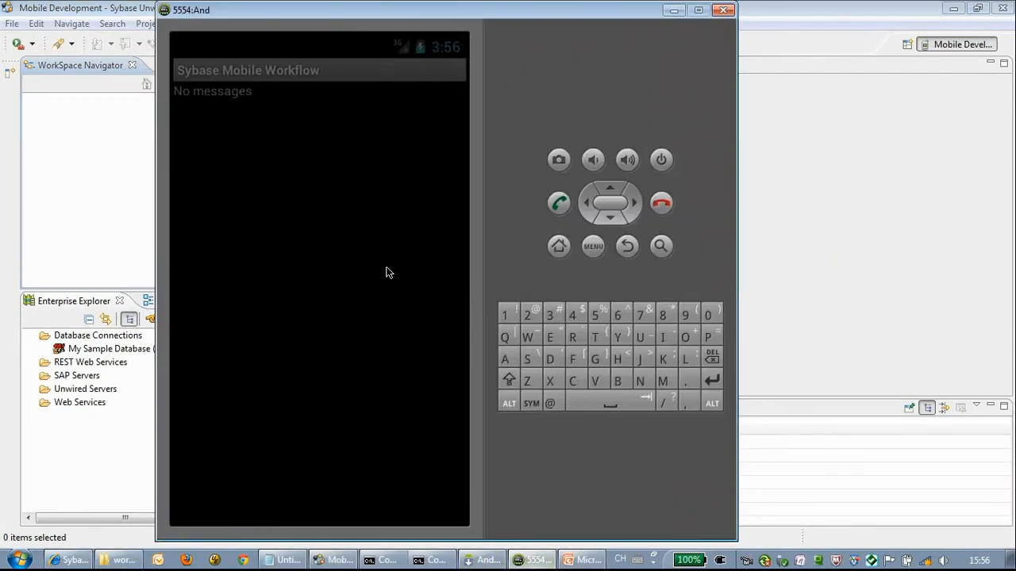
pyautogui.moveTo(491, 501)
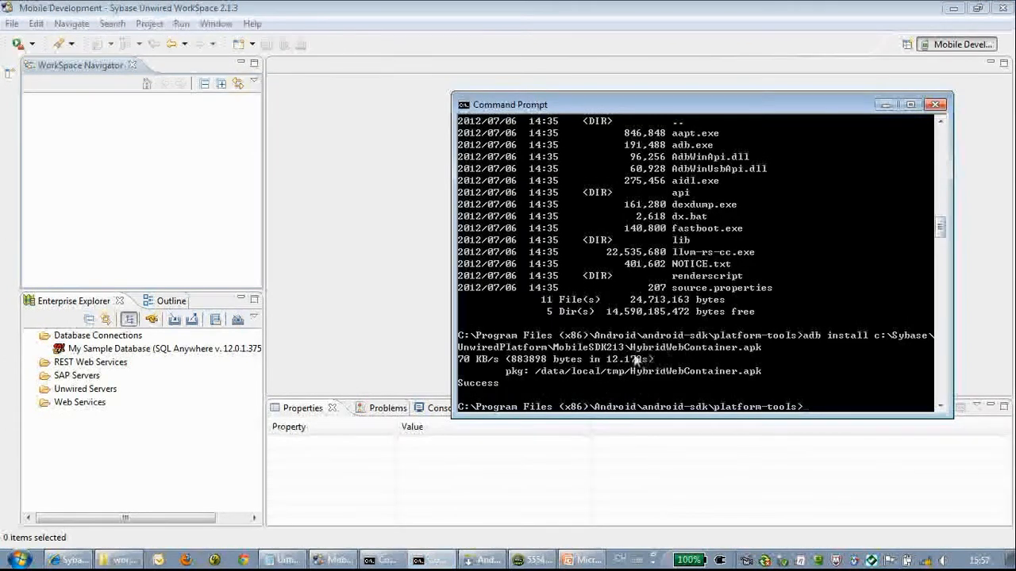
pyautogui.moveTo(805, 394)
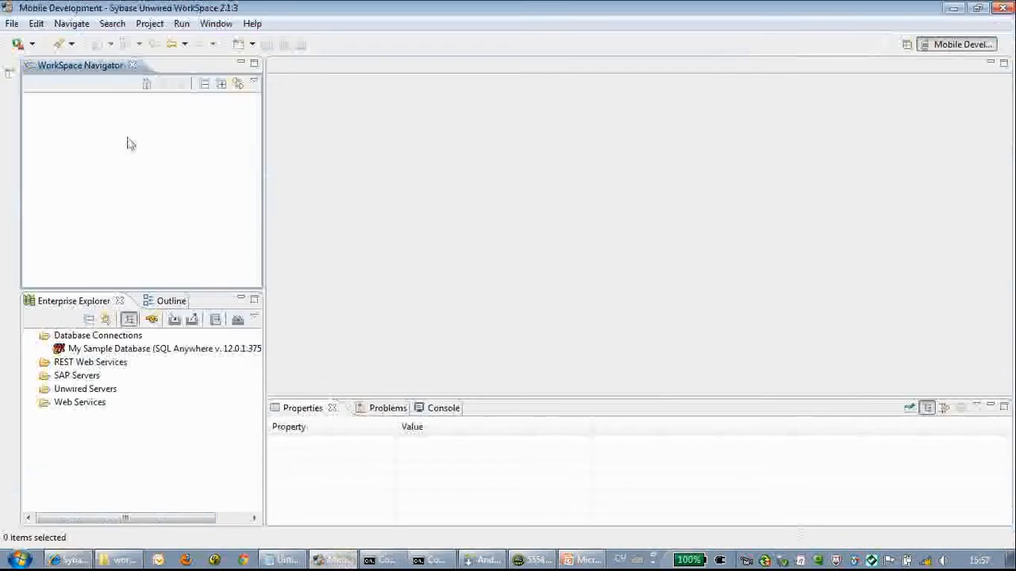
# Create a Mobile Application Project named 'mSales'.
pyautogui.click(16, 23)
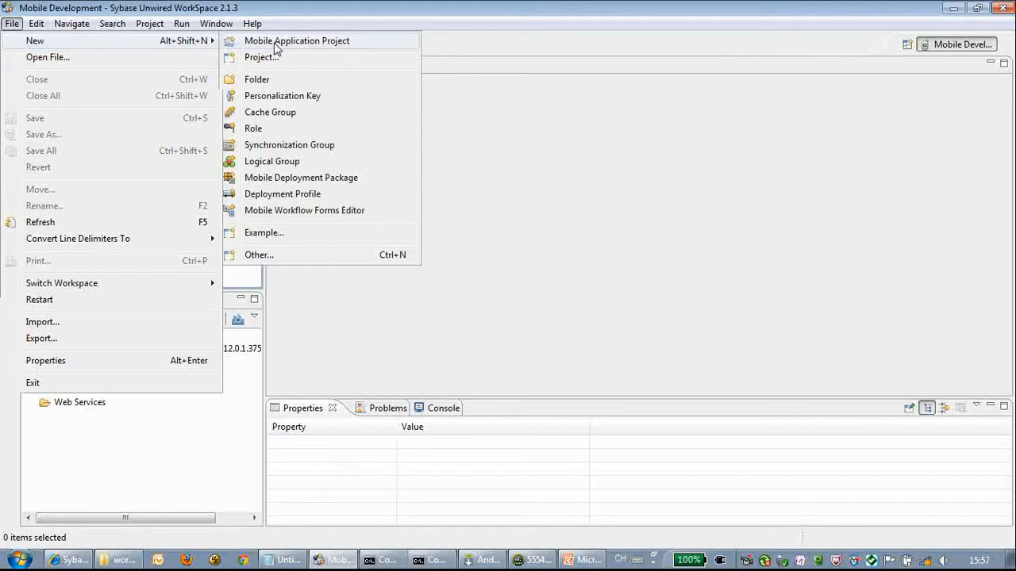
pyautogui.click(297, 41)
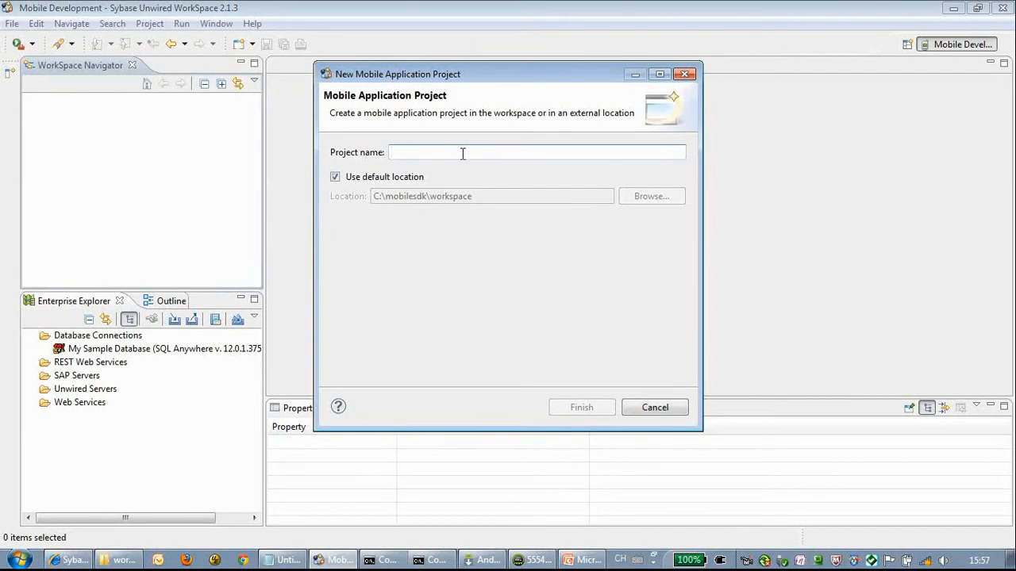
pyautogui.write('mSales')
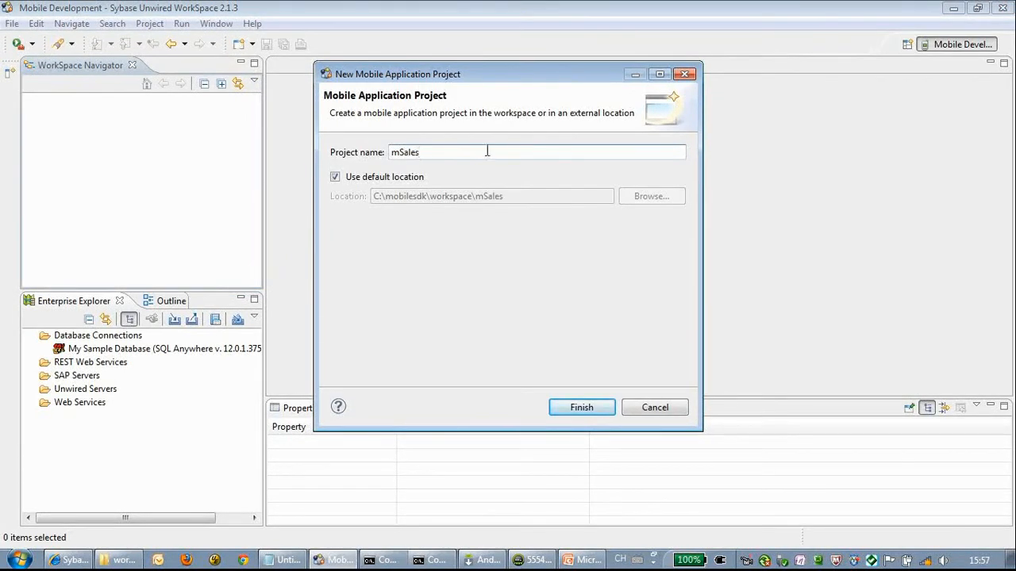
pyautogui.click(581, 407)
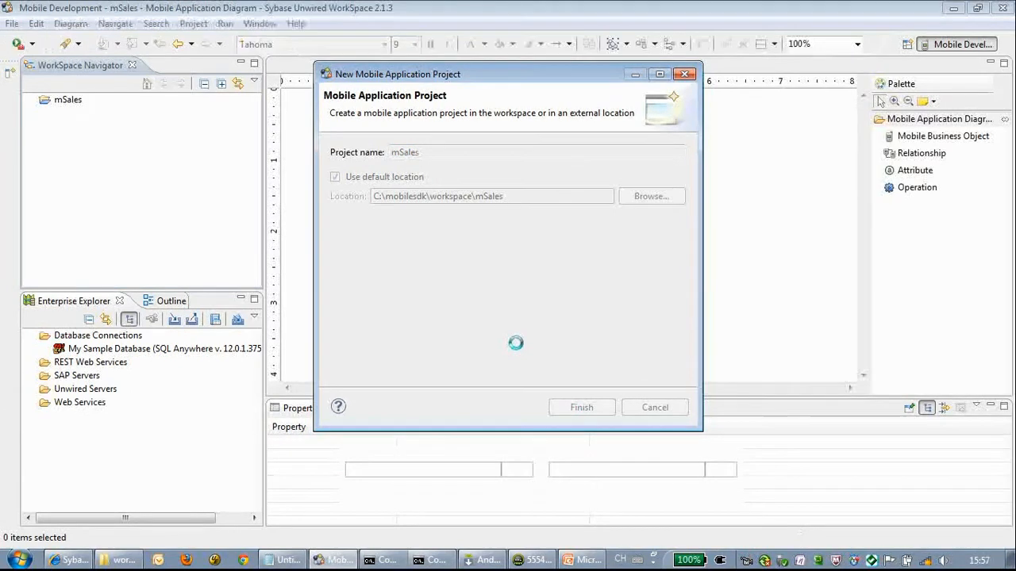
pyautogui.click(582, 407)
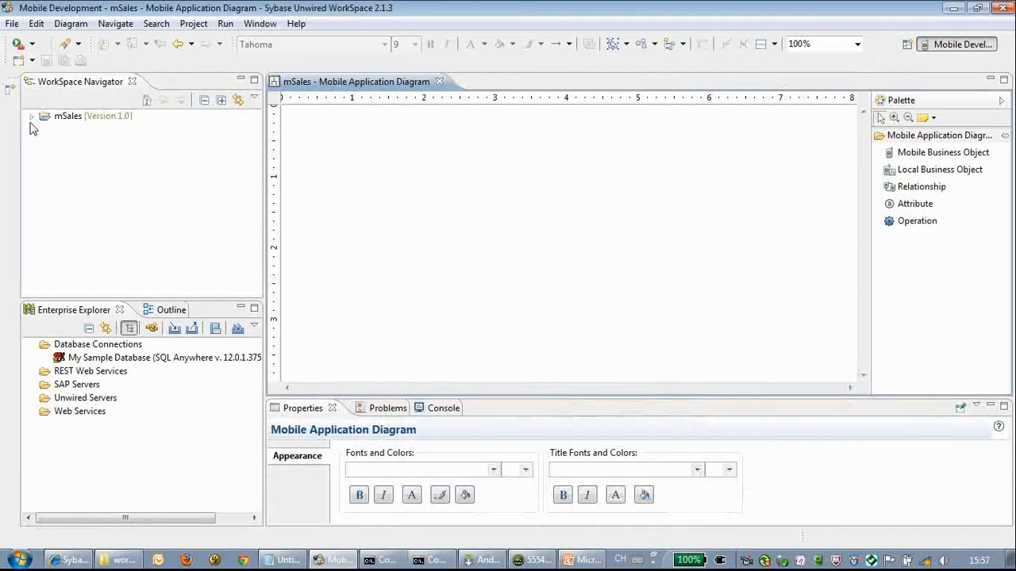
# Expand the mSales project and My Sample Database > sampledb > Tables.
pyautogui.click(31, 115)
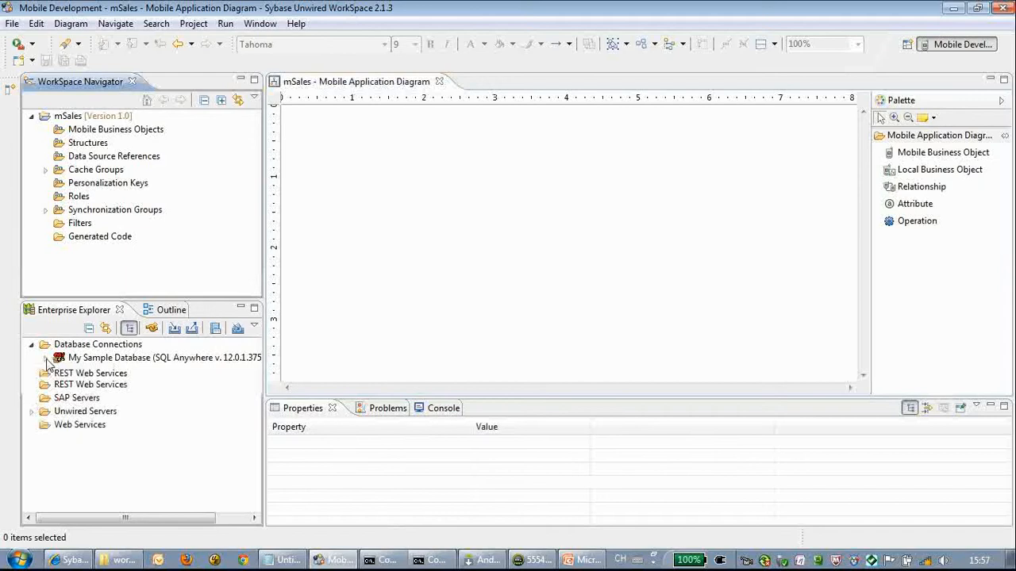
pyautogui.click(46, 358)
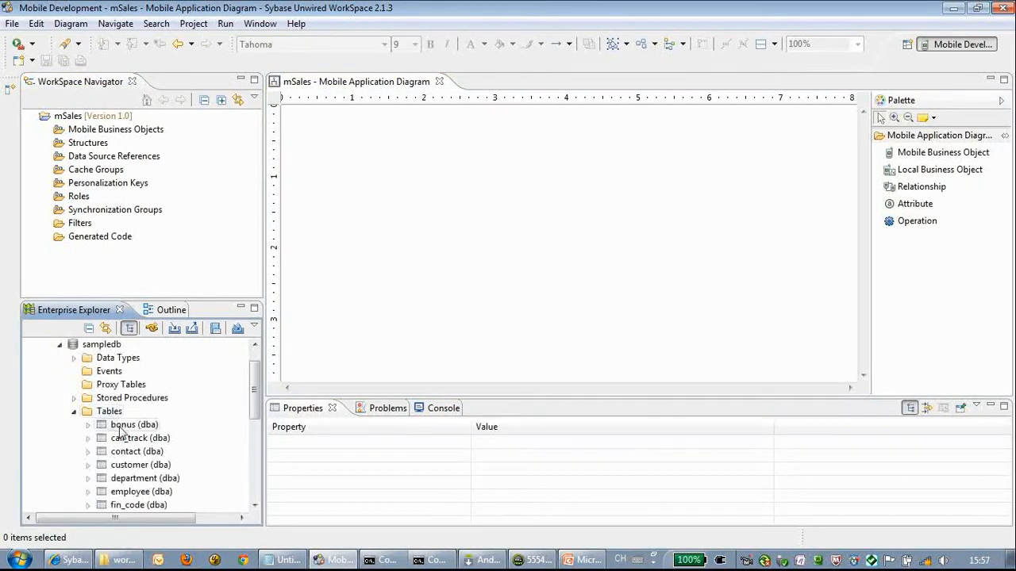
pyautogui.scroll(-3)
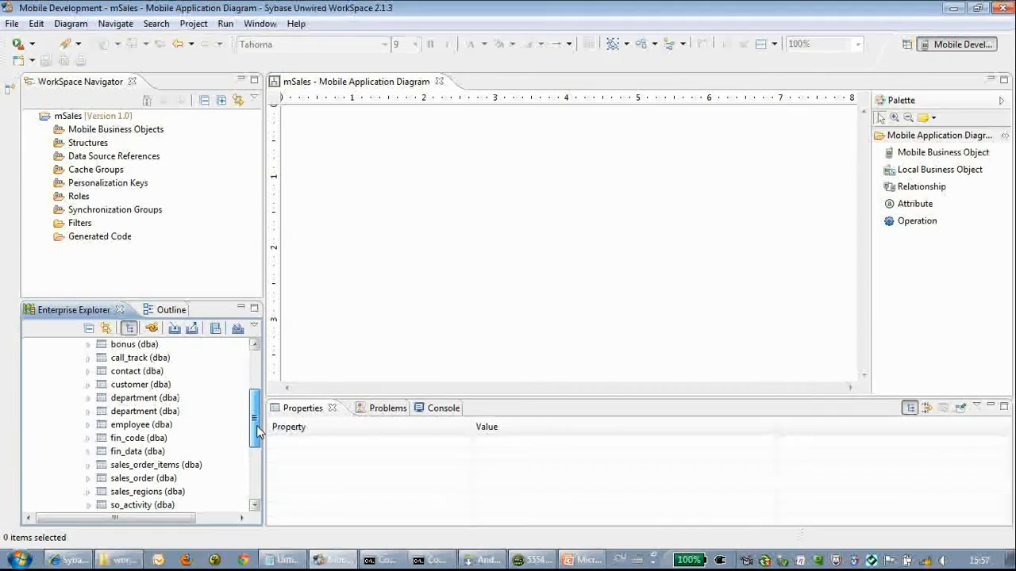
pyautogui.scroll(-3)
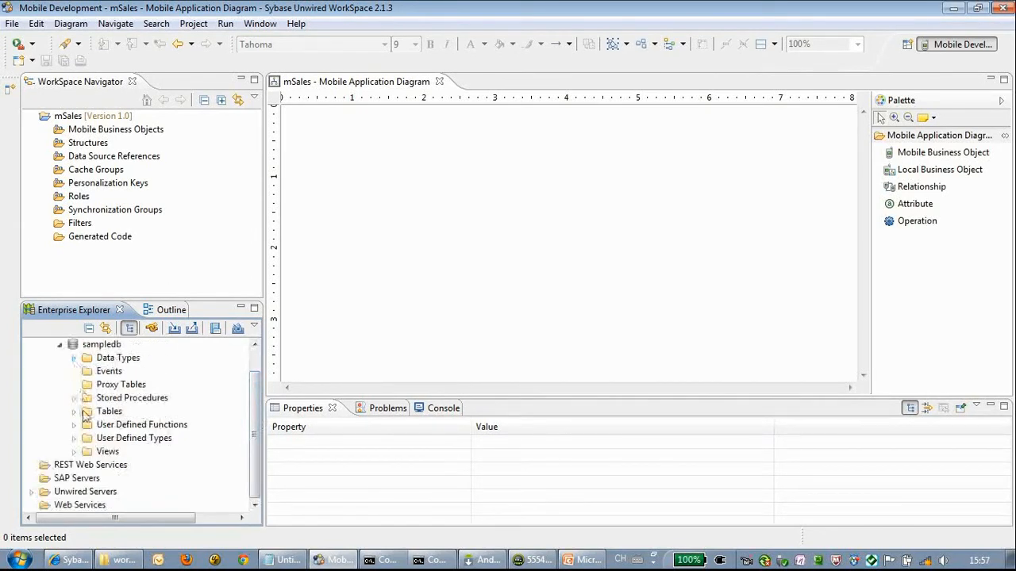
pyautogui.click(75, 411)
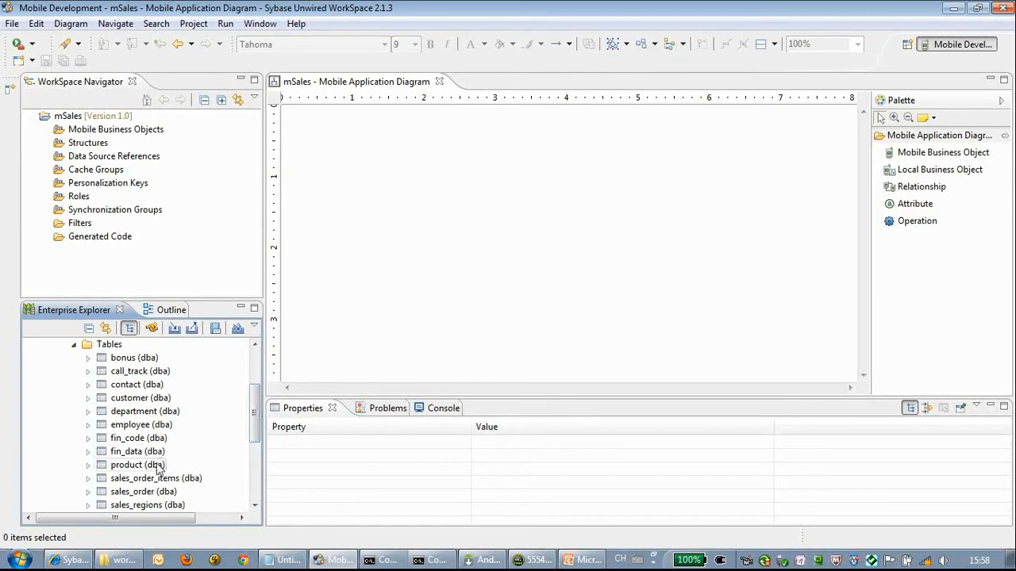
# Drag the product table onto the application diagram to create a mobile business object.
pyautogui.moveTo(136, 464); pyautogui.dragTo(437, 188)
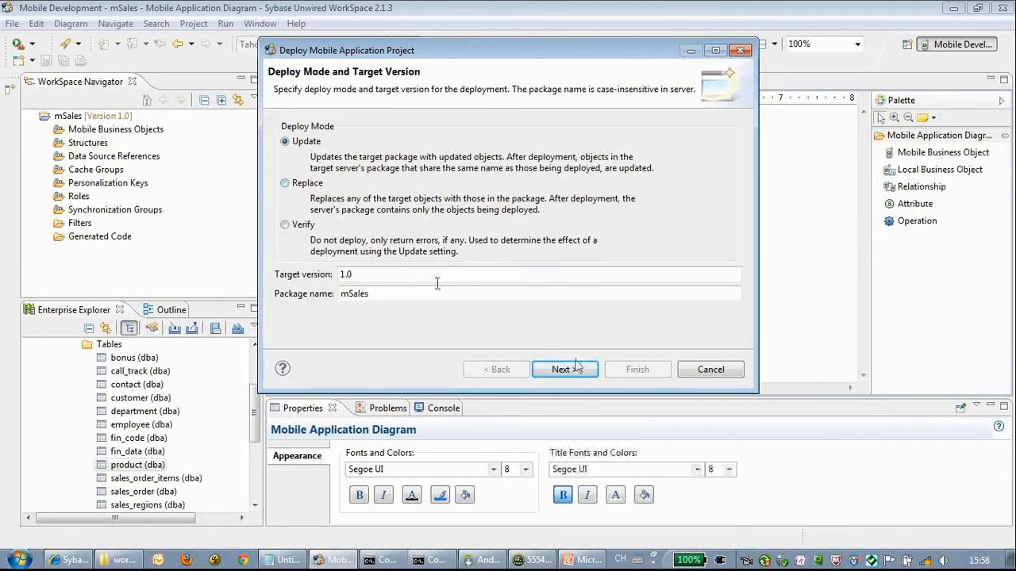
# Advance the deploy wizard in update mode, keeping mboProduct, My Unwired Server and mSales.
pyautogui.click(564, 369)
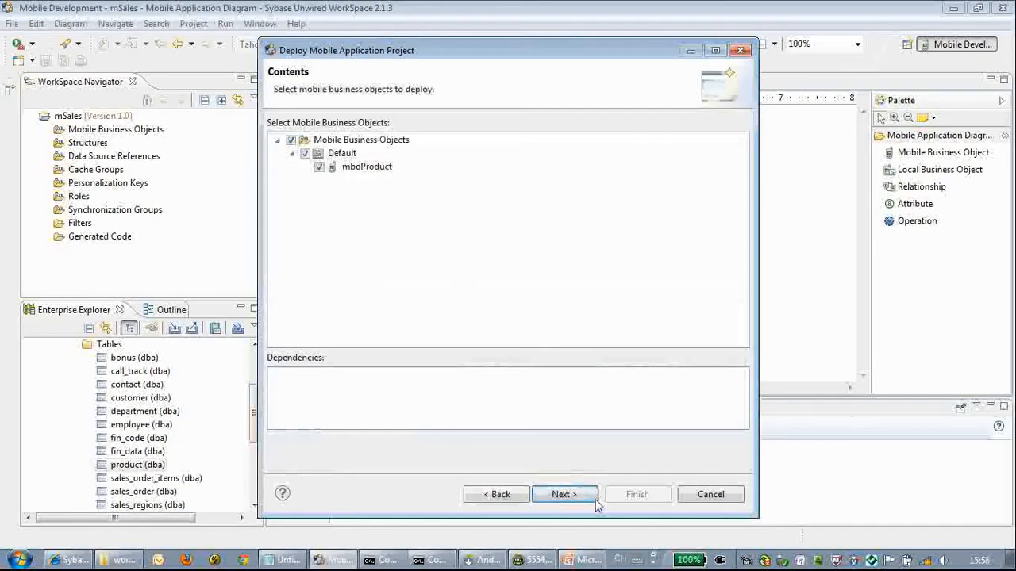
pyautogui.click(564, 495)
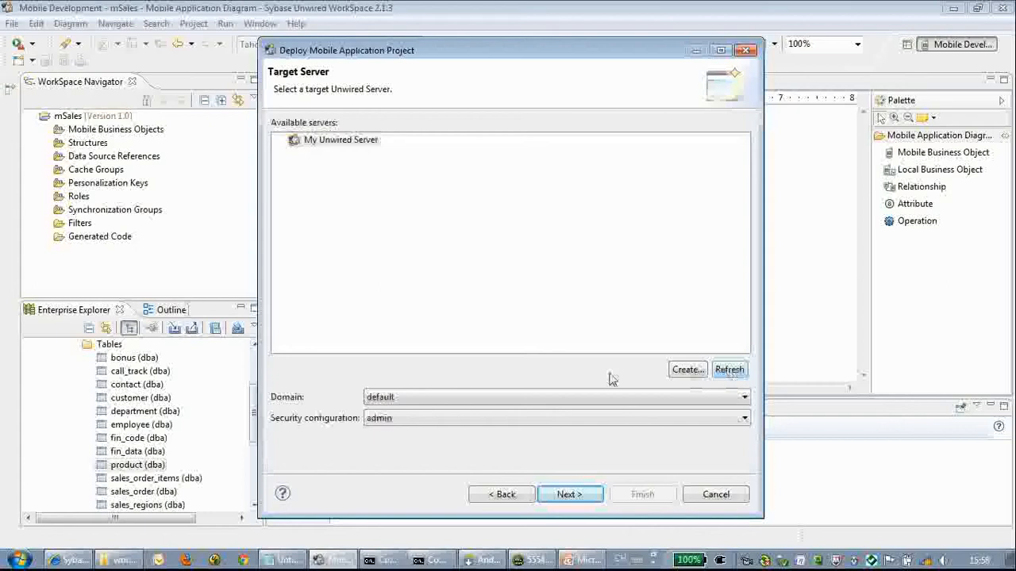
pyautogui.click(570, 494)
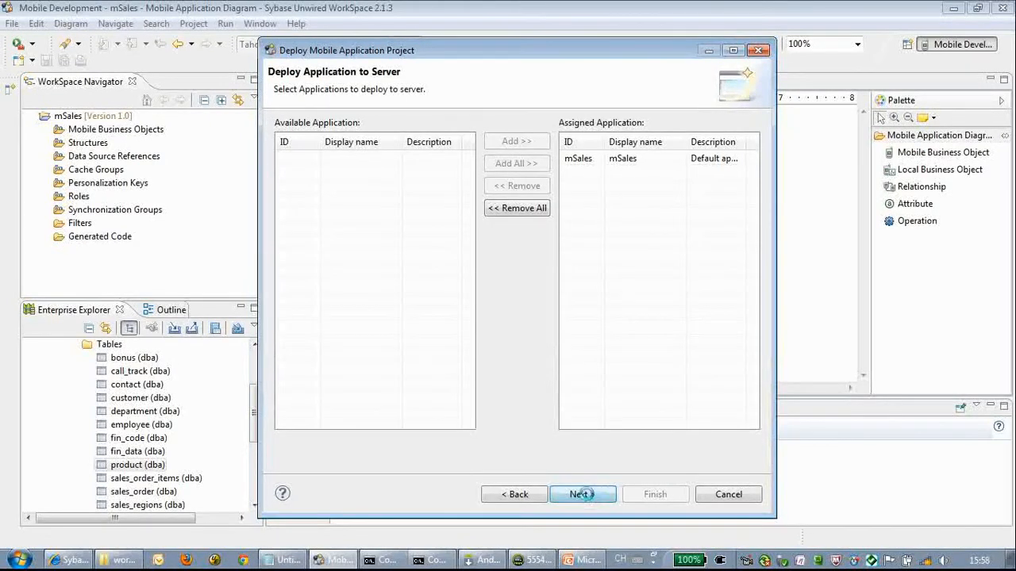
pyautogui.click(582, 494)
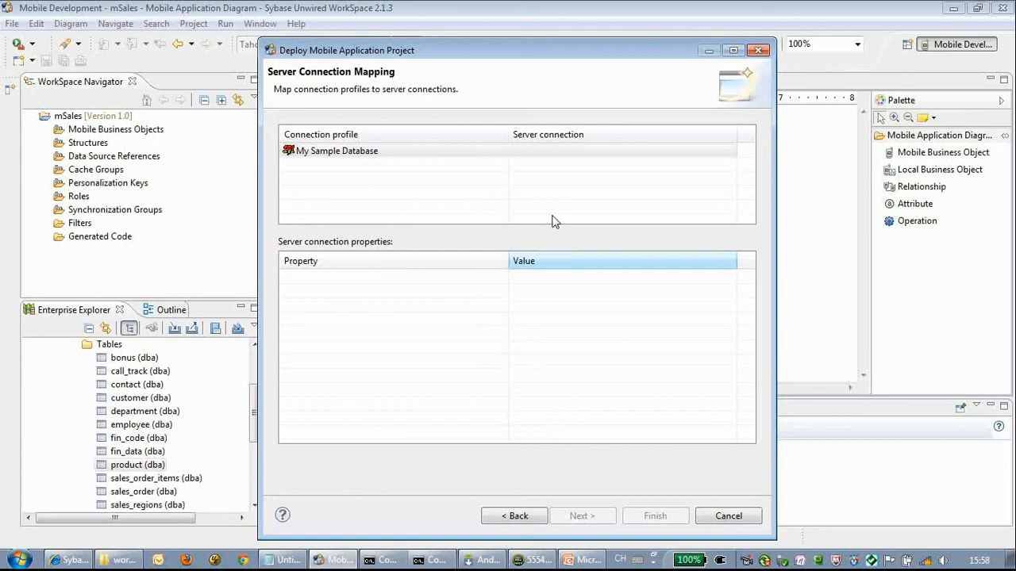
# Map the sample database to sampledb, deploy, and dismiss the success report.
pyautogui.click(729, 150)
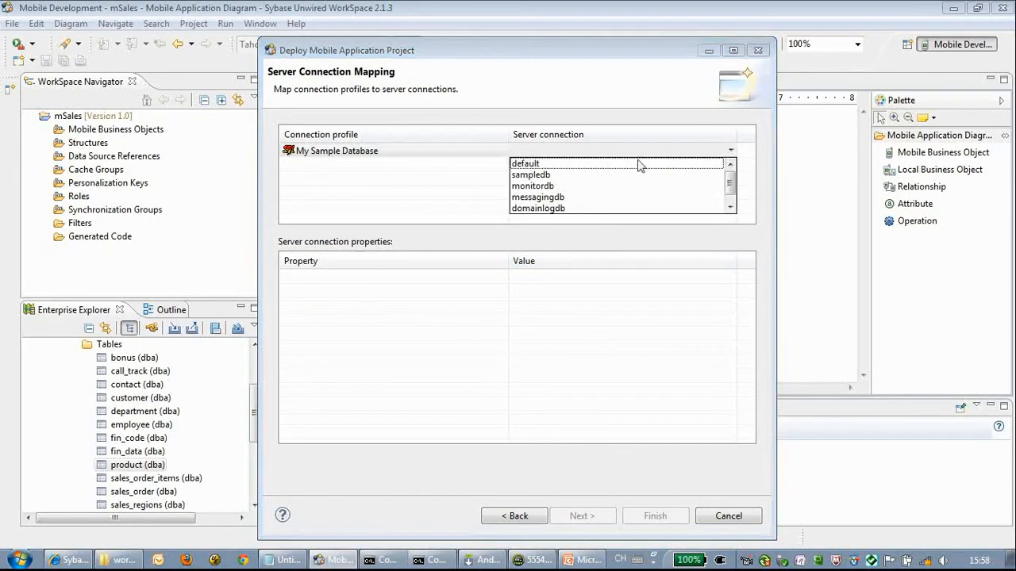
pyautogui.click(531, 174)
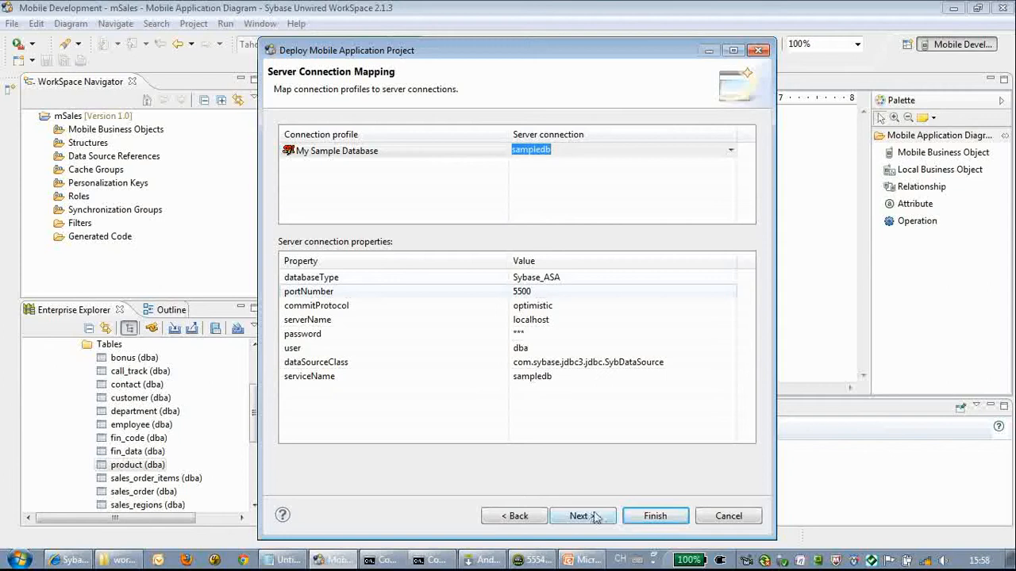
pyautogui.click(582, 516)
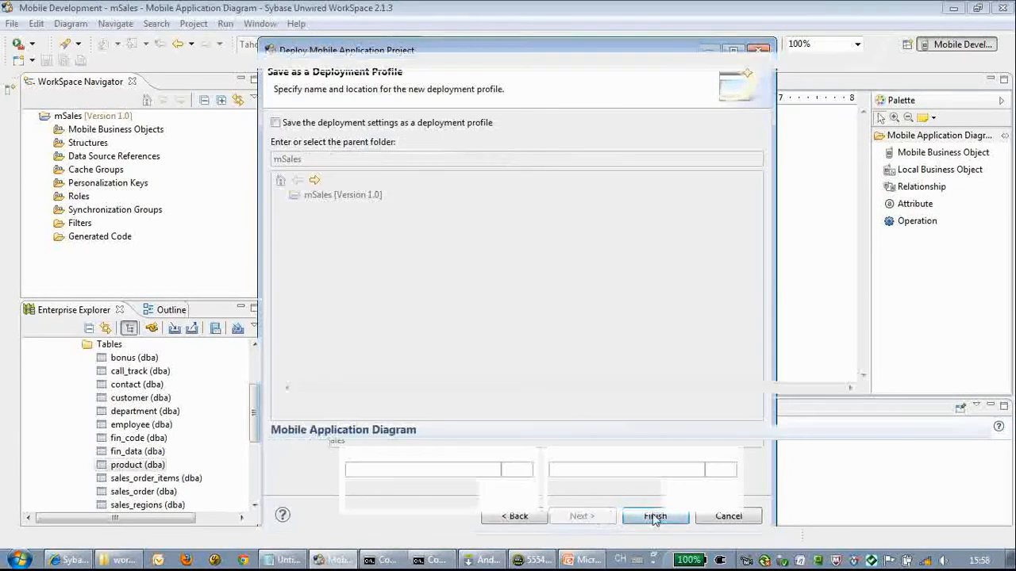
pyautogui.click(654, 516)
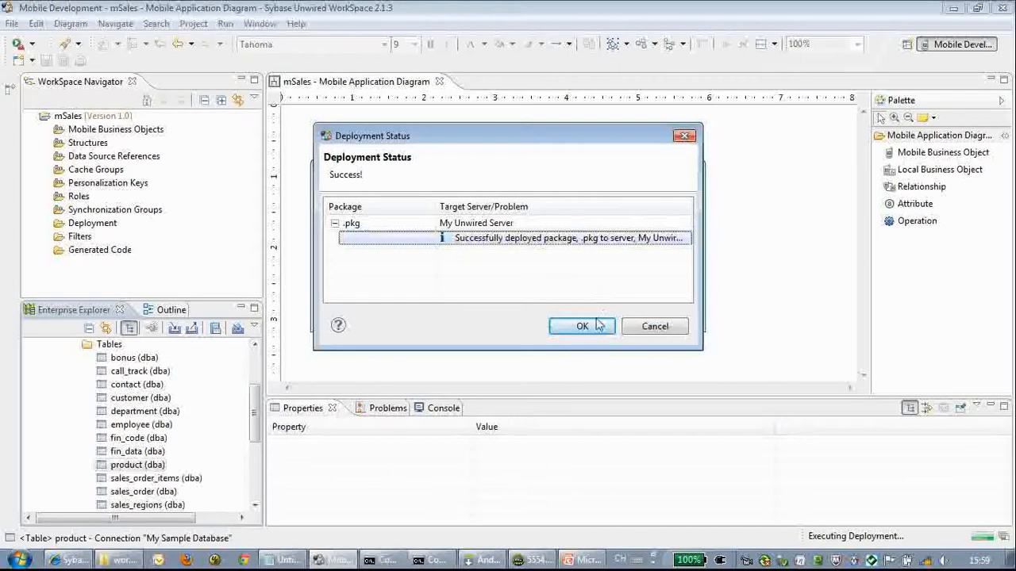
pyautogui.click(582, 326)
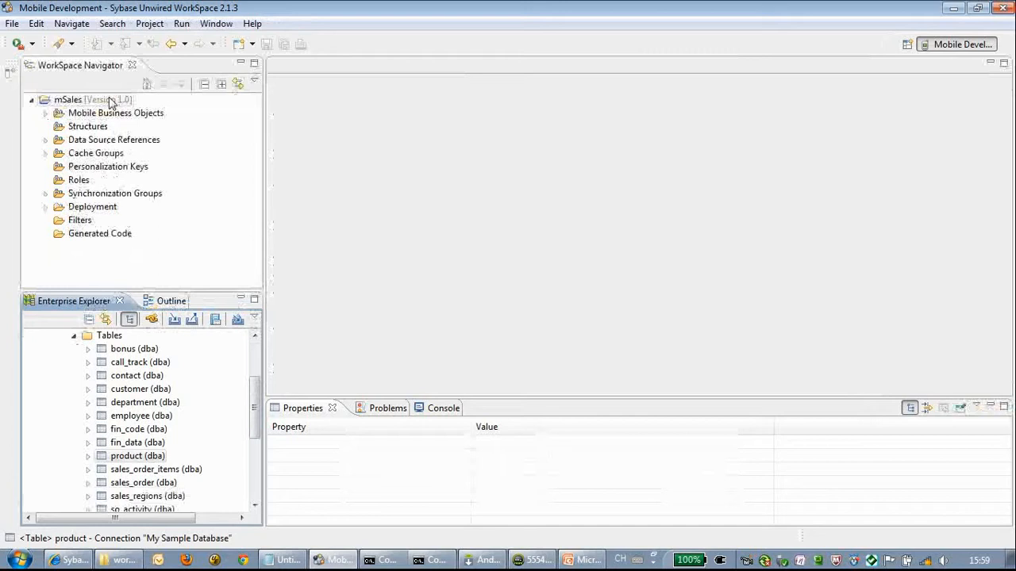
# Start a new Mobile Workflow Forms file for mSales in the project.
pyautogui.rightClick(72, 99)
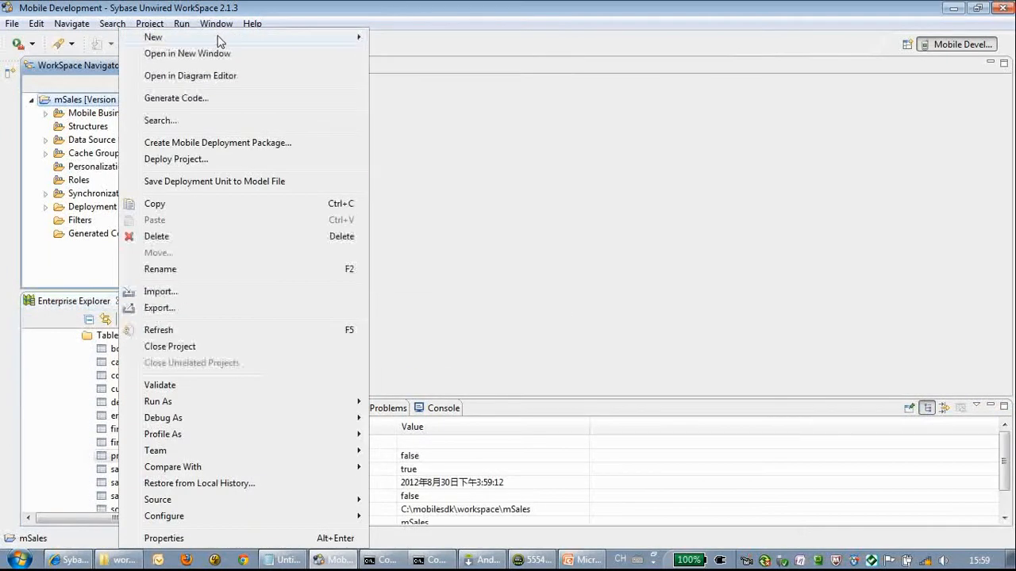
pyautogui.click(153, 37)
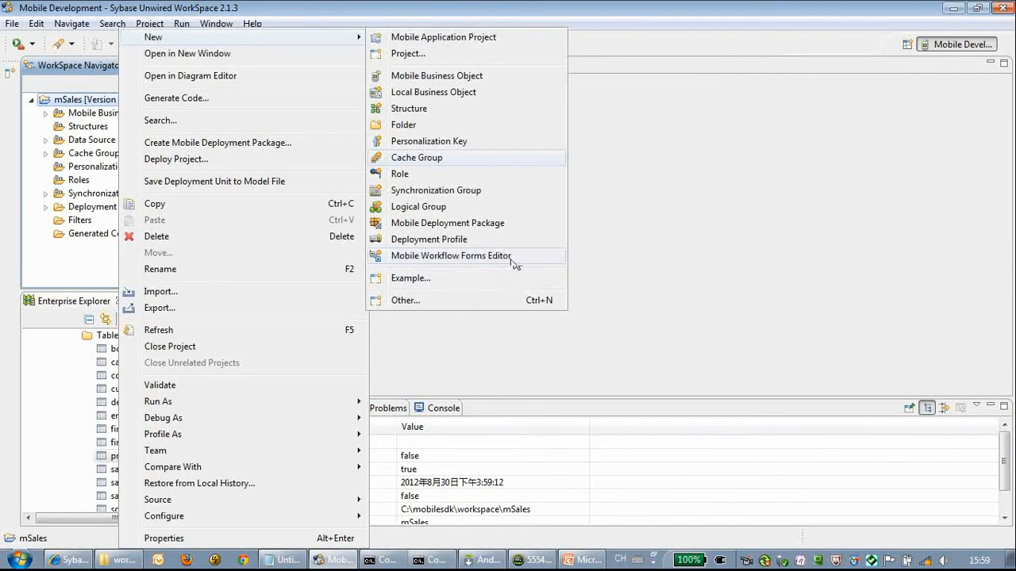
pyautogui.click(450, 256)
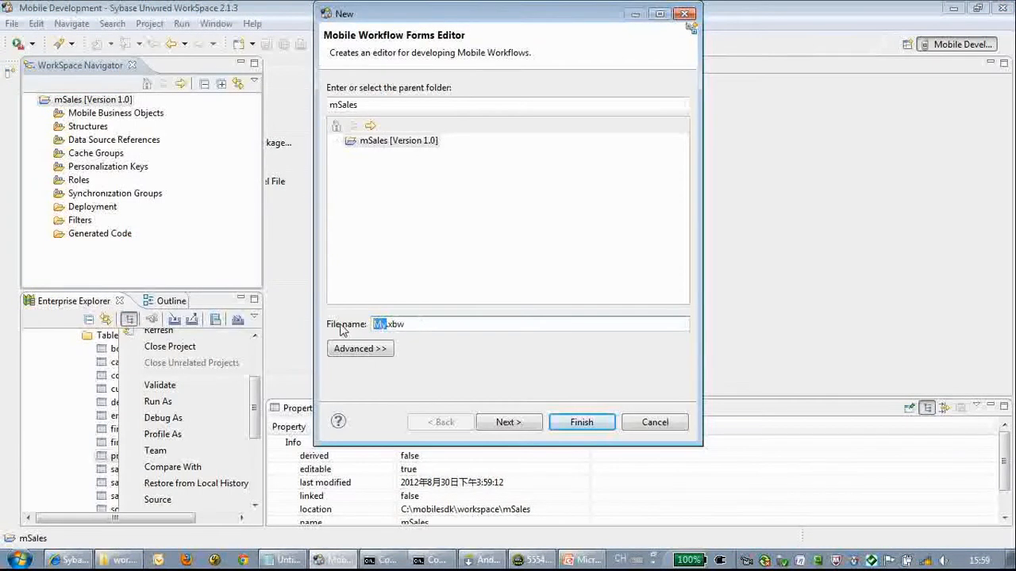
pyautogui.write('mSal')
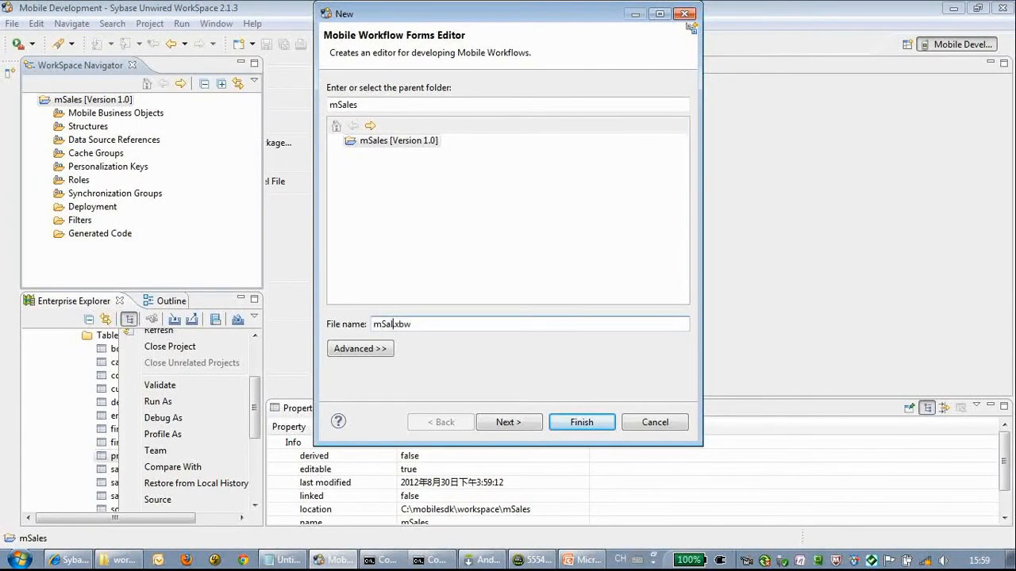
pyautogui.click(509, 422)
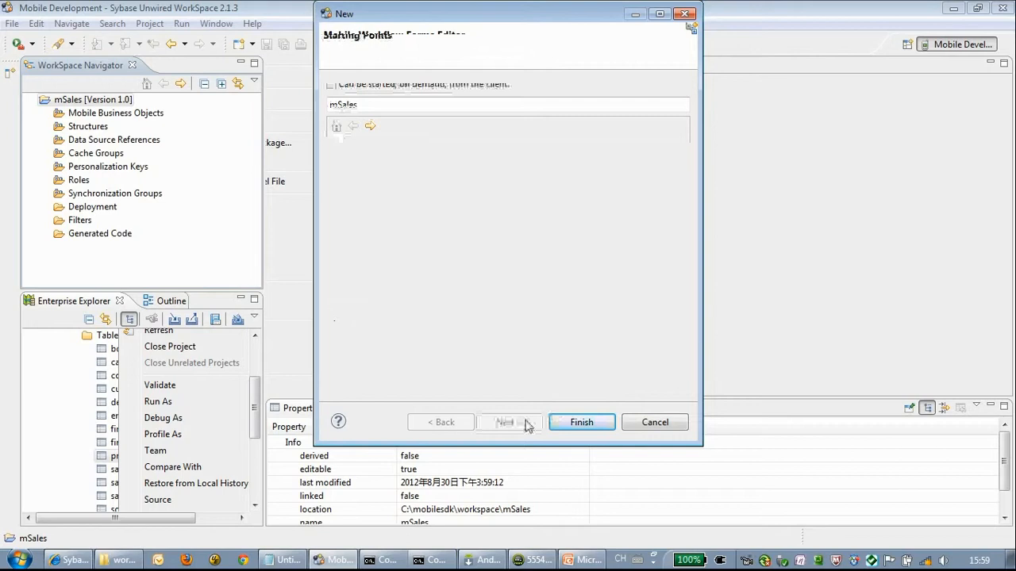
pyautogui.click(509, 422)
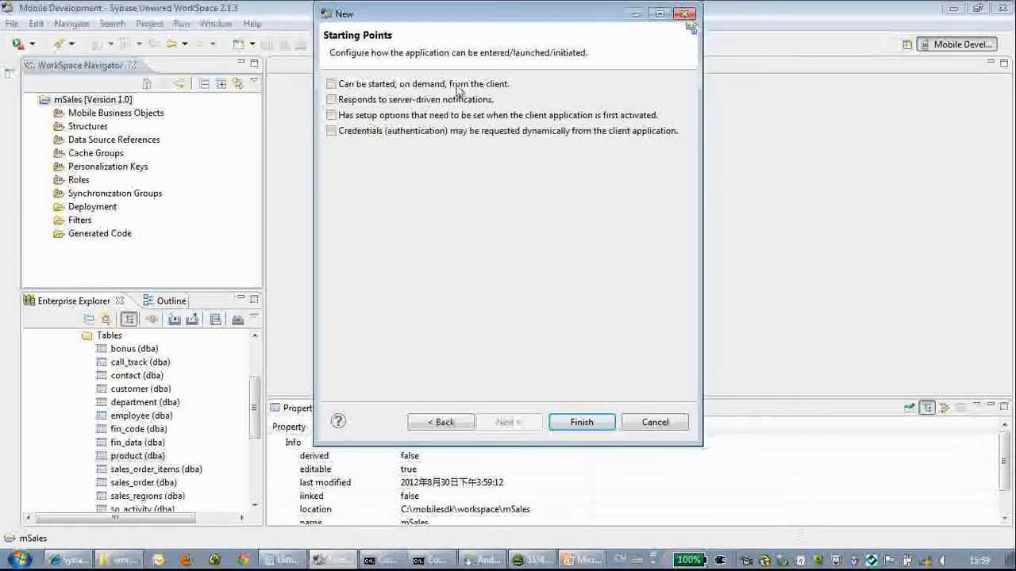
# Let the workflow start on demand from the client and finish the wizard.
pyautogui.click(330, 83)
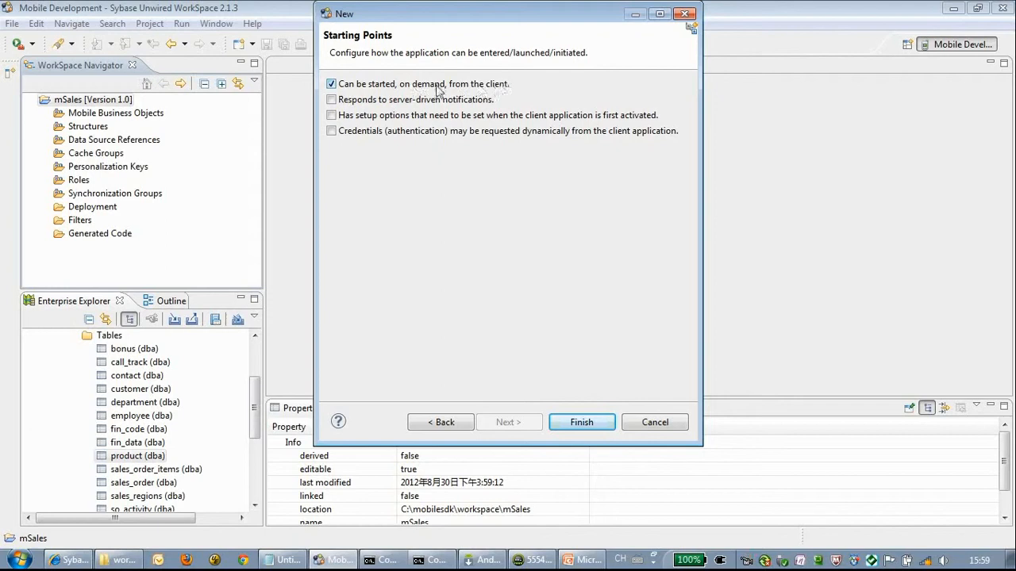
pyautogui.click(580, 422)
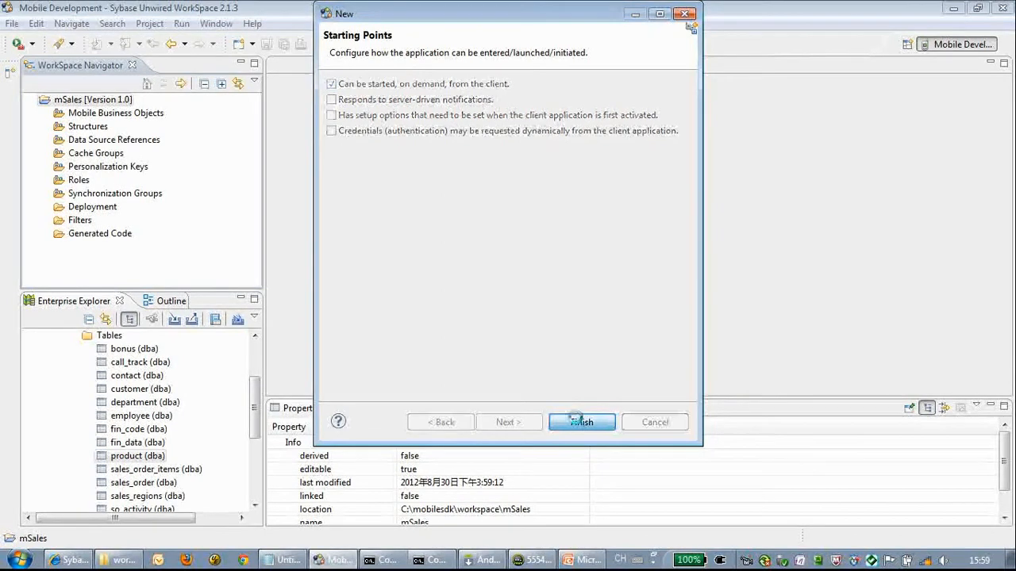
pyautogui.click(581, 422)
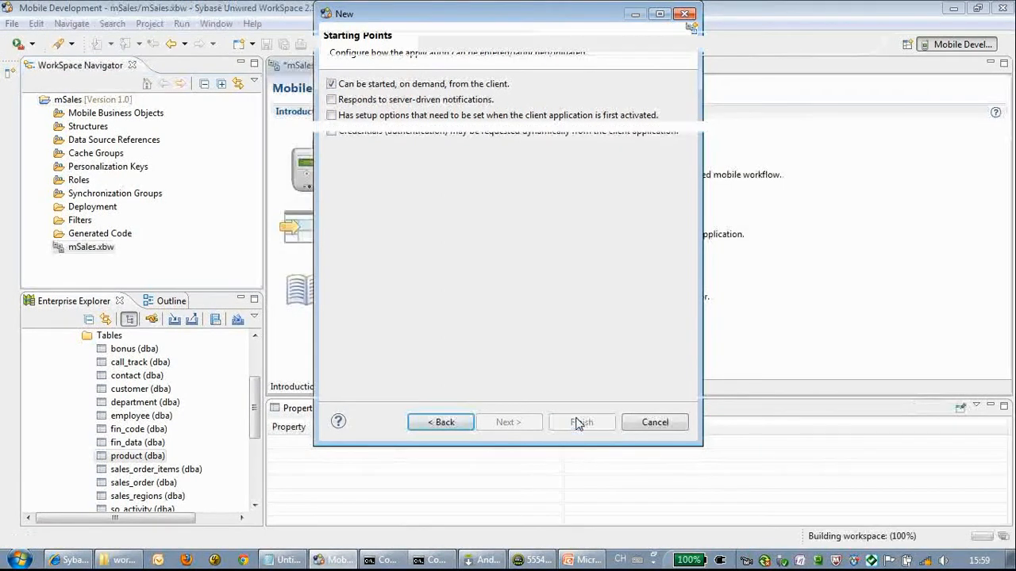
pyautogui.click(581, 422)
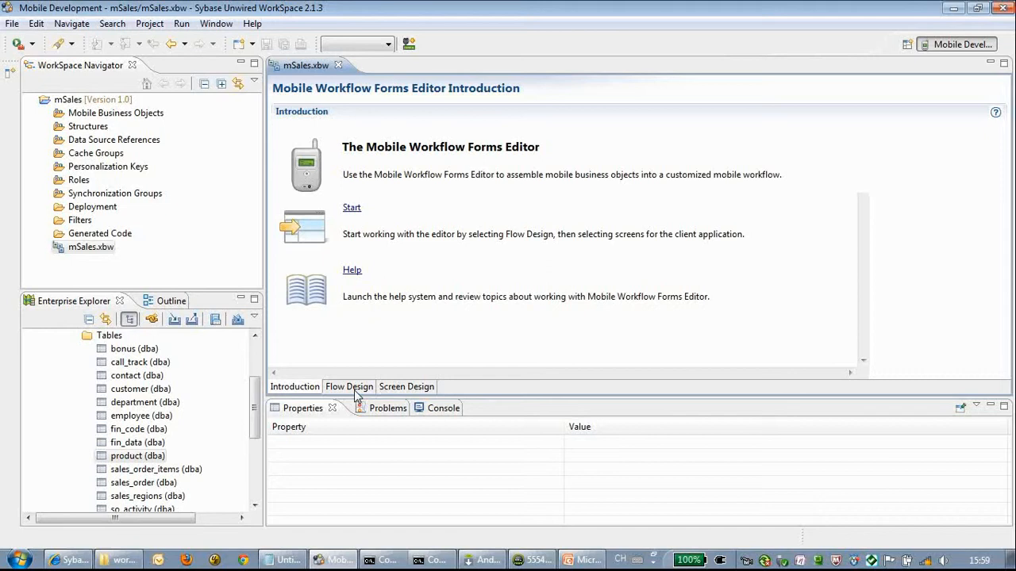
# In Flow Design, add the product table as mboProduct and select the Start screen.
pyautogui.click(349, 387)
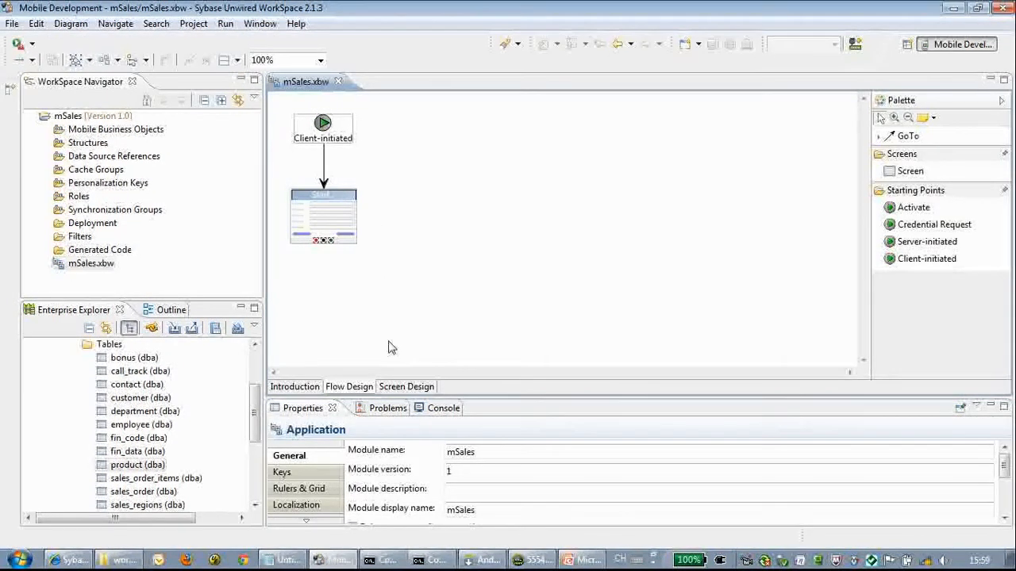
pyautogui.click(323, 199)
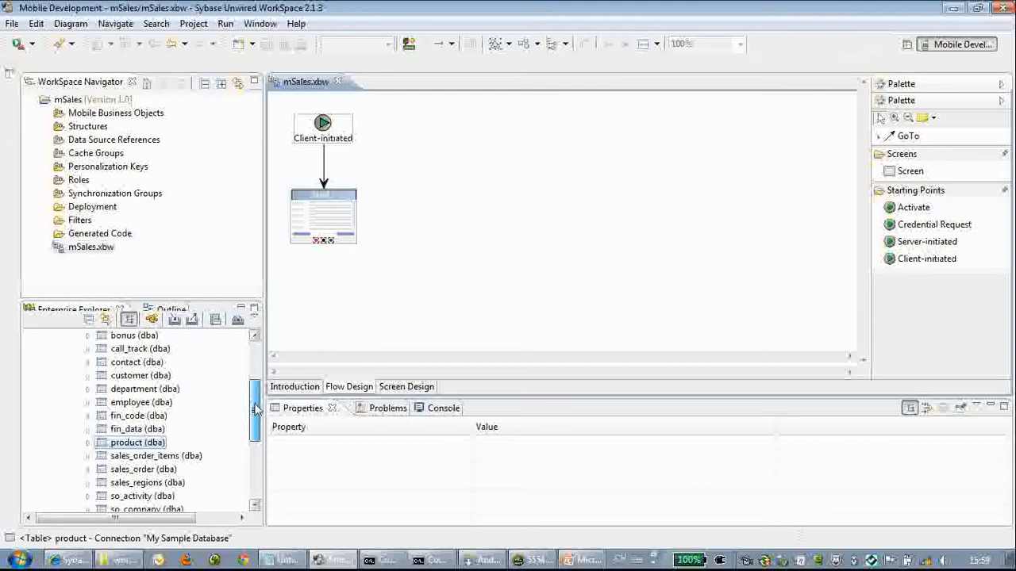
pyautogui.click(46, 112)
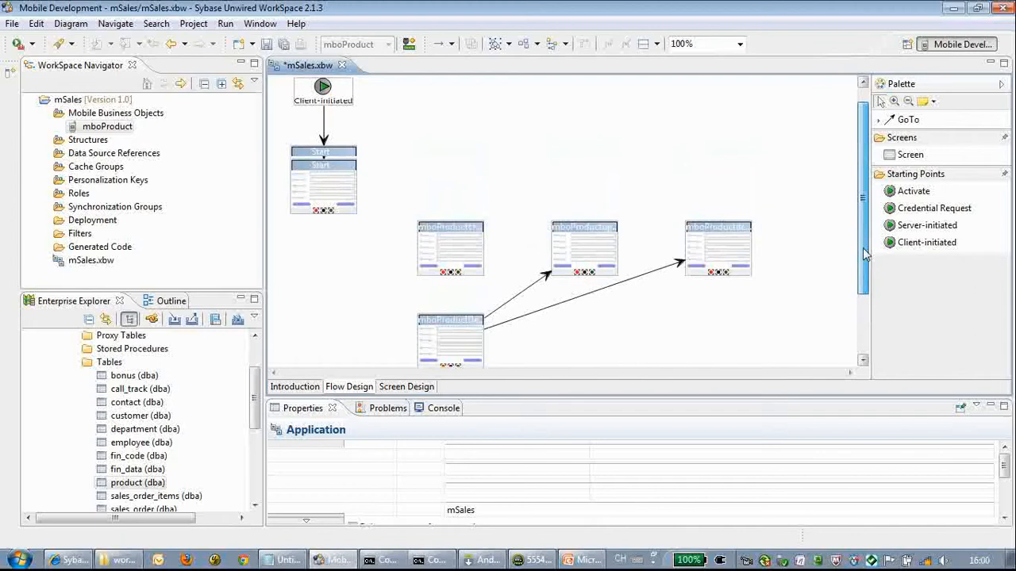
pyautogui.scroll(-3)
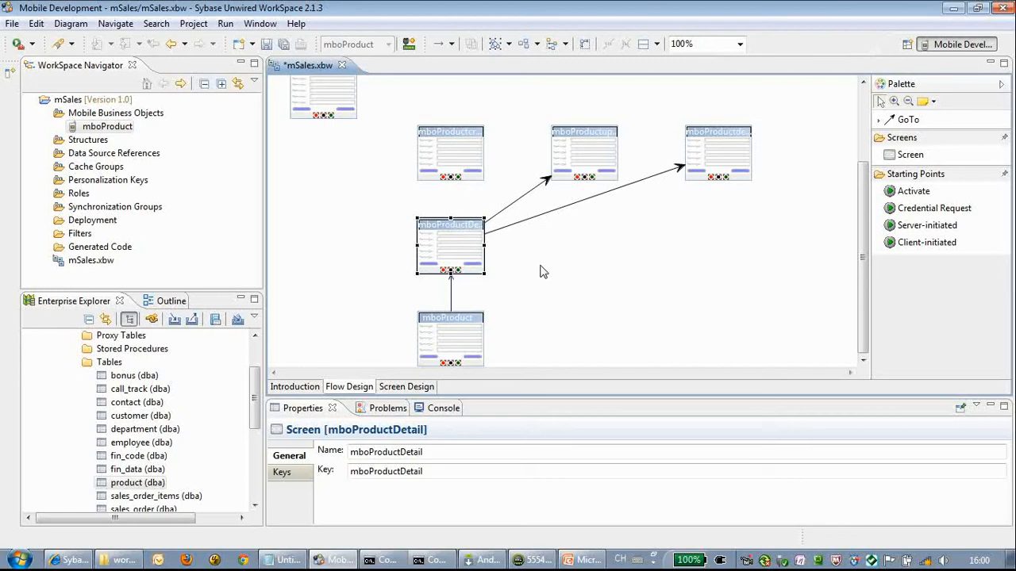
pyautogui.click(583, 151)
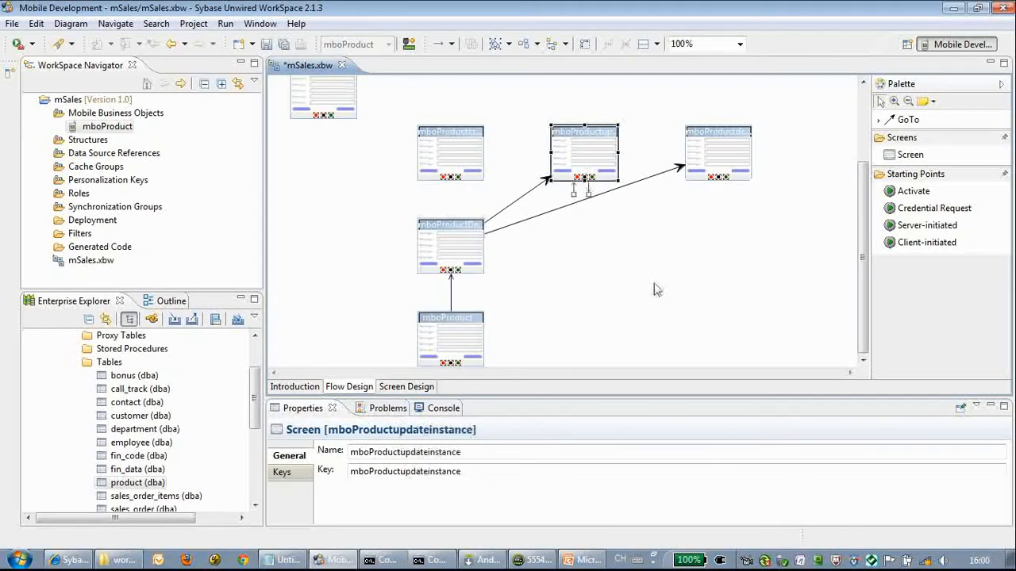
pyautogui.click(451, 151)
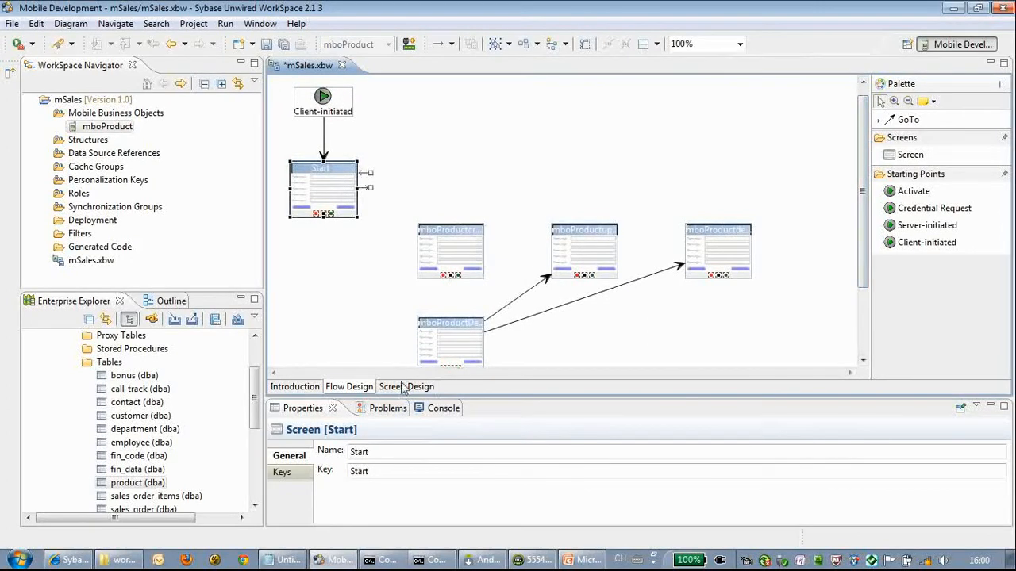
# Add a 'Products' menu item to the Start screen with type Online Request.
pyautogui.click(404, 386)
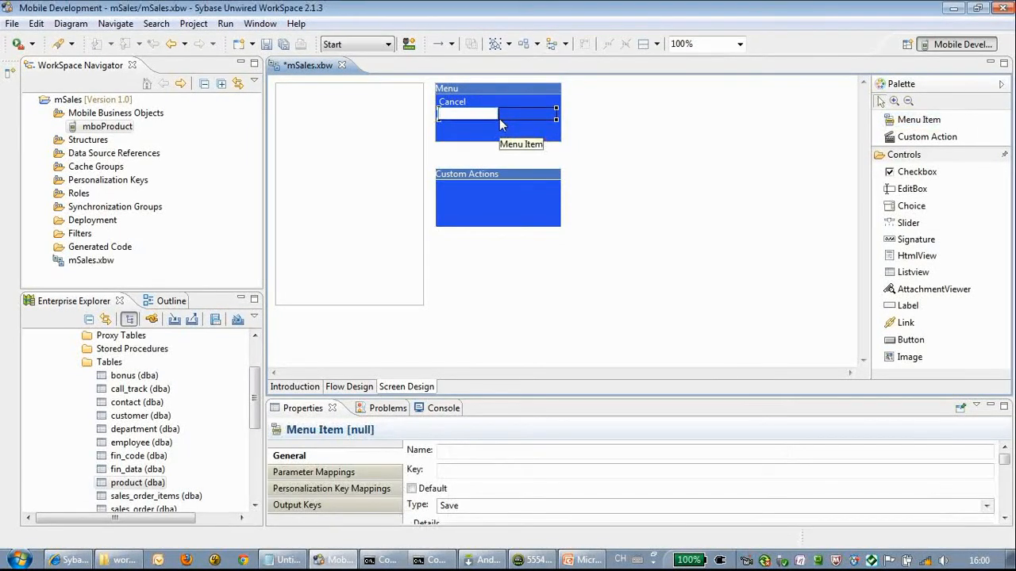
pyautogui.write('Products')
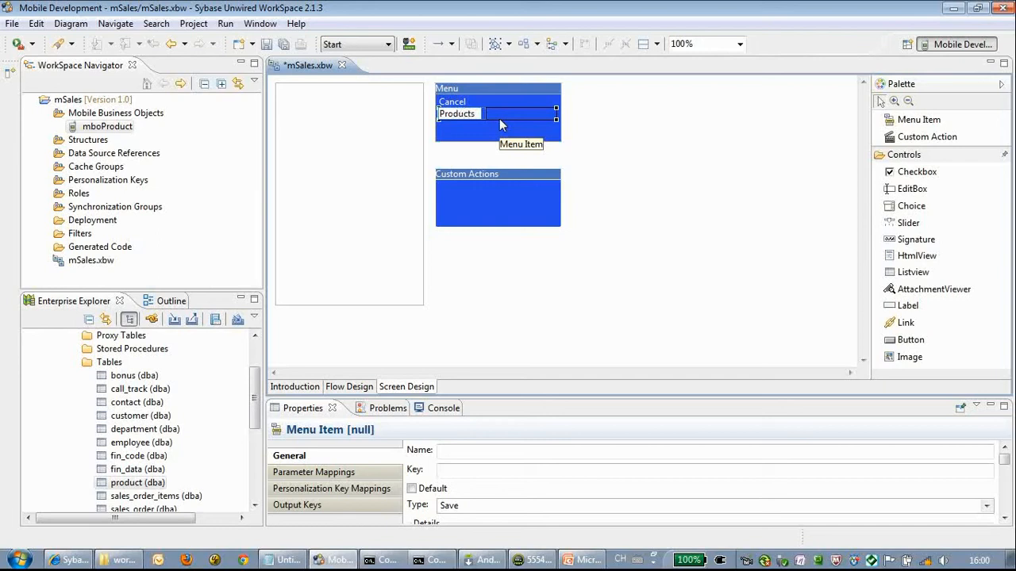
pyautogui.click(456, 114)
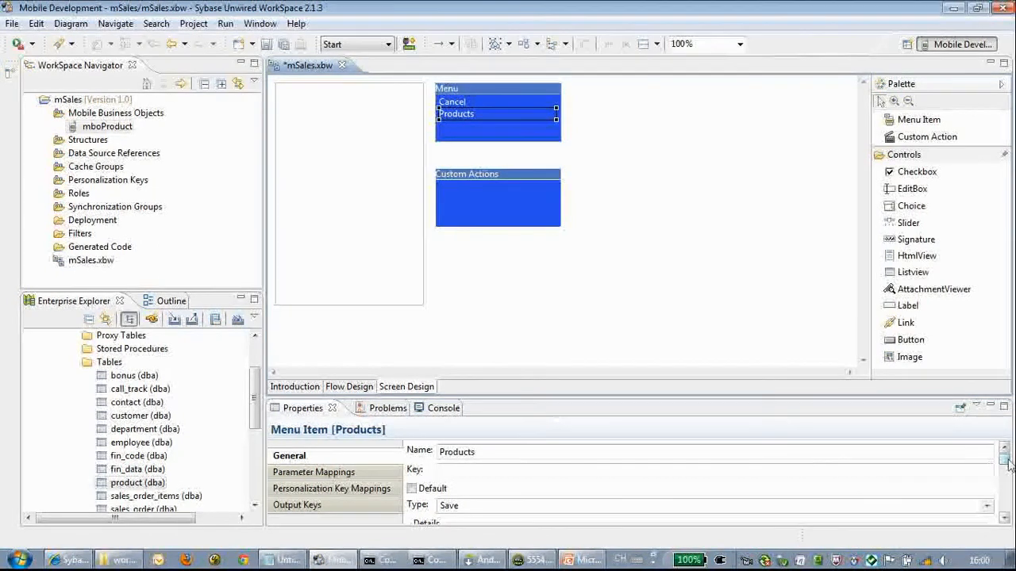
pyautogui.click(1004, 464)
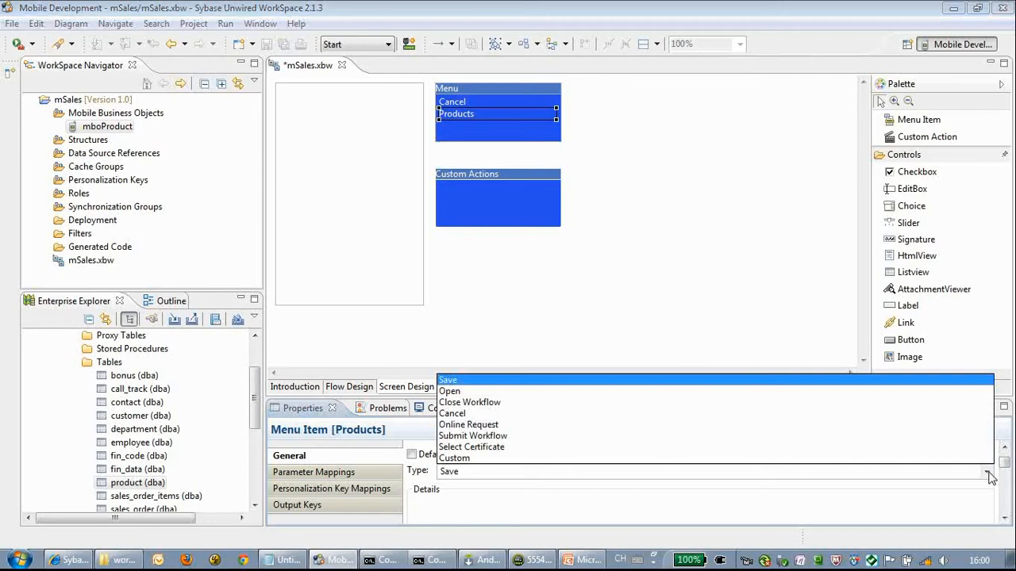
pyautogui.click(468, 424)
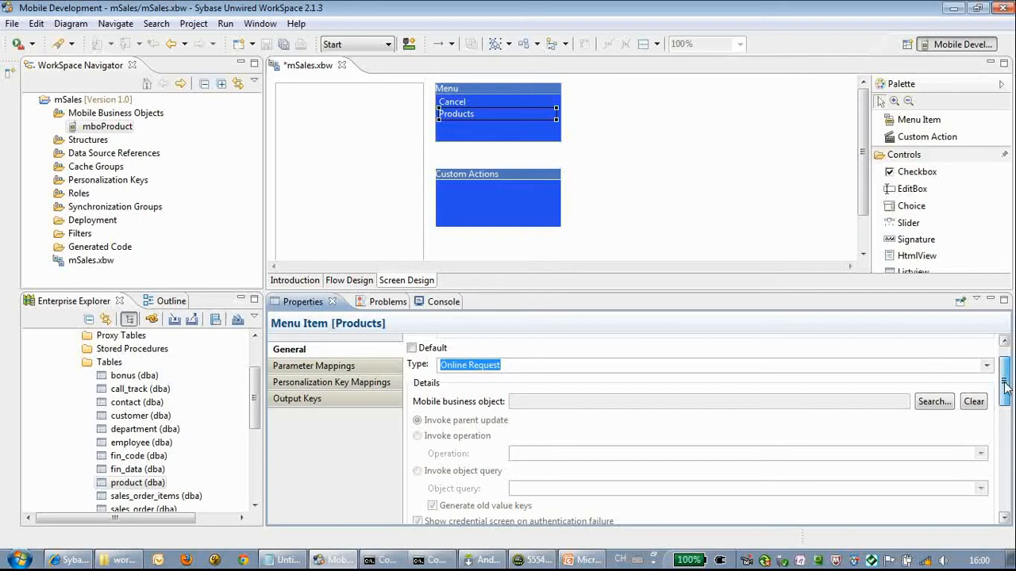
# Search with * and set mboProduct as the Products request's business object.
pyautogui.click(934, 400)
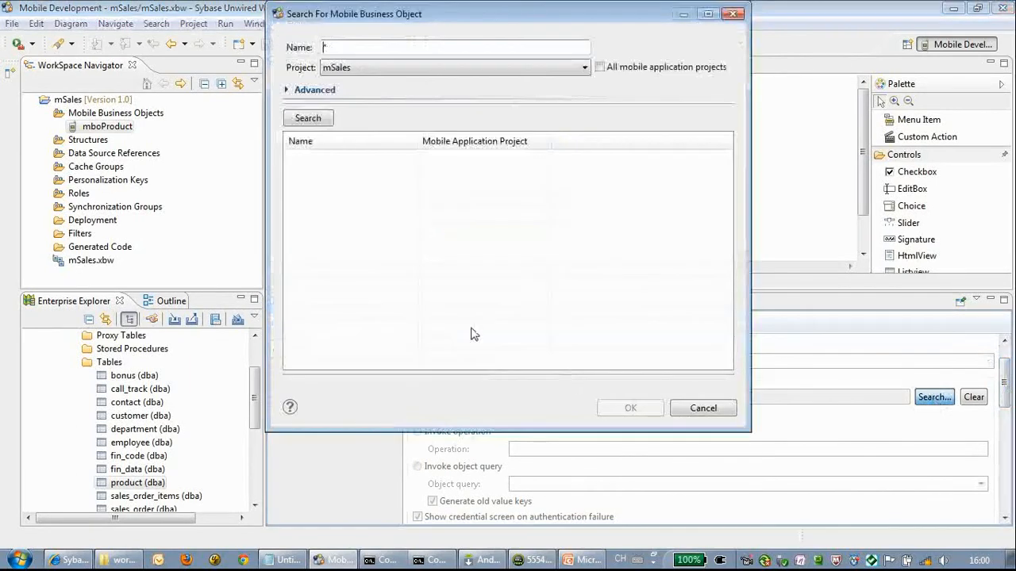
pyautogui.click(307, 117)
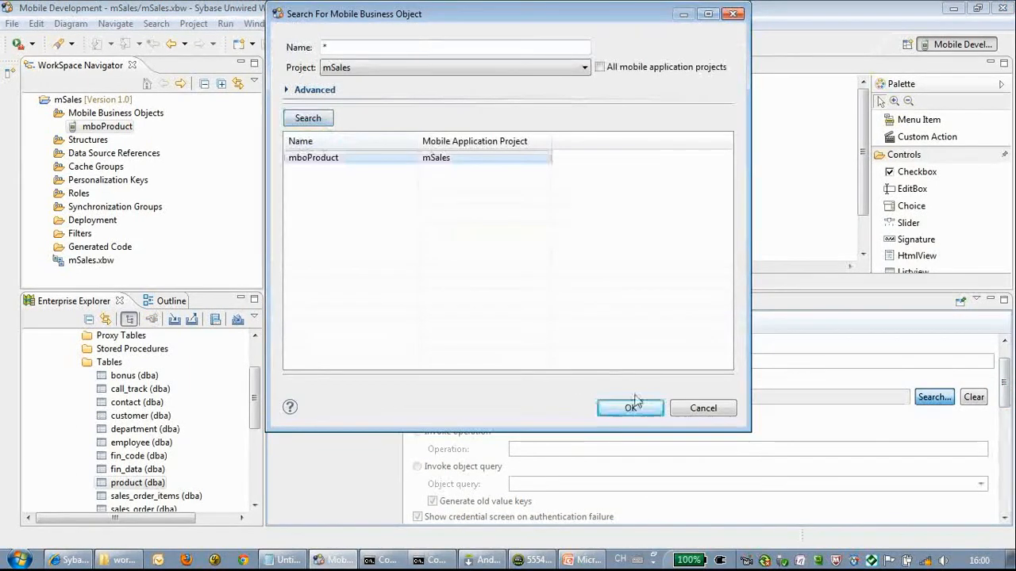
pyautogui.click(630, 408)
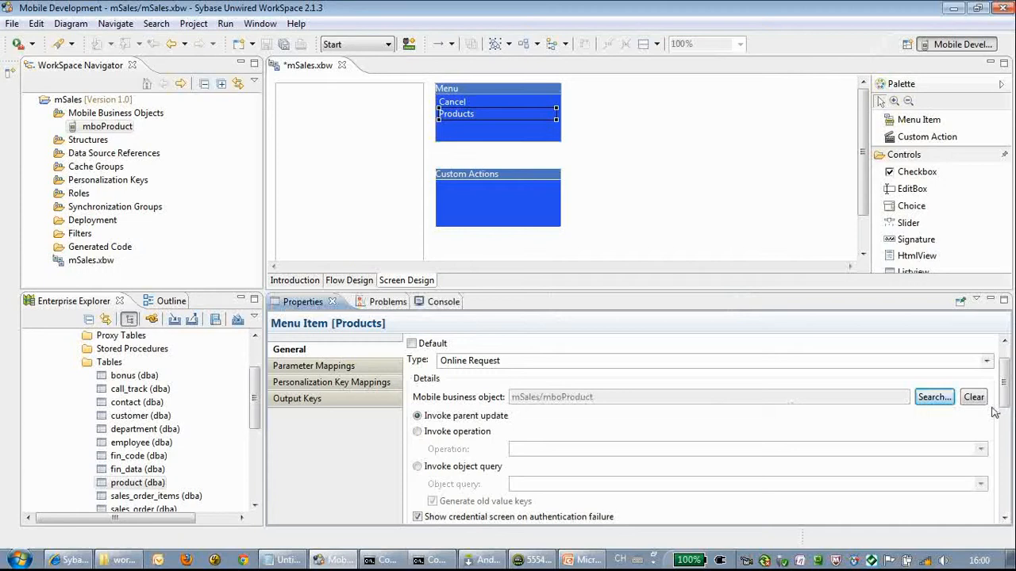
pyautogui.scroll(-3)
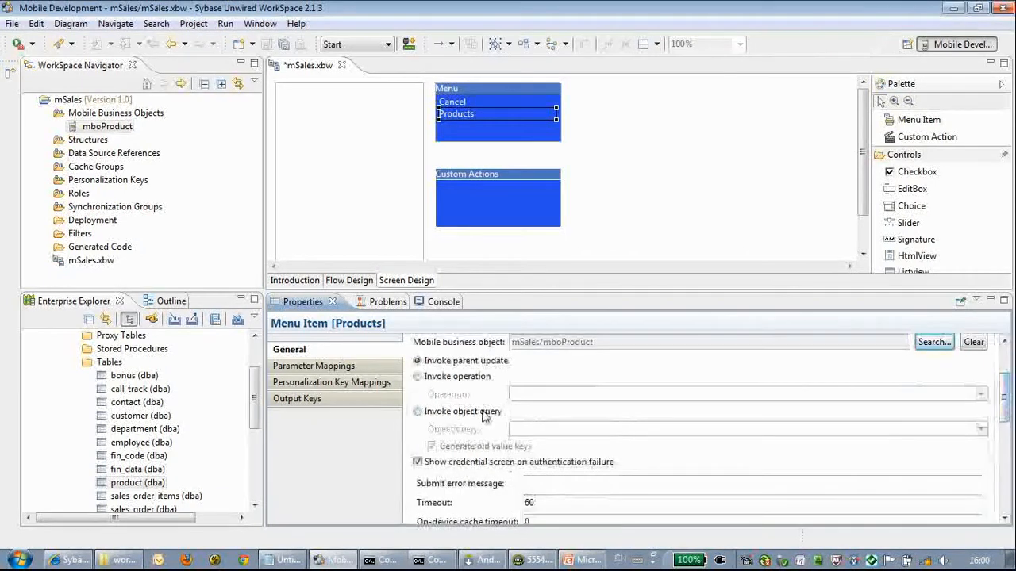
# Have the request invoke mboProduct's findAll object query.
pyautogui.click(417, 411)
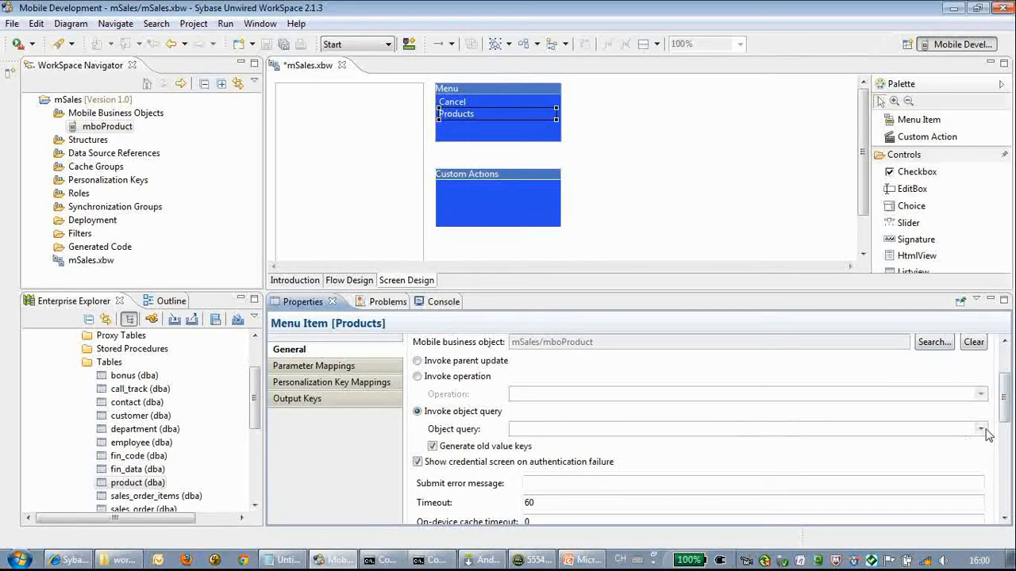
pyautogui.click(982, 429)
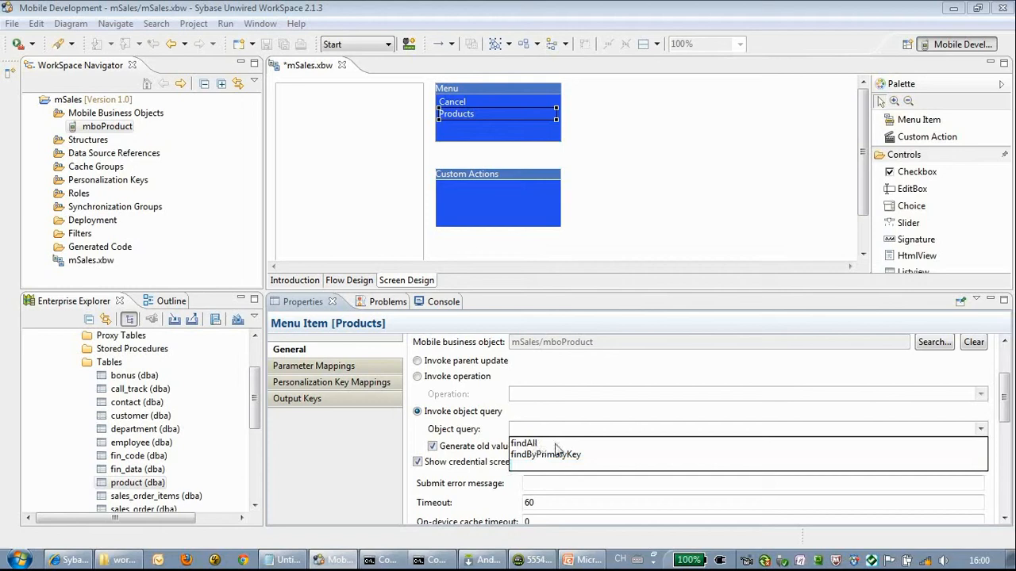
pyautogui.click(523, 444)
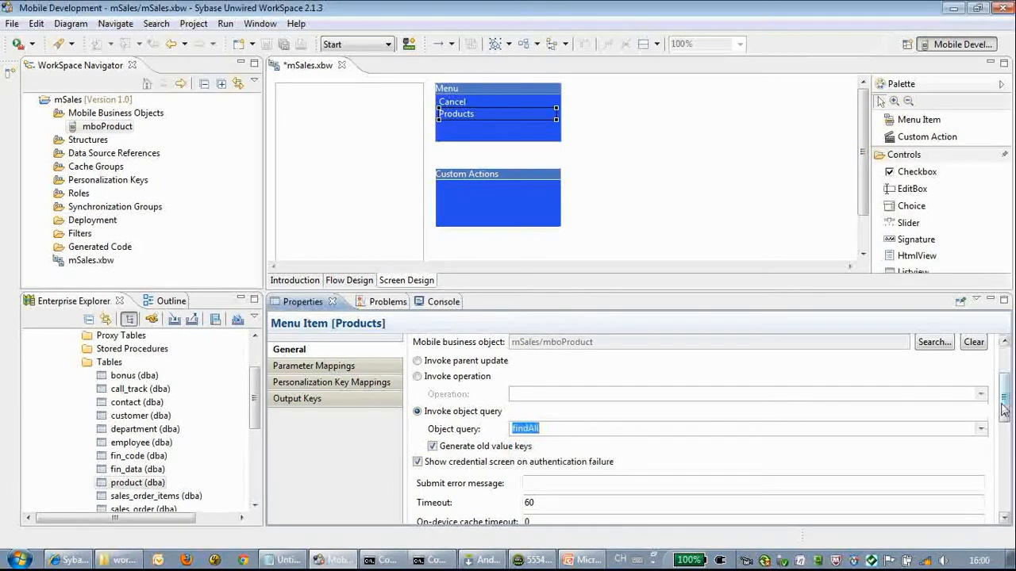
pyautogui.scroll(-3)
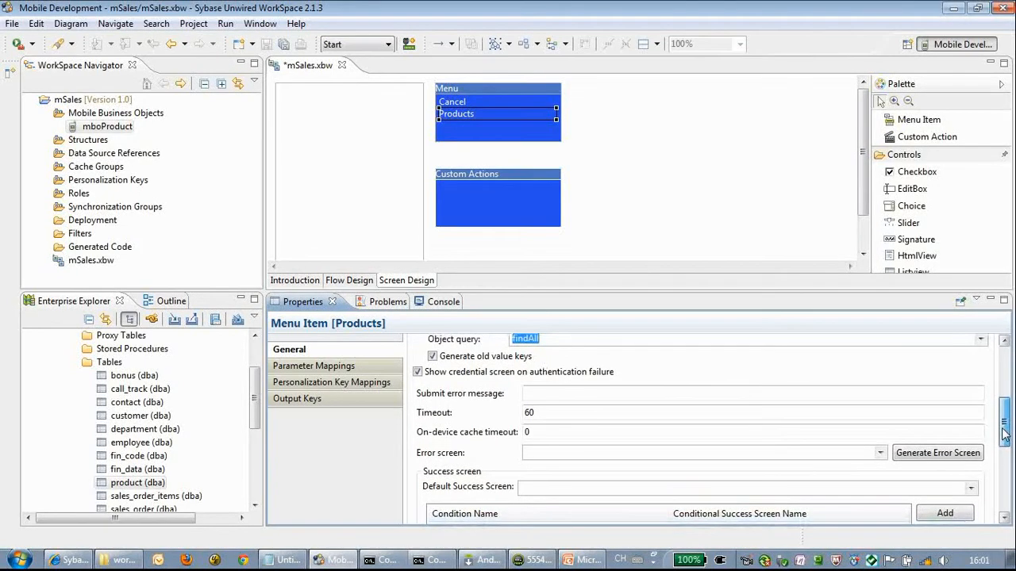
pyautogui.scroll(-3)
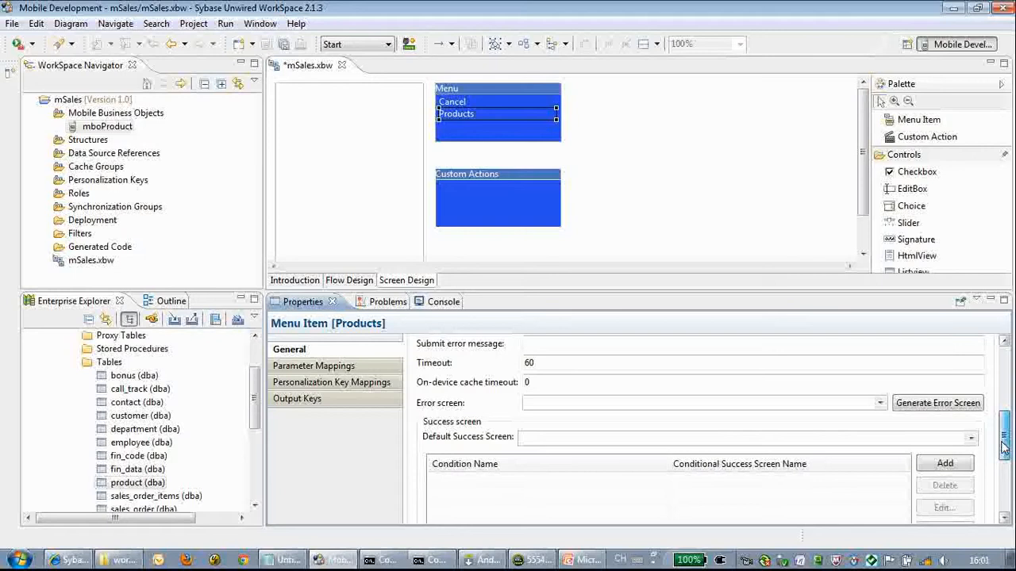
pyautogui.click(539, 379)
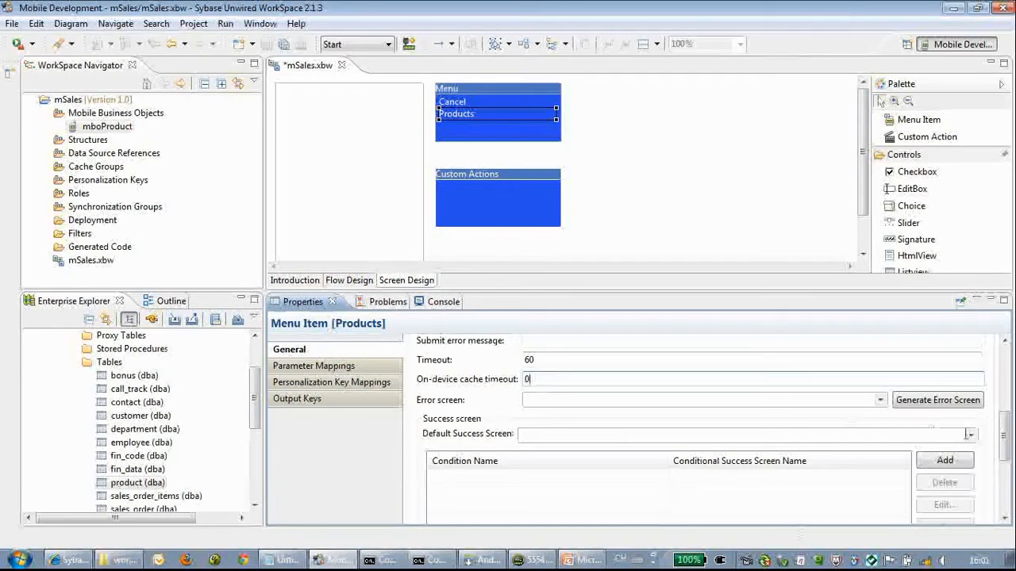
pyautogui.click(970, 434)
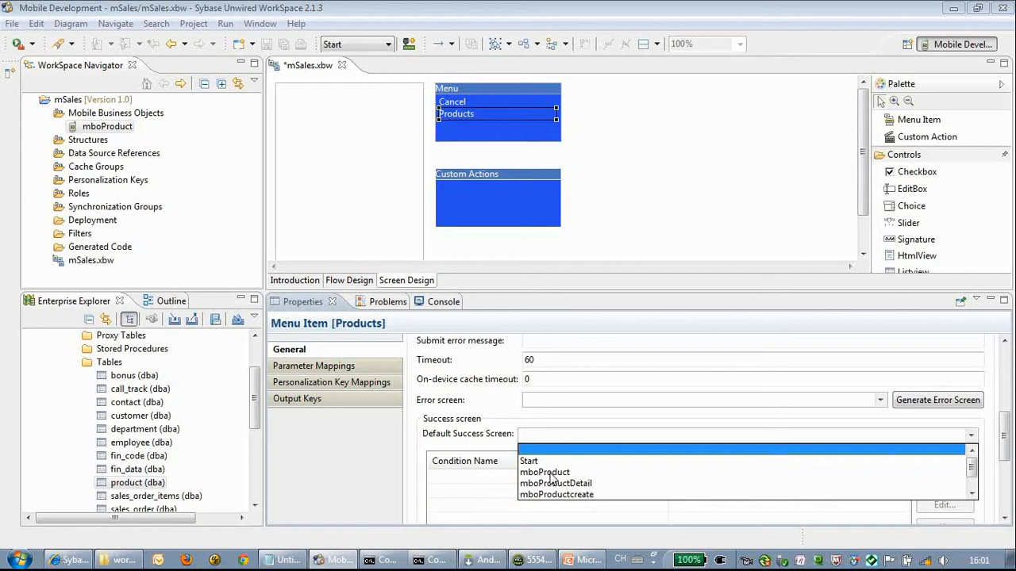
# Pick the default success screen, then add an 'Add Product' menu item opening a screen.
pyautogui.click(544, 472)
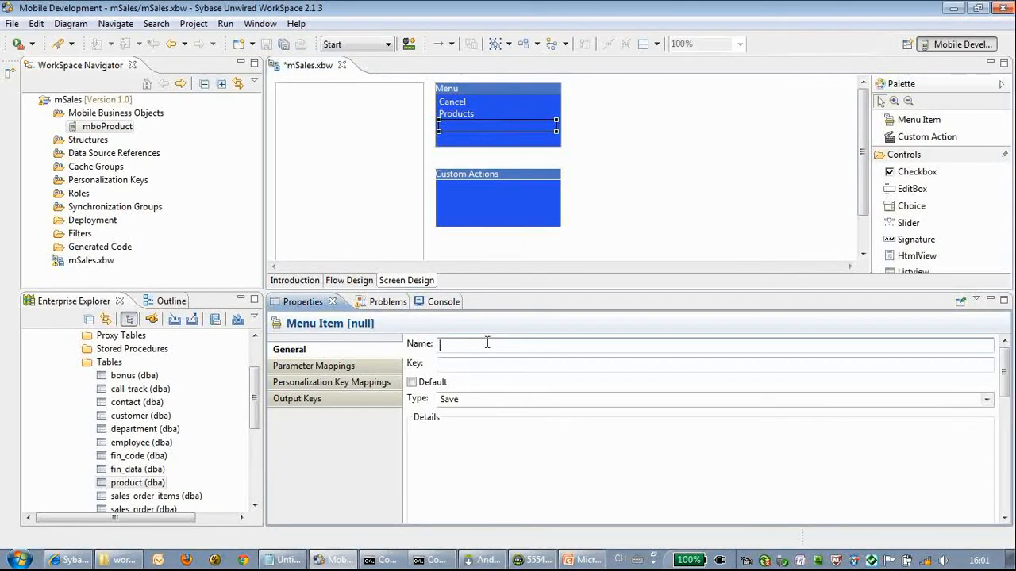
pyautogui.write('Add Pr')
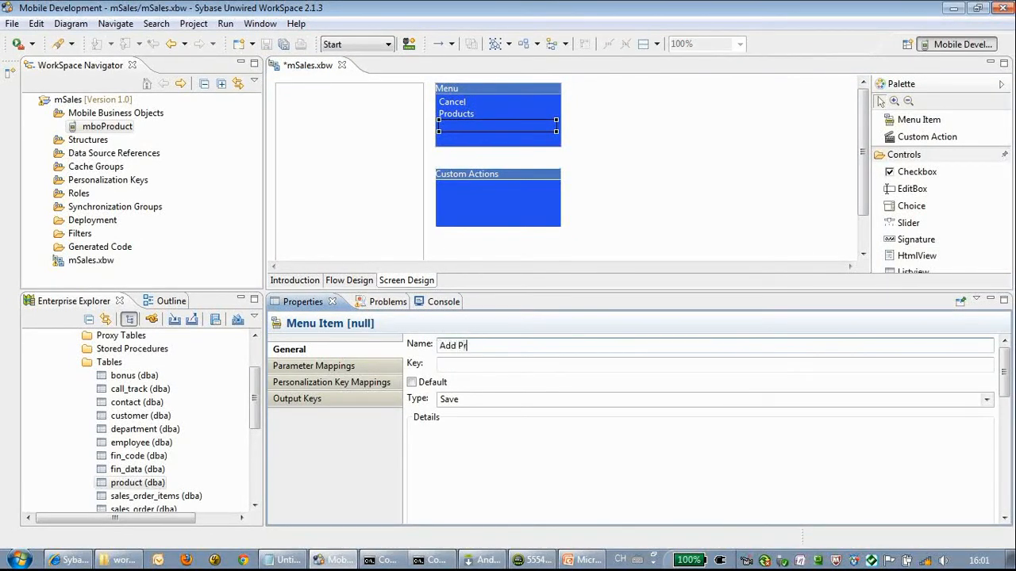
pyautogui.write('oduct')
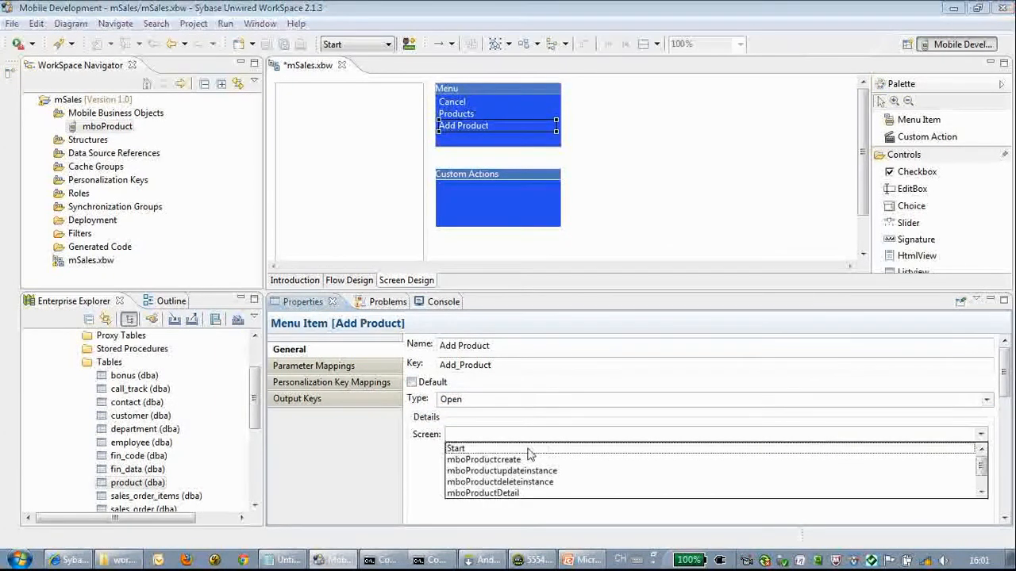
pyautogui.click(483, 459)
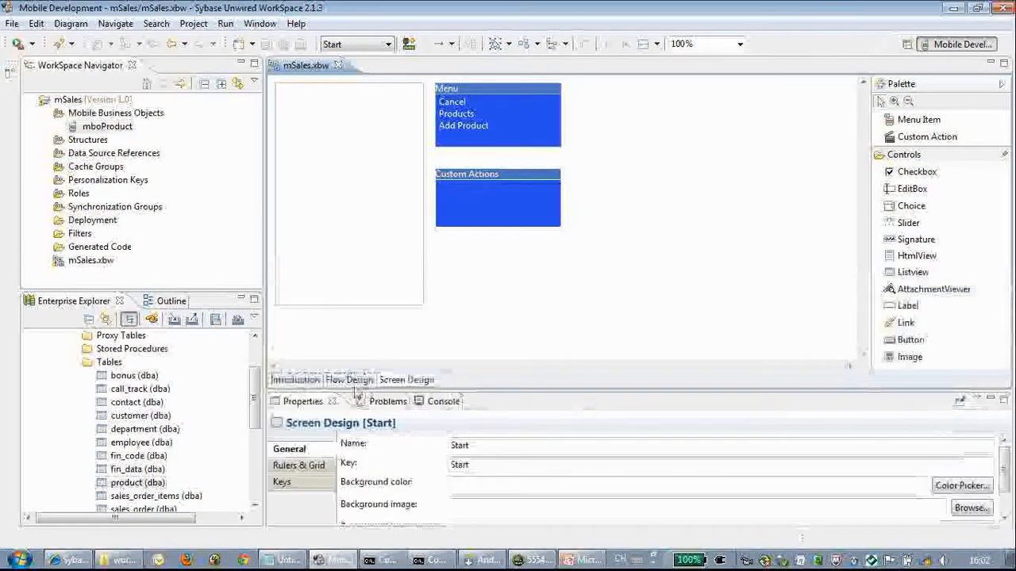
# Go back to the flow diagram and open the mboProductcreate screen in Screen Design.
pyautogui.click(349, 380)
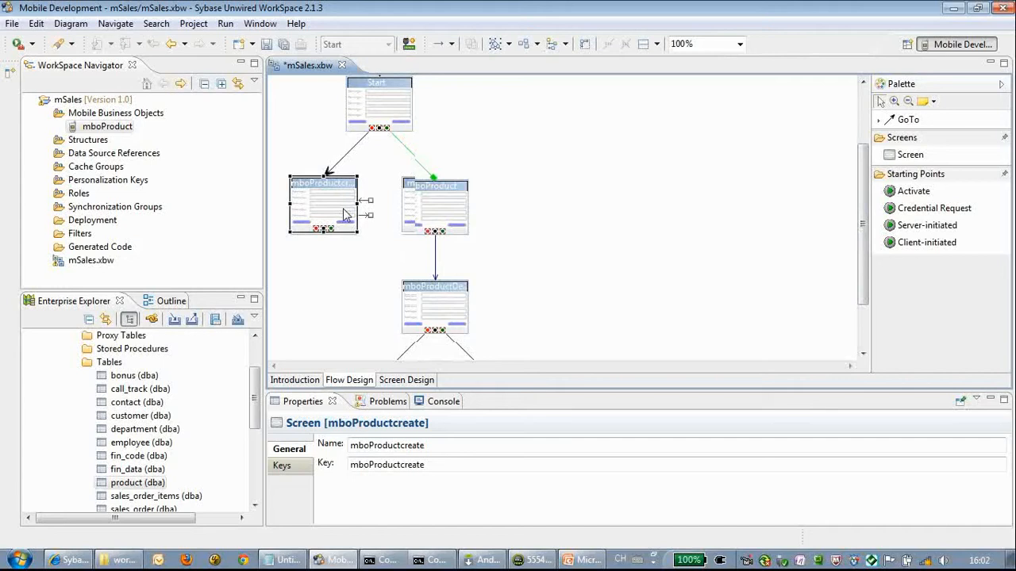
pyautogui.moveTo(345, 215)
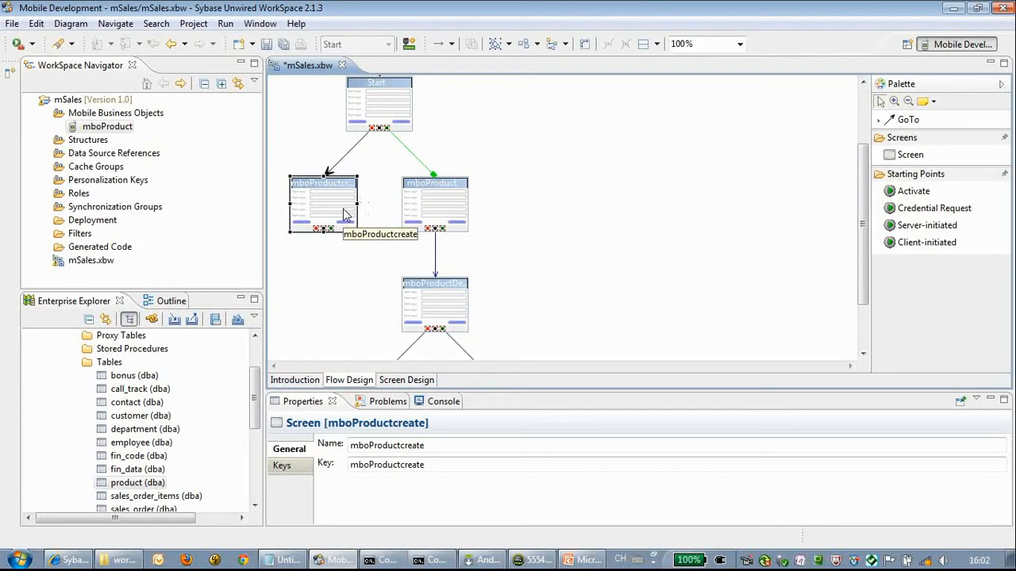
pyautogui.click(406, 380)
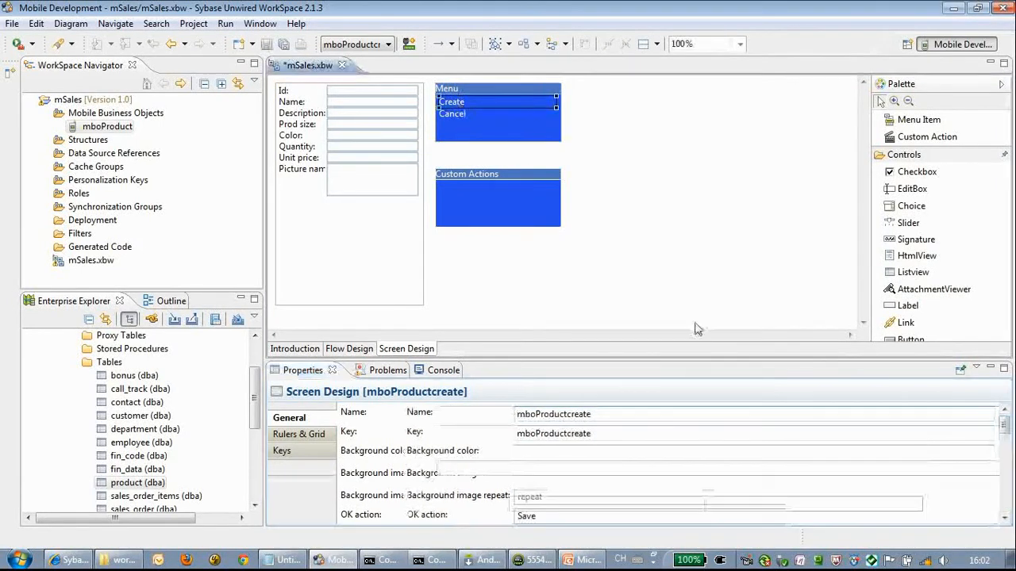
# Set the Create menu item's Default Success Screen to mboProduct.
pyautogui.click(452, 102)
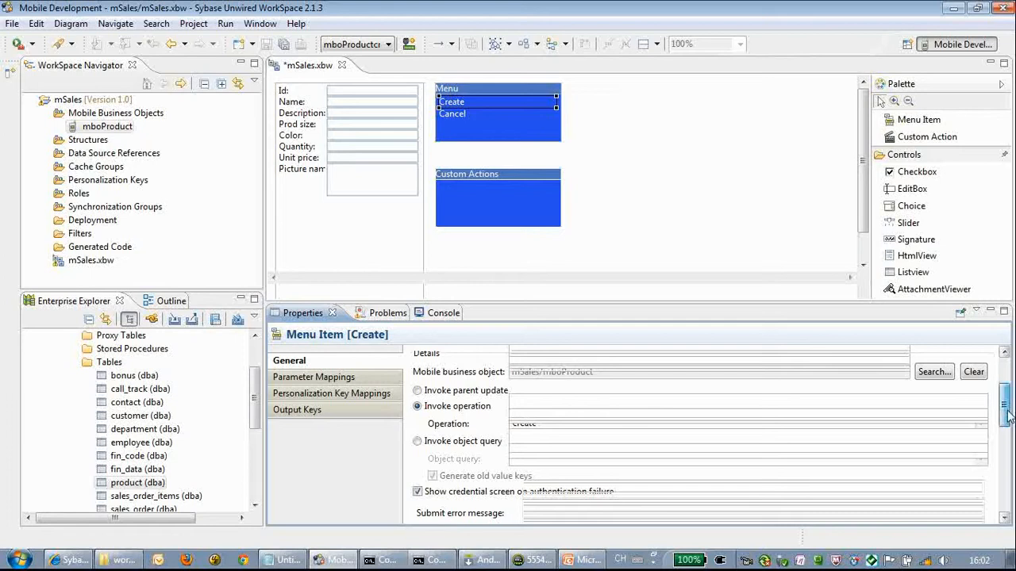
pyautogui.scroll(-3)
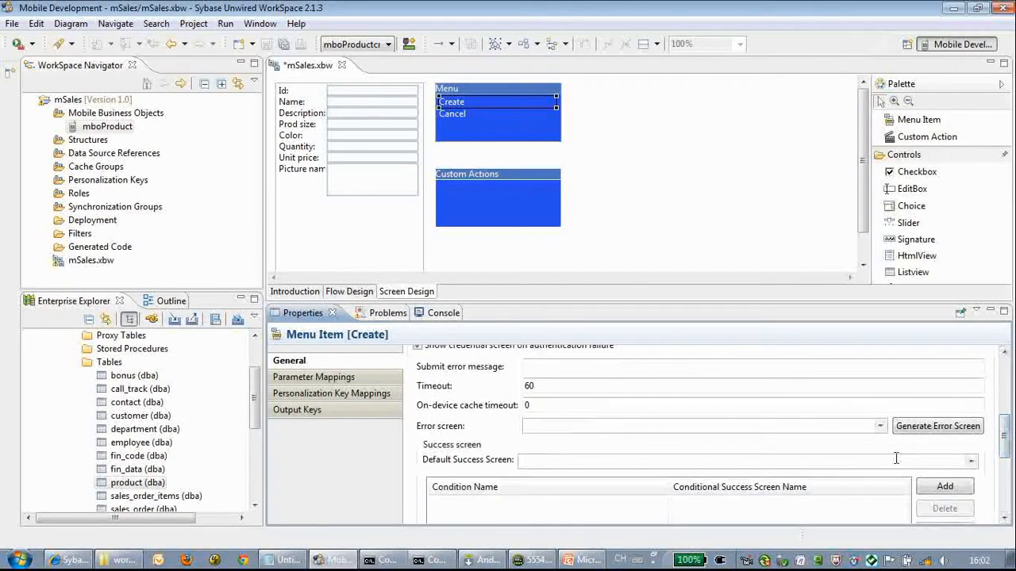
pyautogui.click(971, 461)
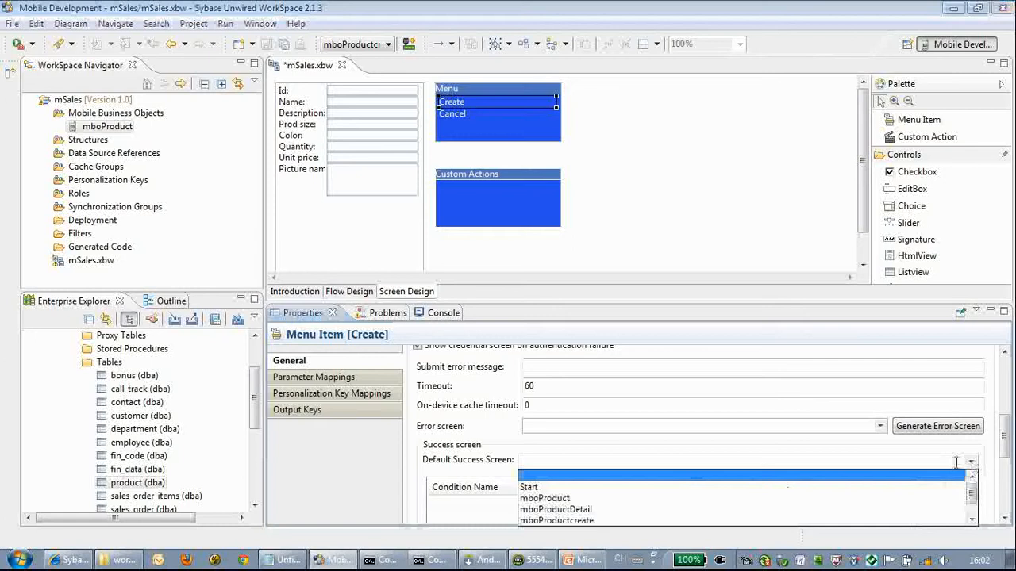
pyautogui.click(545, 498)
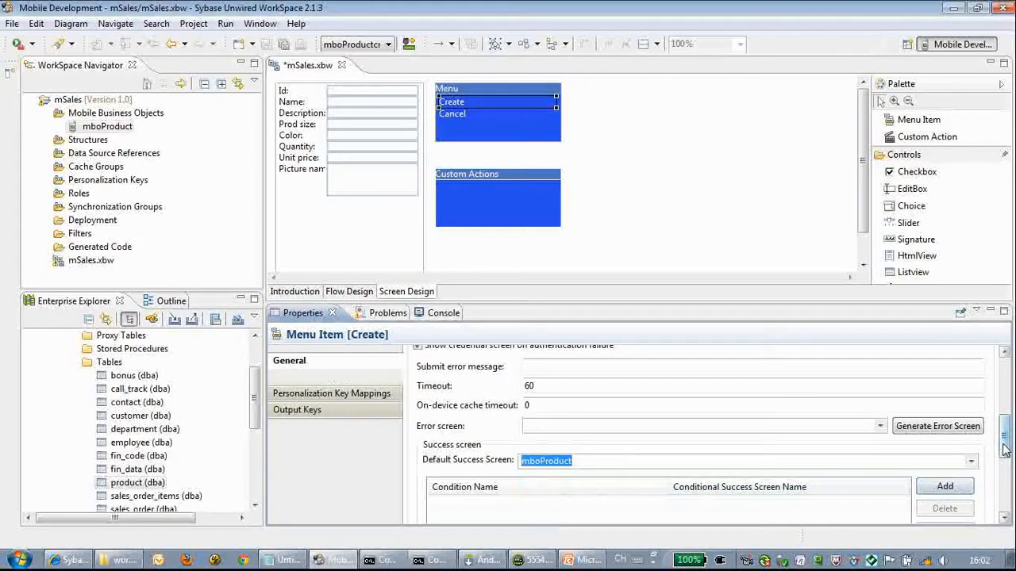
pyautogui.scroll(-3)
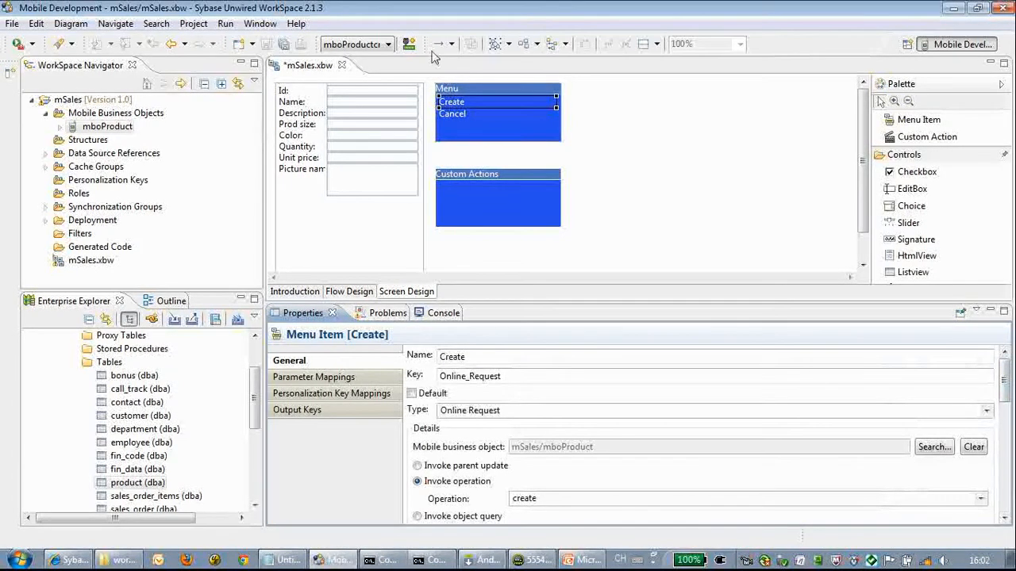
pyautogui.moveTo(512, 195)
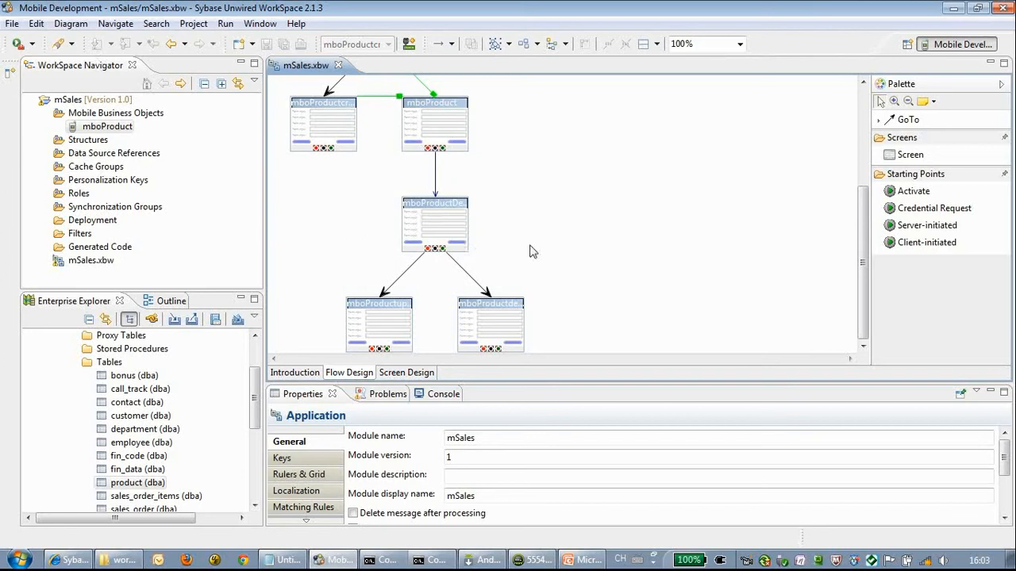
pyautogui.moveTo(596, 199)
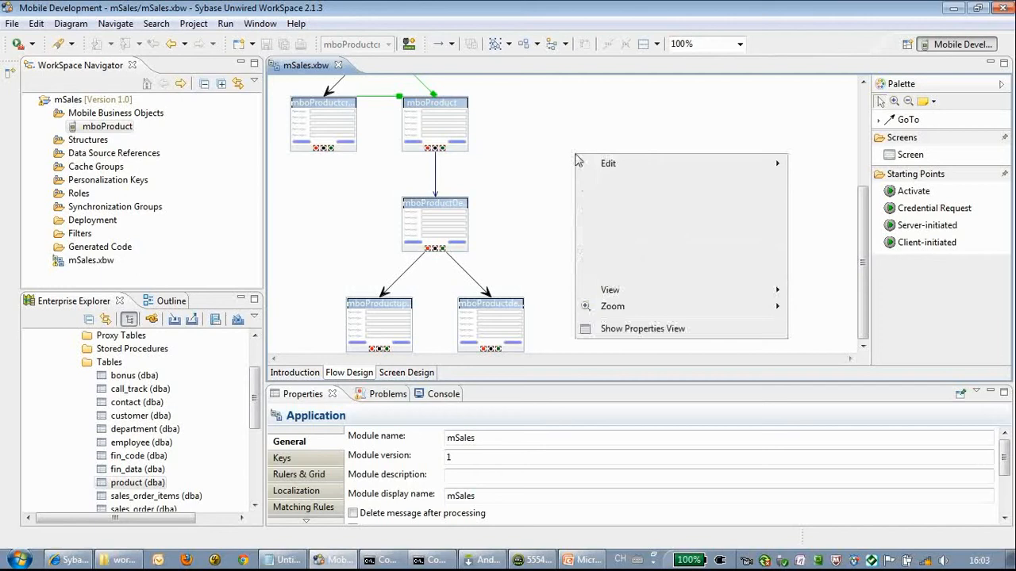
pyautogui.moveTo(636, 202)
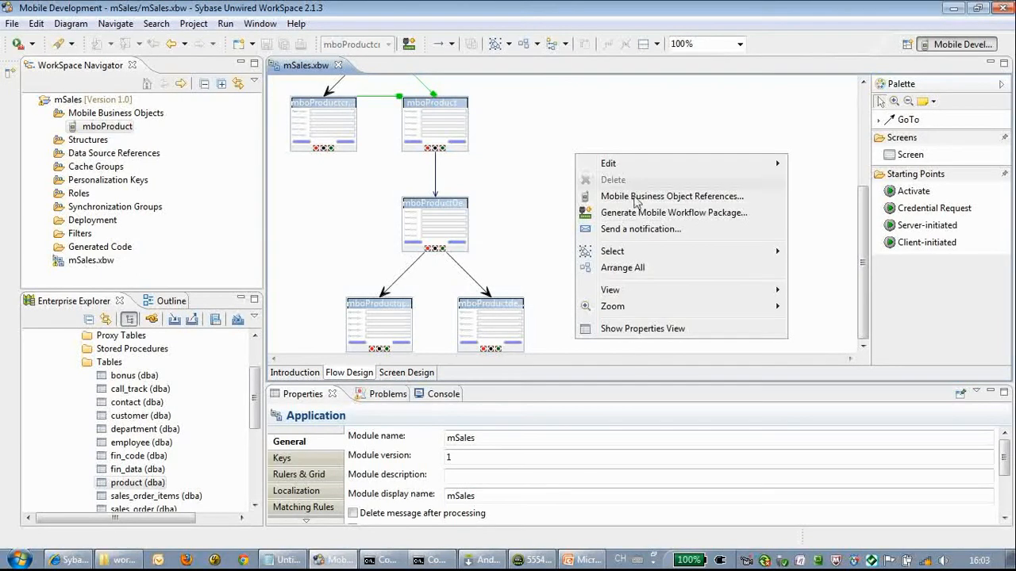
# Choose Generate Mobile Workflow Package from the Flow Design canvas context menu.
pyautogui.click(673, 212)
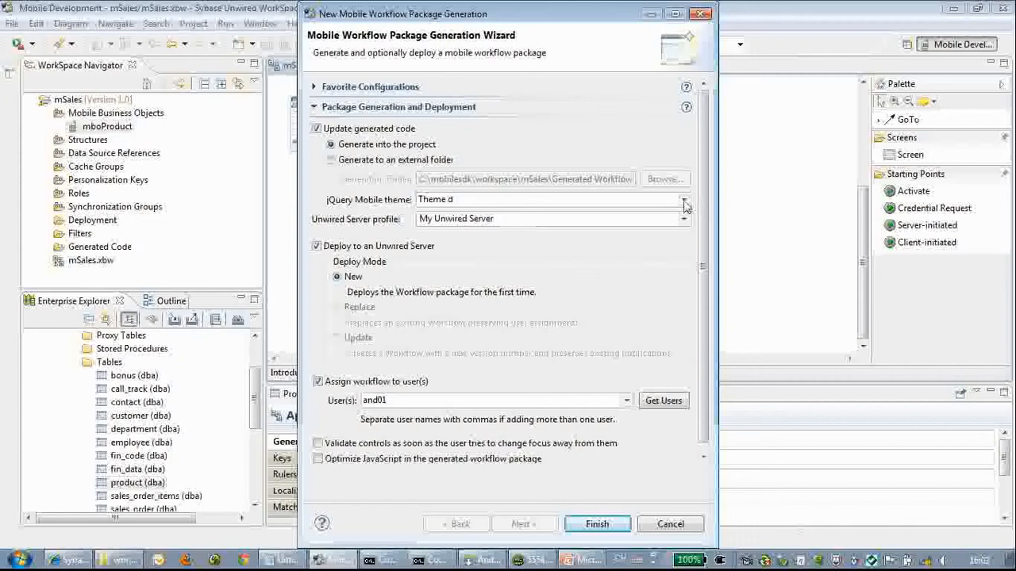
# Keep jQuery Mobile Theme d and Deploy Mode New, and finish the wizard.
pyautogui.click(684, 199)
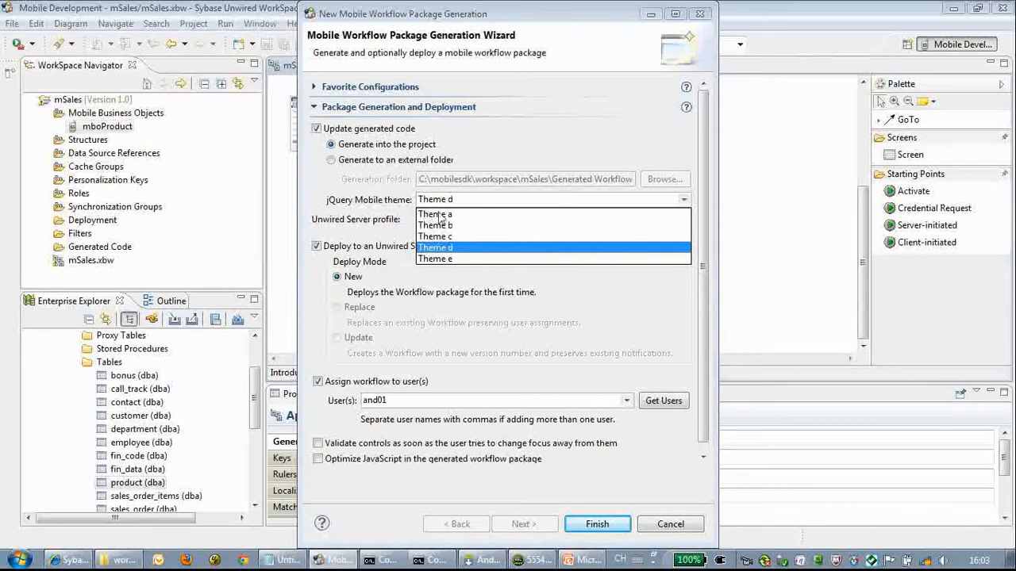
pyautogui.click(435, 247)
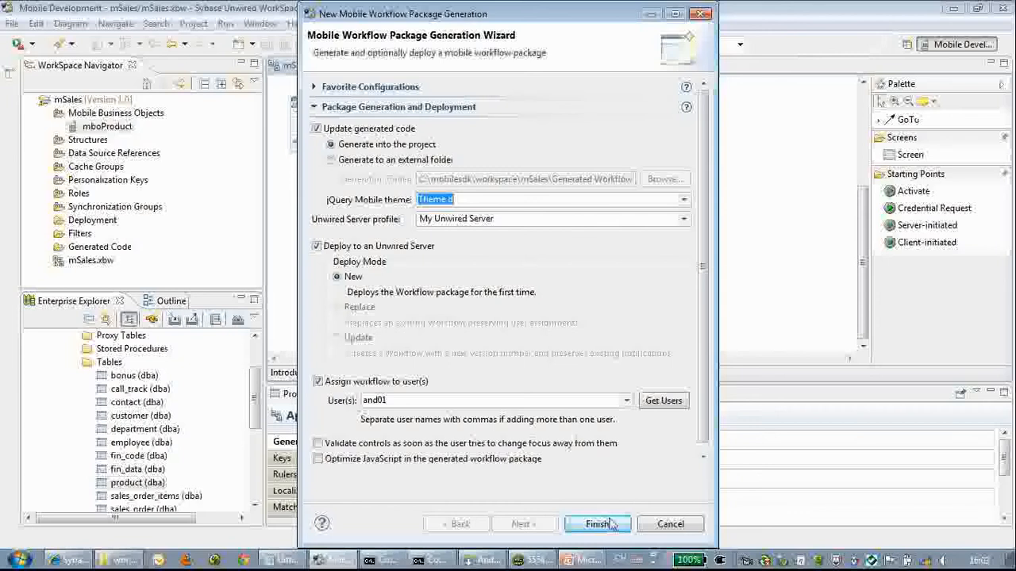
pyautogui.click(598, 523)
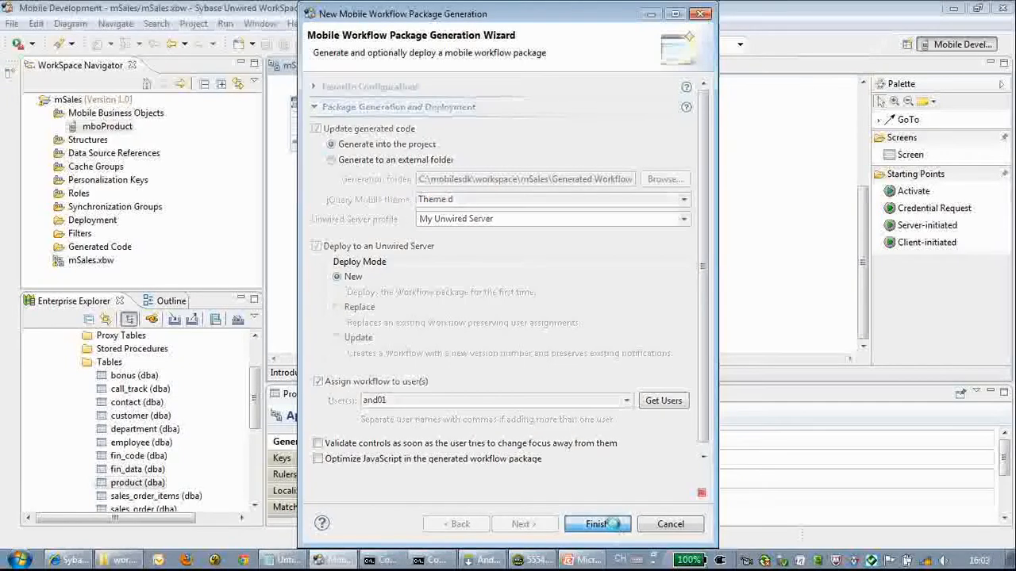
pyautogui.click(597, 524)
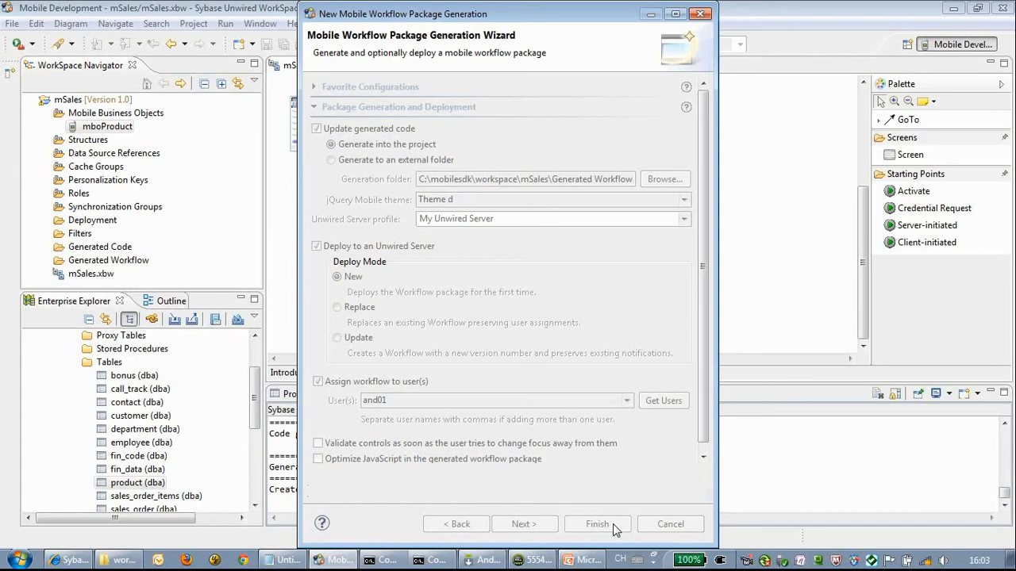
pyautogui.click(596, 524)
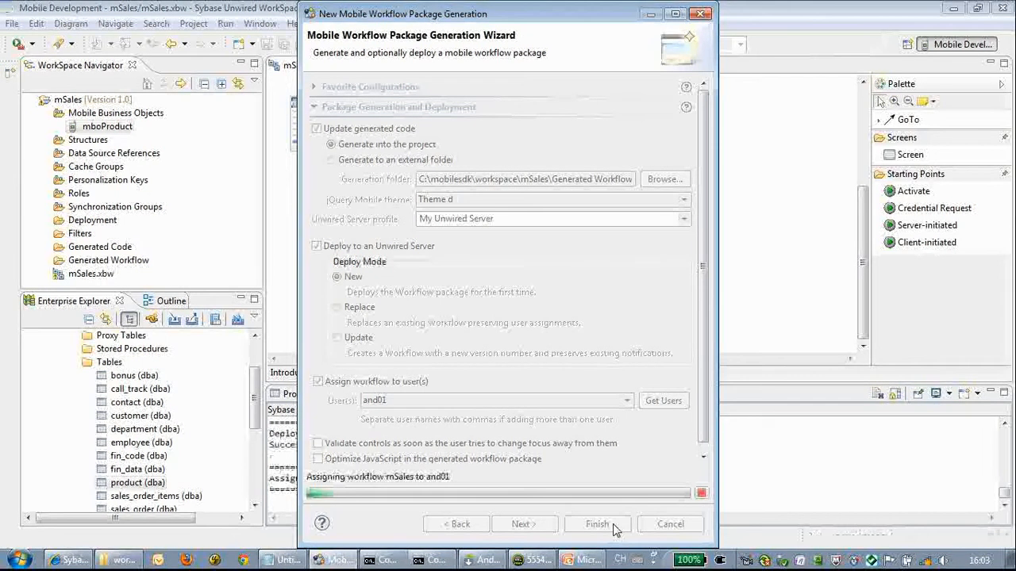
pyautogui.click(596, 524)
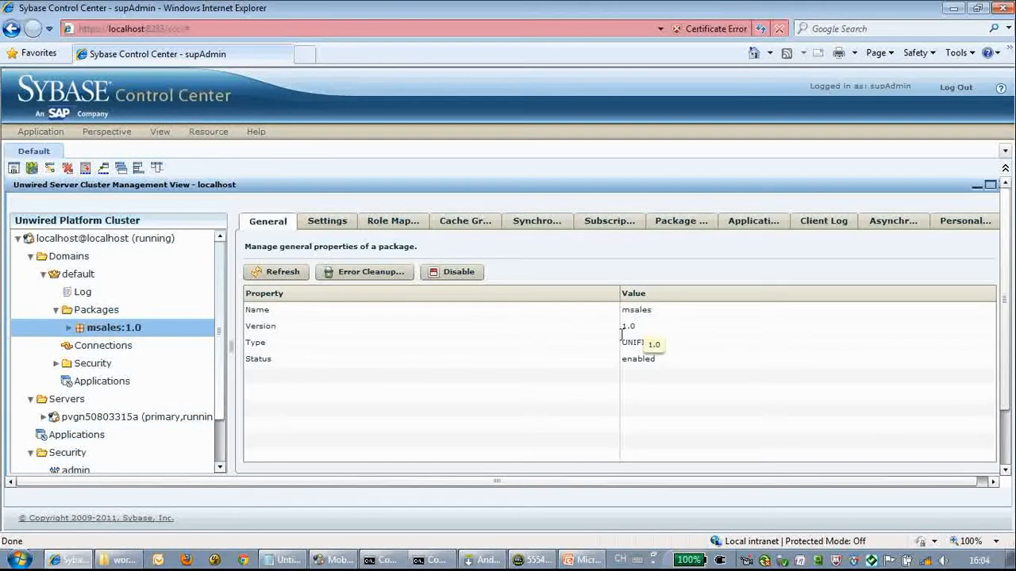
# Select Workflows > mSales:1 in Control Center to view its deployed properties.
pyautogui.scroll(-3)
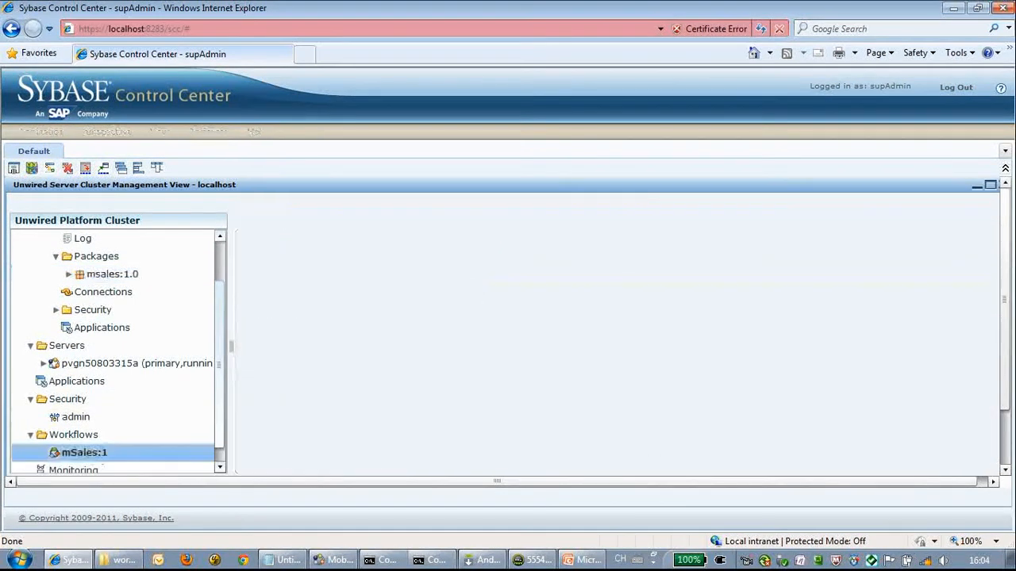
pyautogui.click(78, 453)
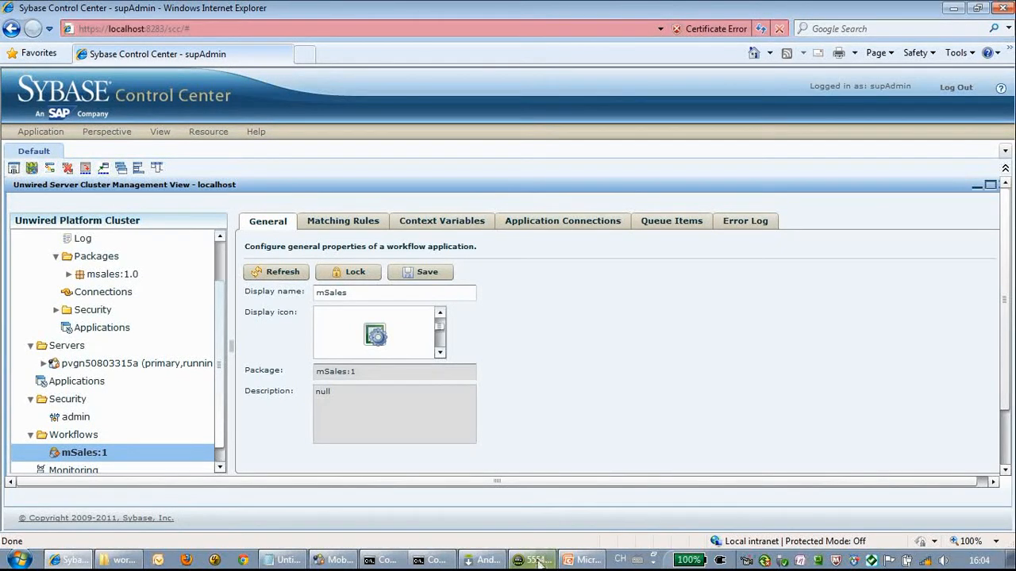
pyautogui.click(539, 560)
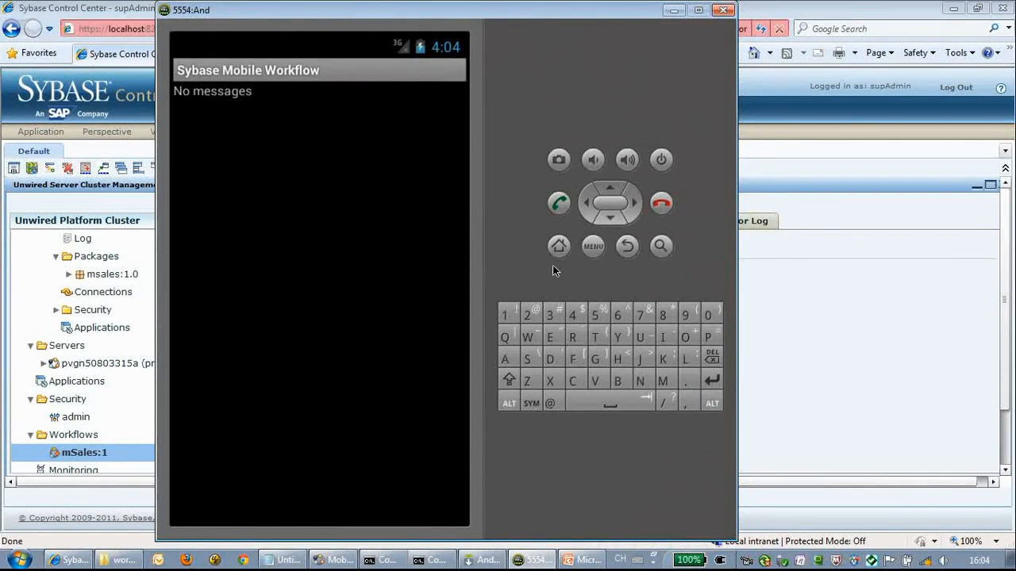
# Open the emulator's Workflows list via MENU and launch mSales.
pyautogui.click(593, 245)
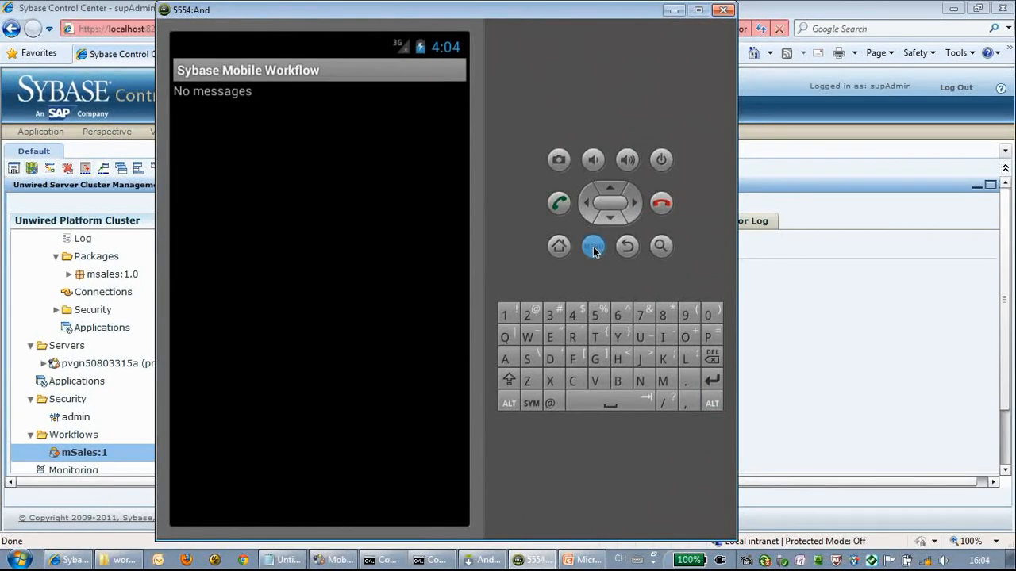
pyautogui.click(593, 246)
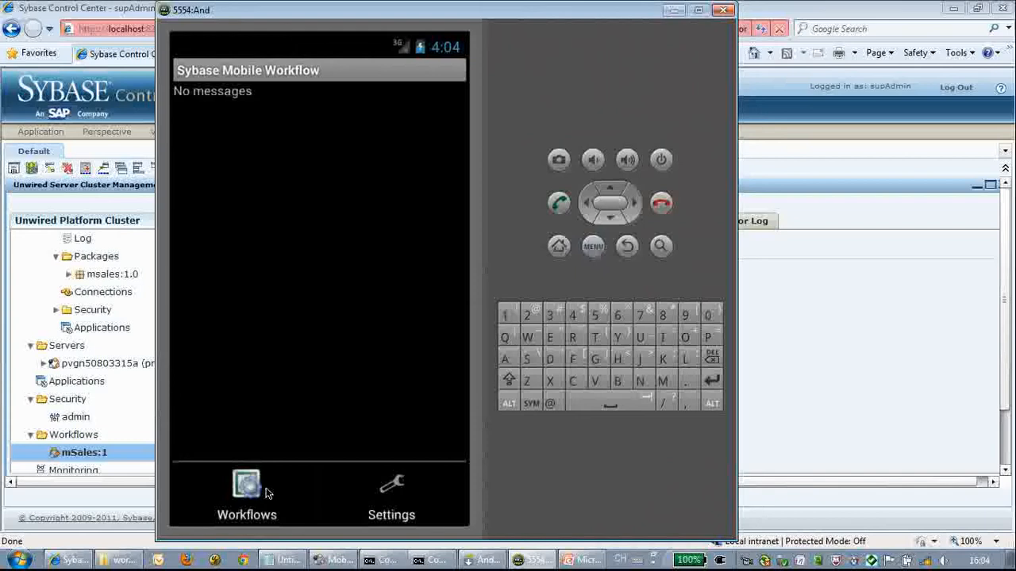
pyautogui.click(247, 492)
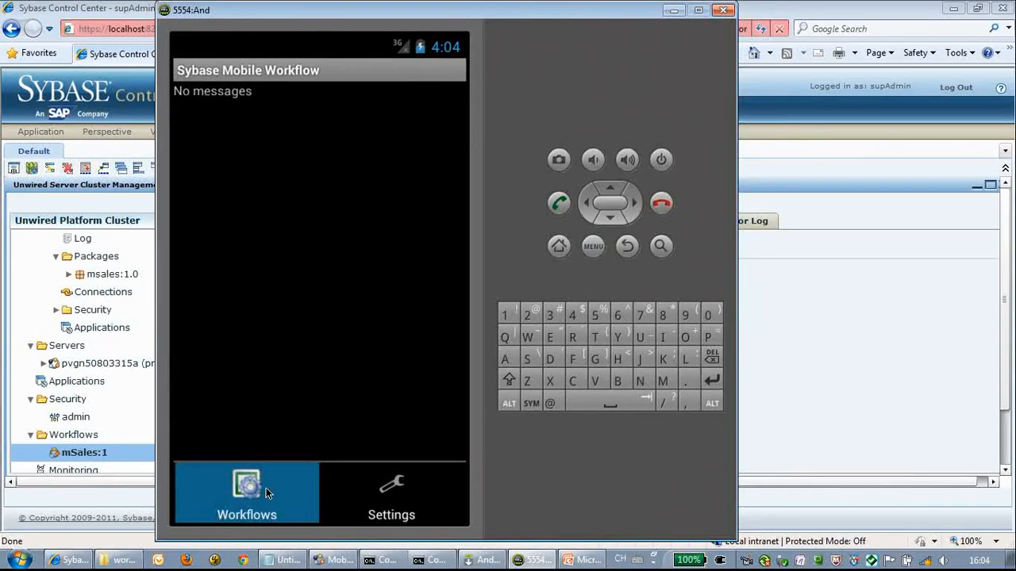
pyautogui.click(247, 492)
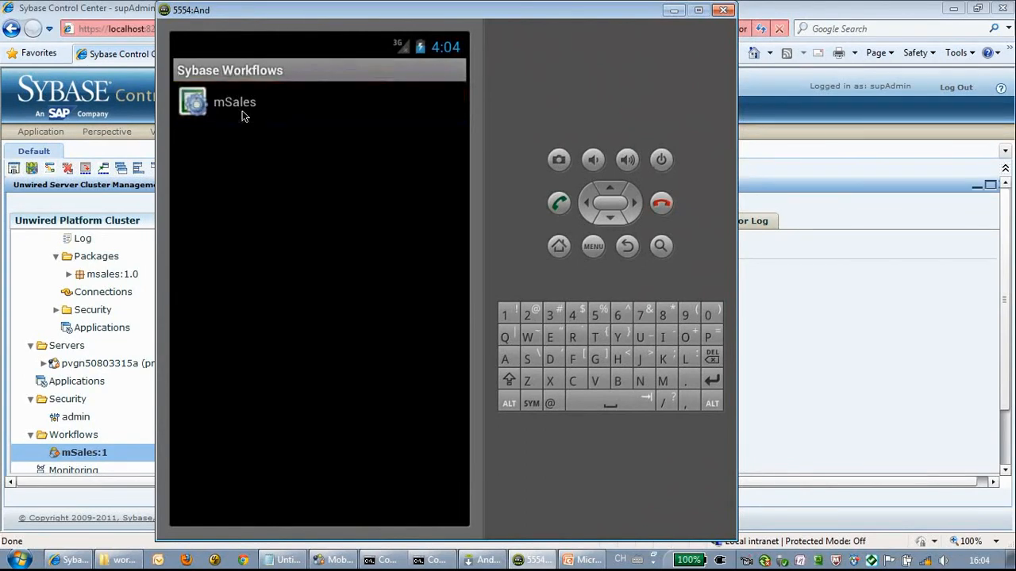
pyautogui.click(234, 102)
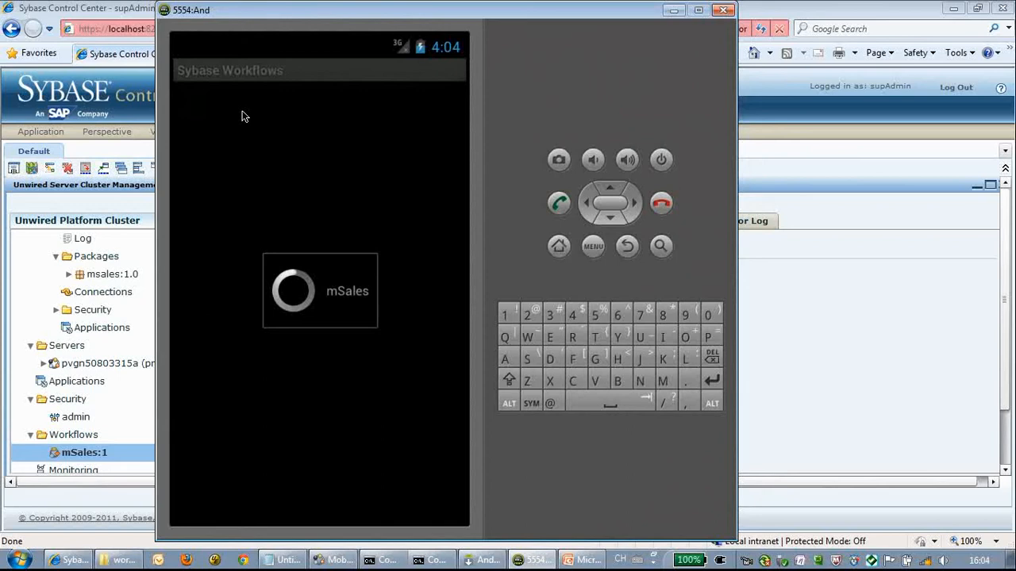
pyautogui.moveTo(392, 156)
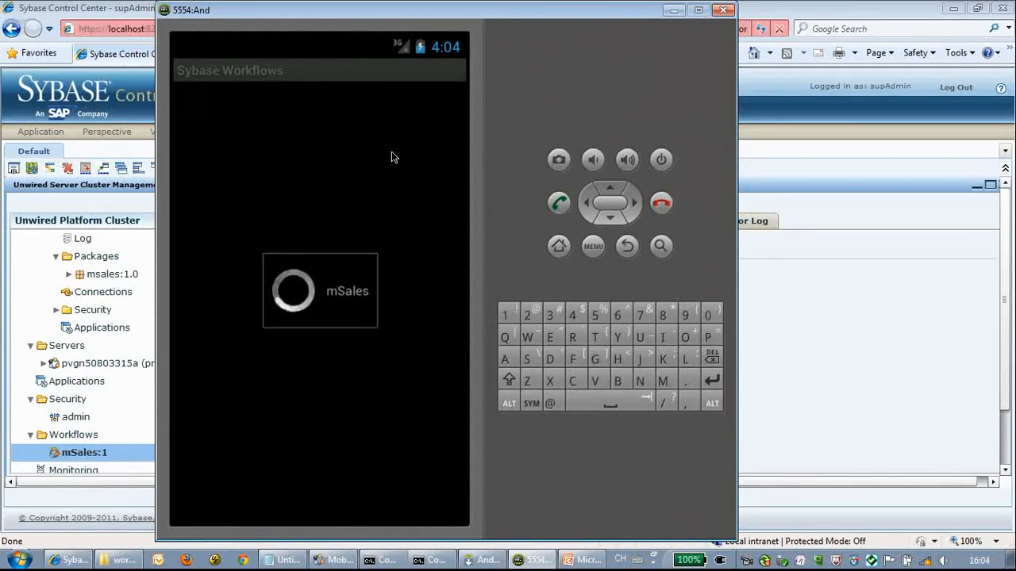
pyautogui.moveTo(412, 156)
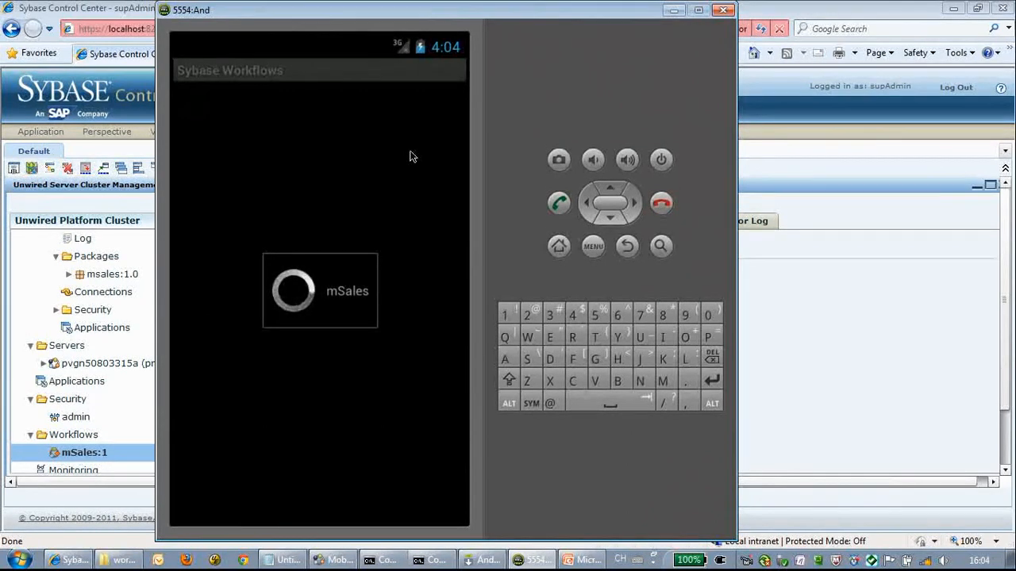
pyautogui.moveTo(424, 175)
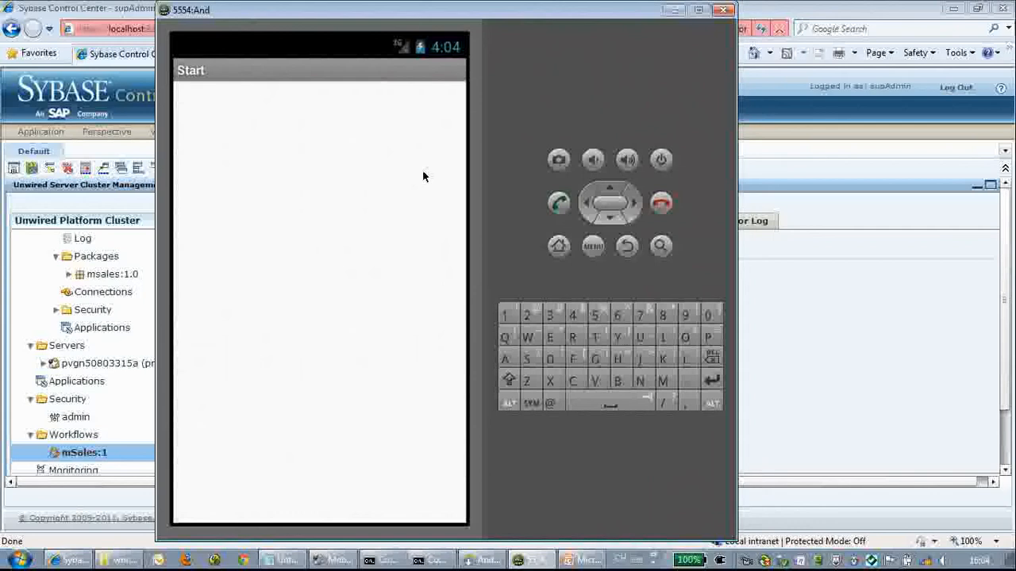
# Press the emulator MENU button to reveal Cancel, Products and Add Product.
pyautogui.click(592, 246)
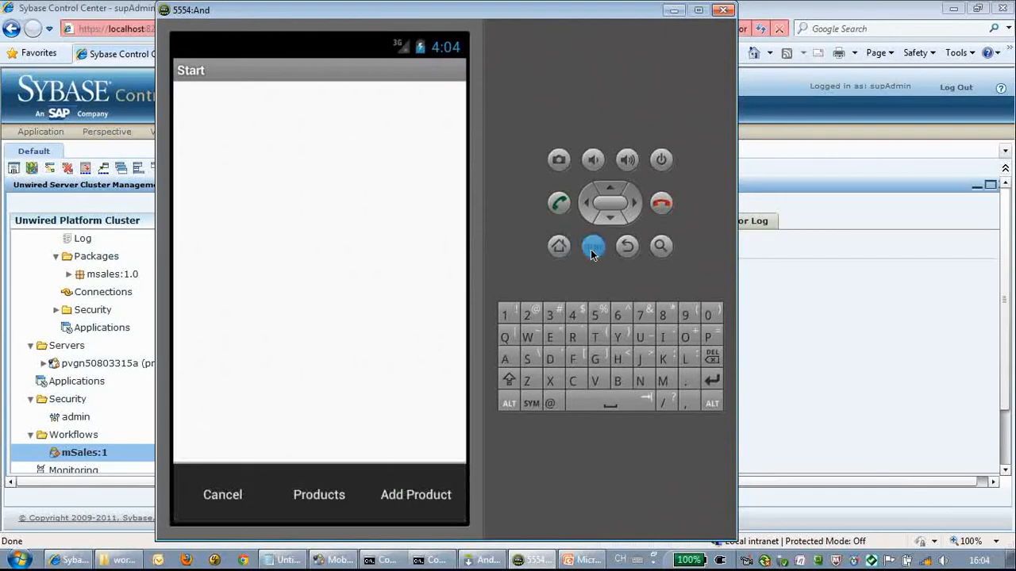
pyautogui.click(592, 246)
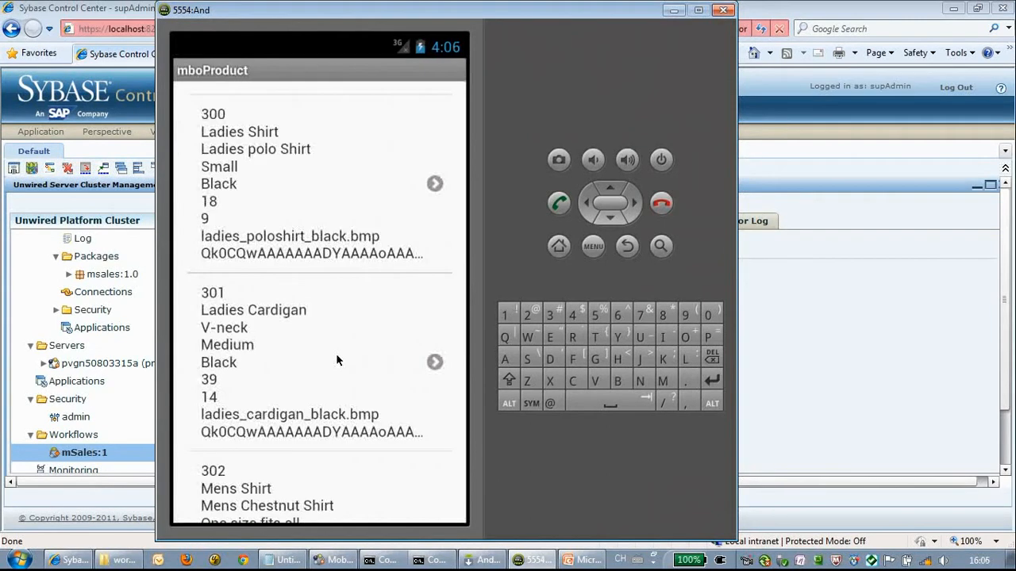
# Scroll through the entire mboProduct list of existing product records.
pyautogui.scroll(-3)
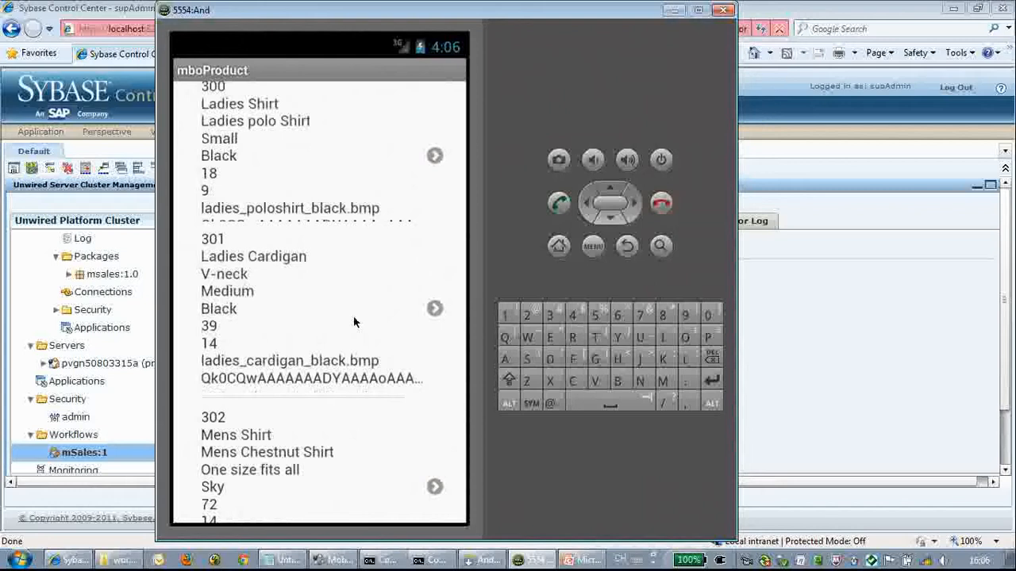
pyautogui.scroll(-3)
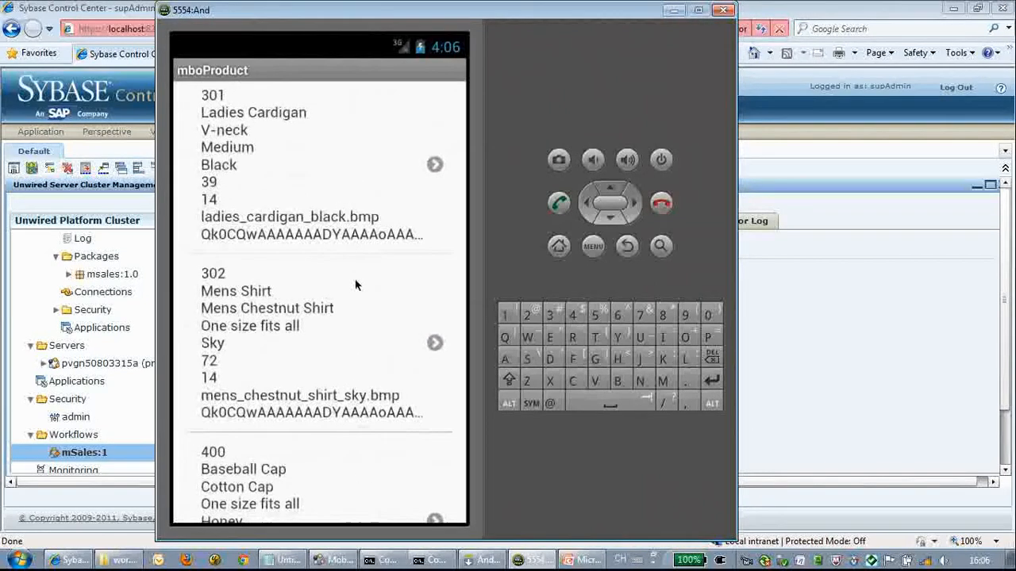
pyautogui.scroll(-3)
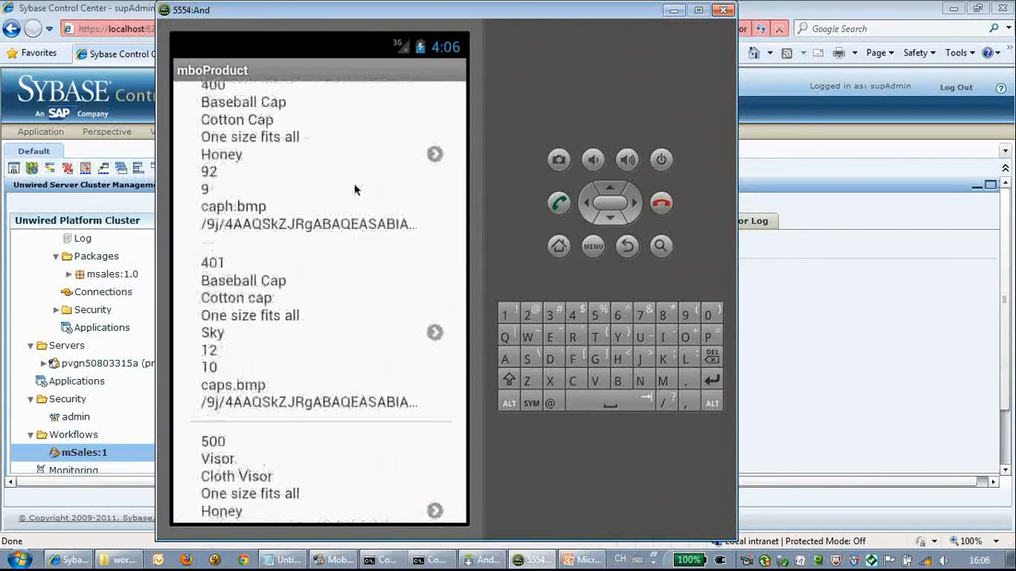
pyautogui.scroll(-3)
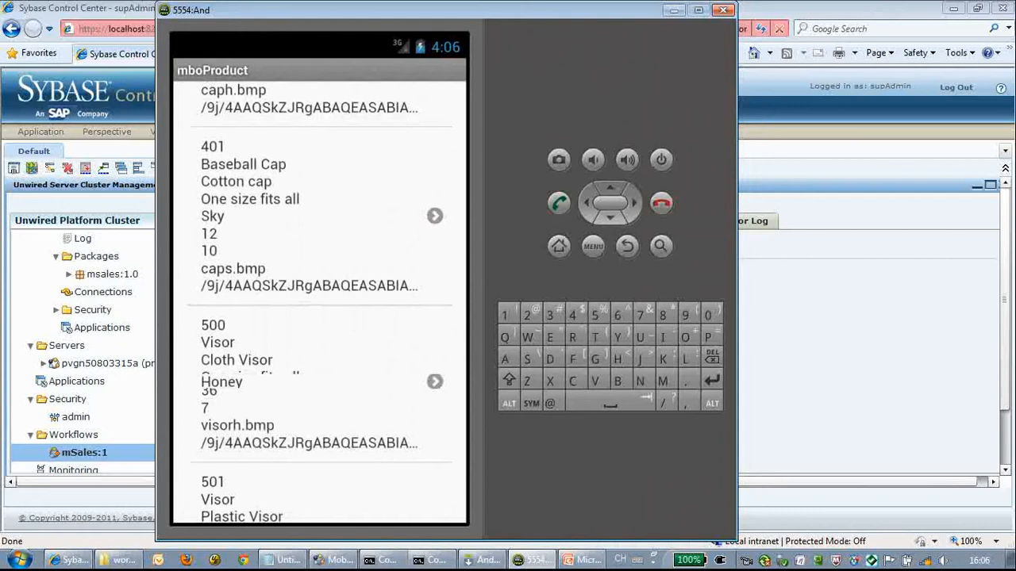
pyautogui.scroll(-3)
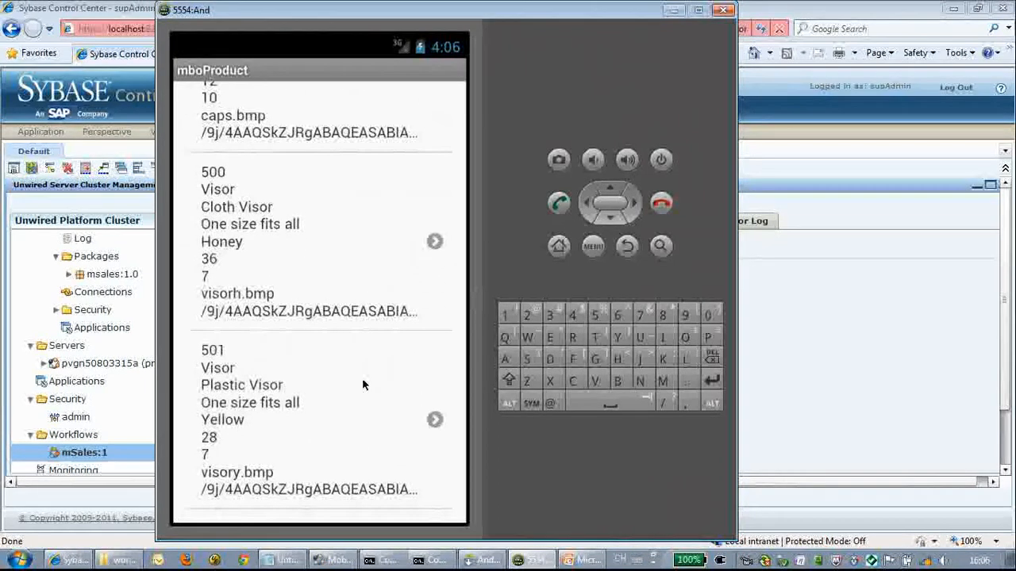
pyautogui.scroll(-3)
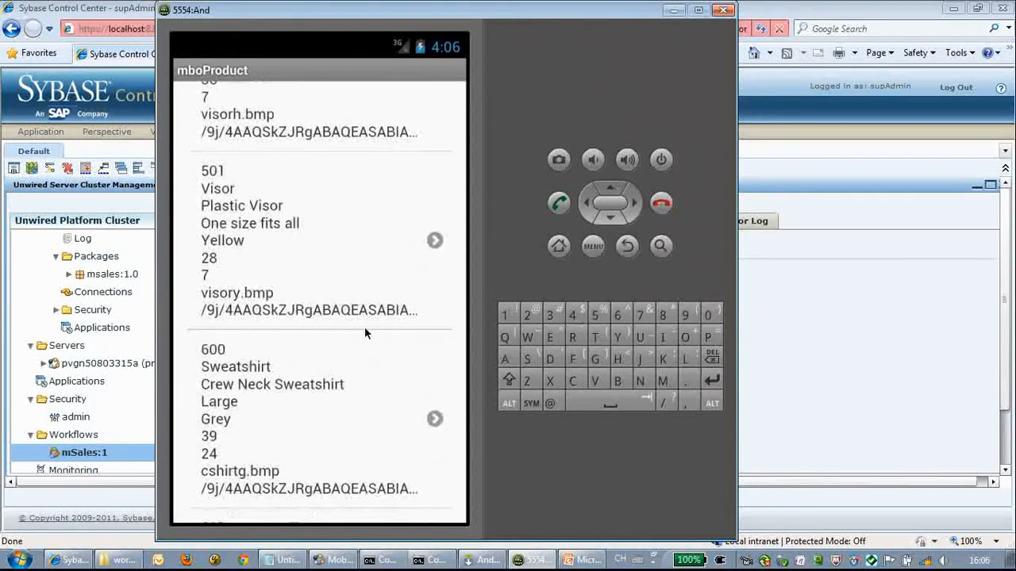
pyautogui.scroll(-3)
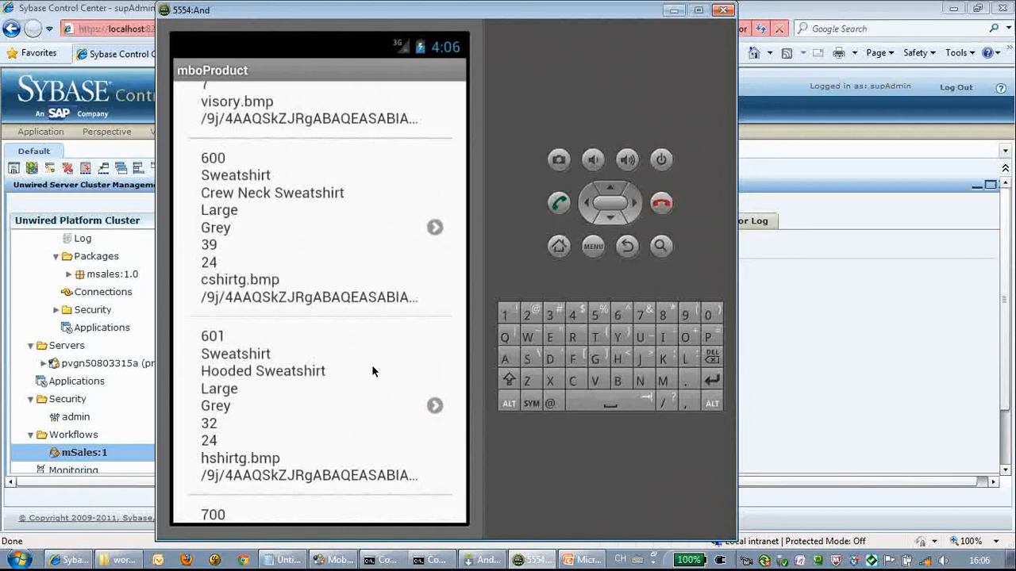
pyautogui.scroll(-3)
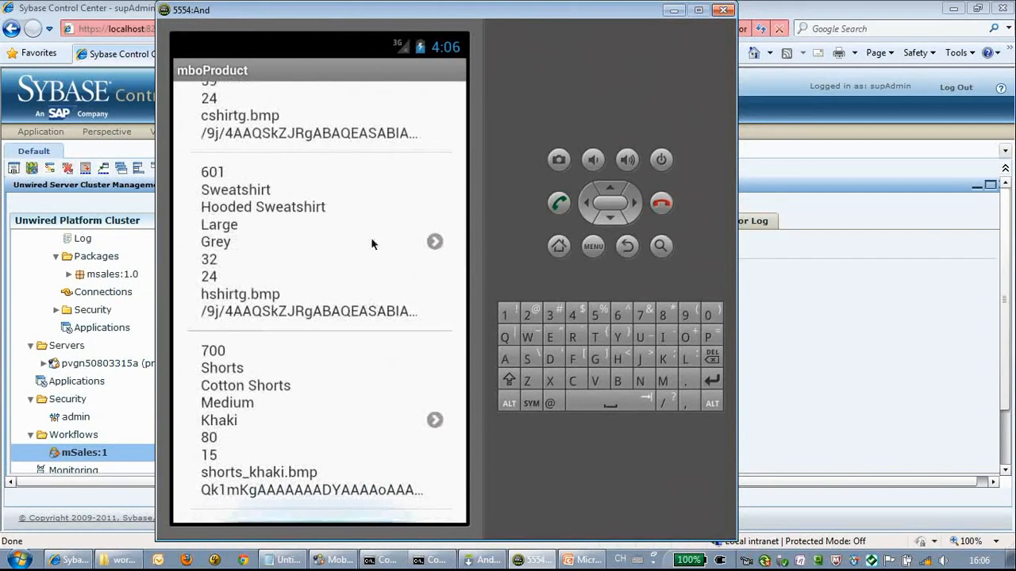
pyautogui.moveTo(406, 341)
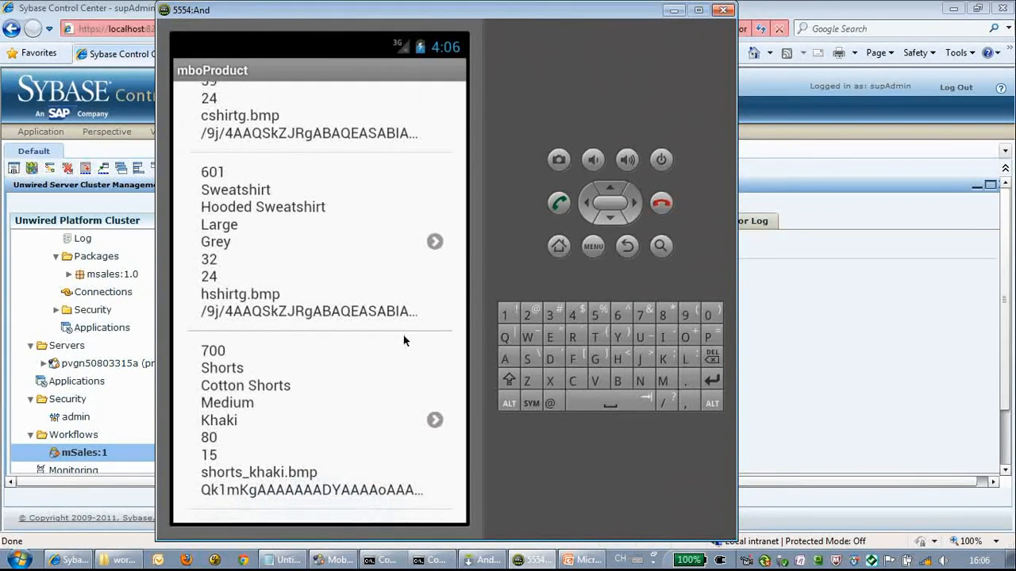
# Cancel out of the product list back to the Start screen.
pyautogui.click(592, 246)
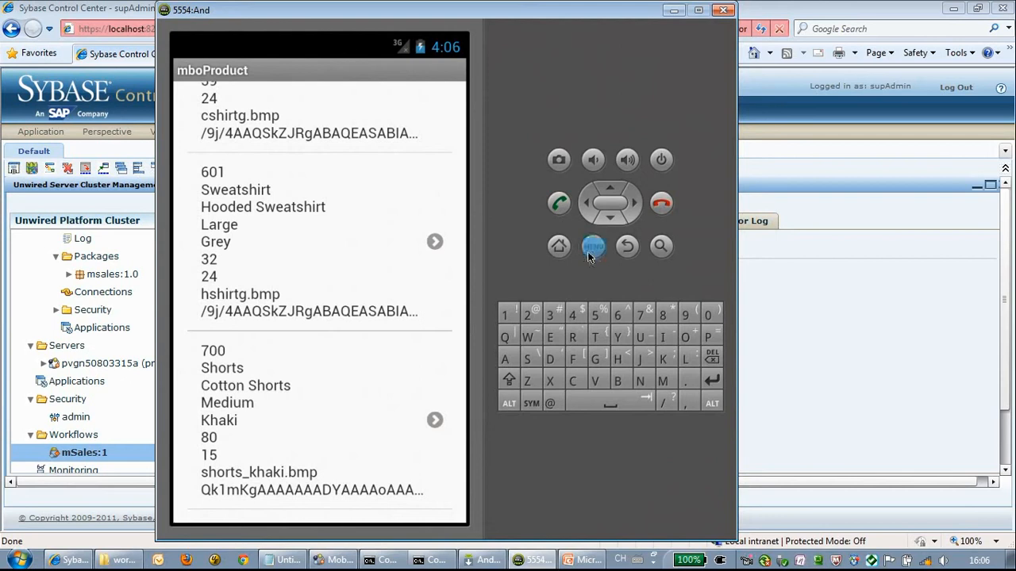
pyautogui.click(592, 246)
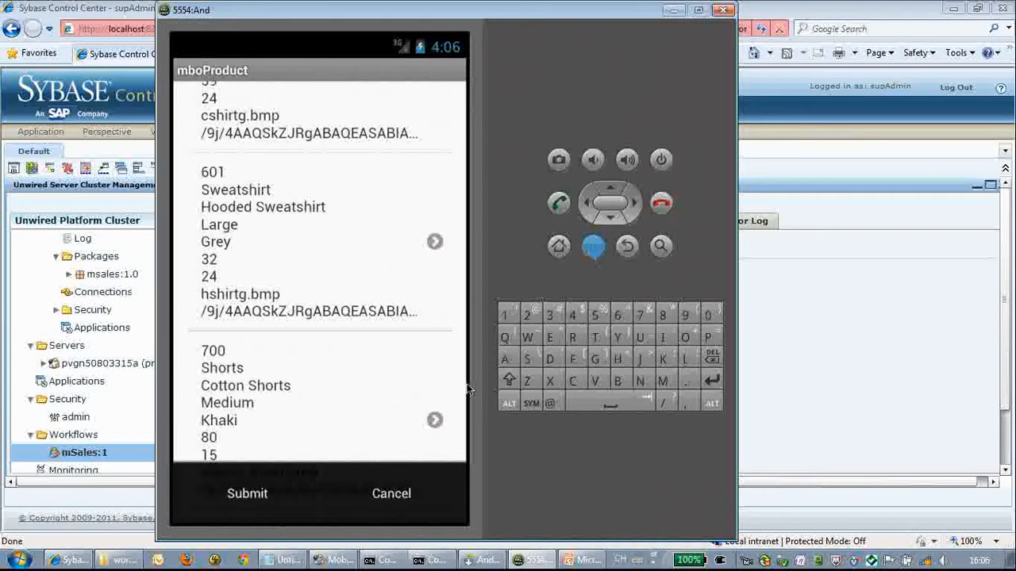
pyautogui.click(246, 494)
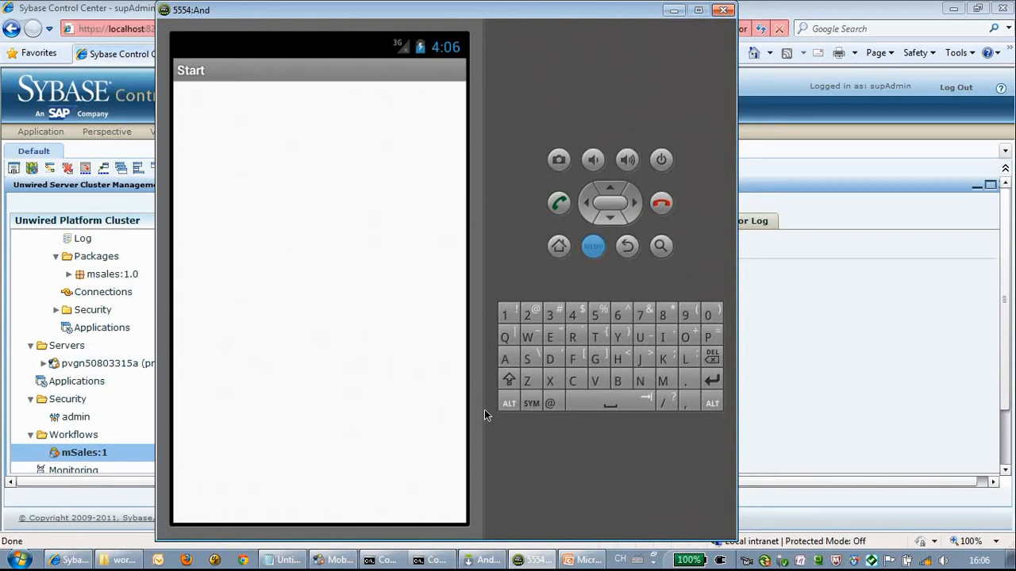
pyautogui.moveTo(594, 246)
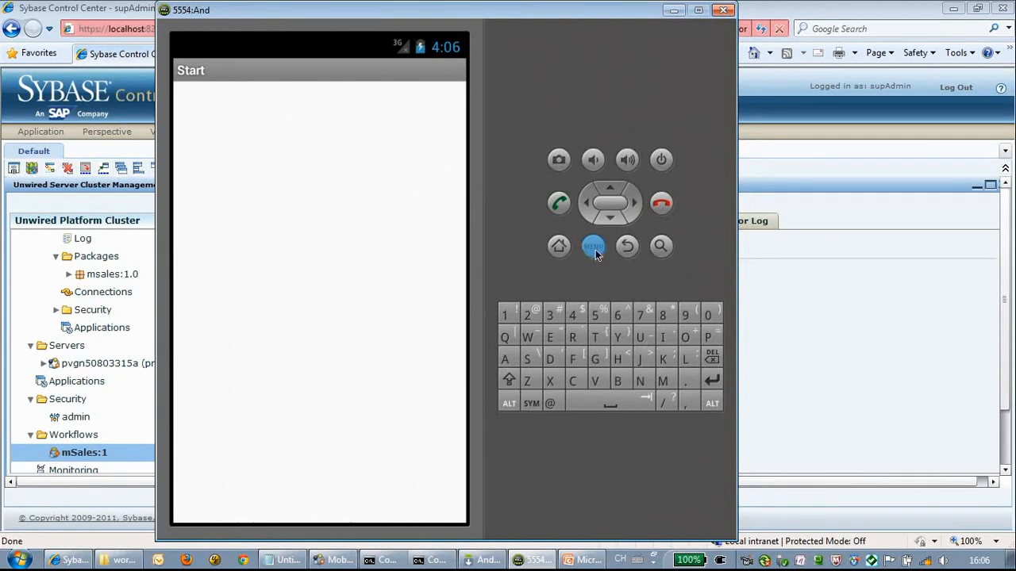
# Choose MENU > Add Product to open the empty mboProductcreate form.
pyautogui.click(594, 246)
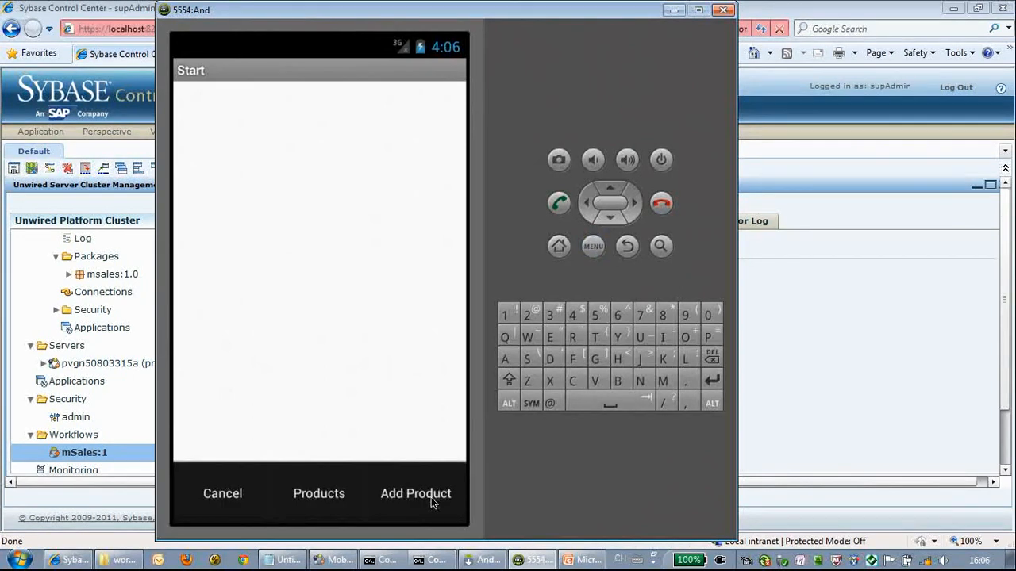
pyautogui.click(415, 493)
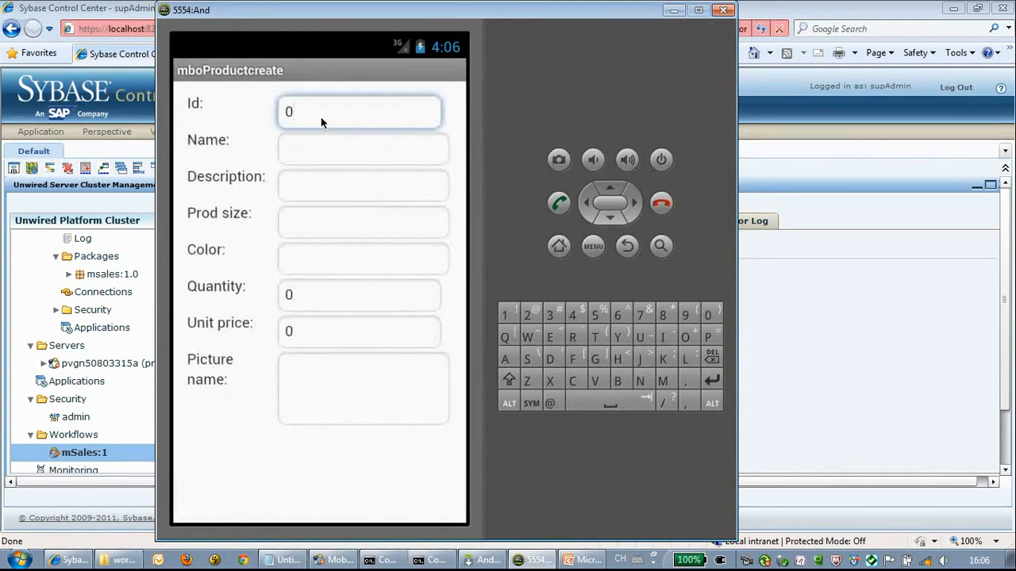
# Enter 920 as the product Id.
pyautogui.click(358, 111)
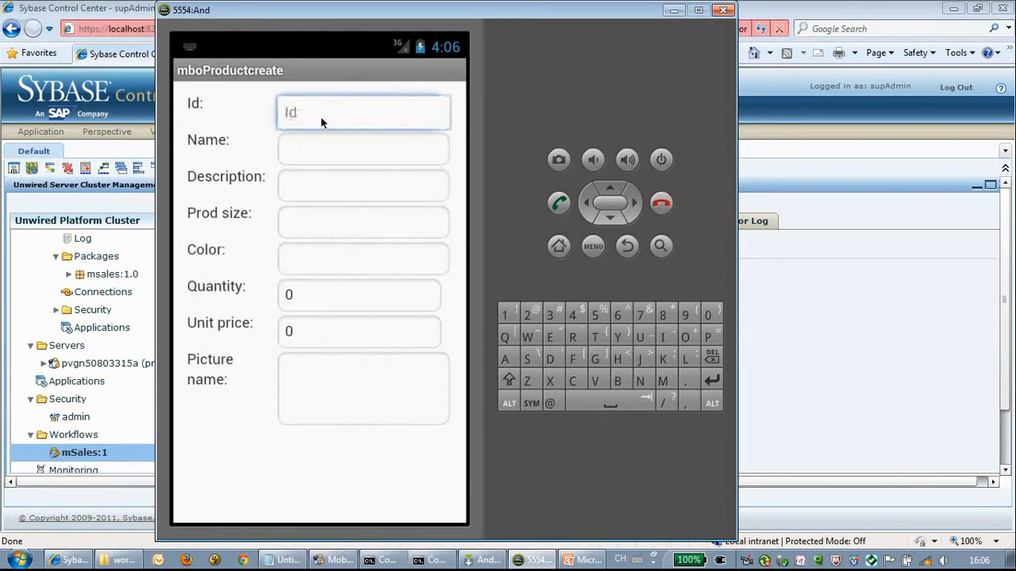
pyautogui.click(362, 112)
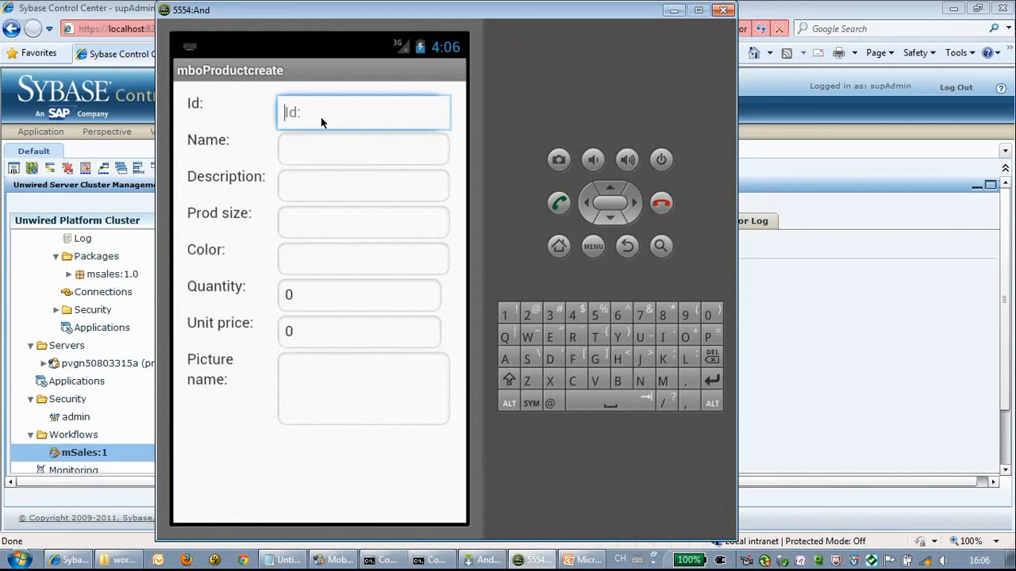
pyautogui.write('9')
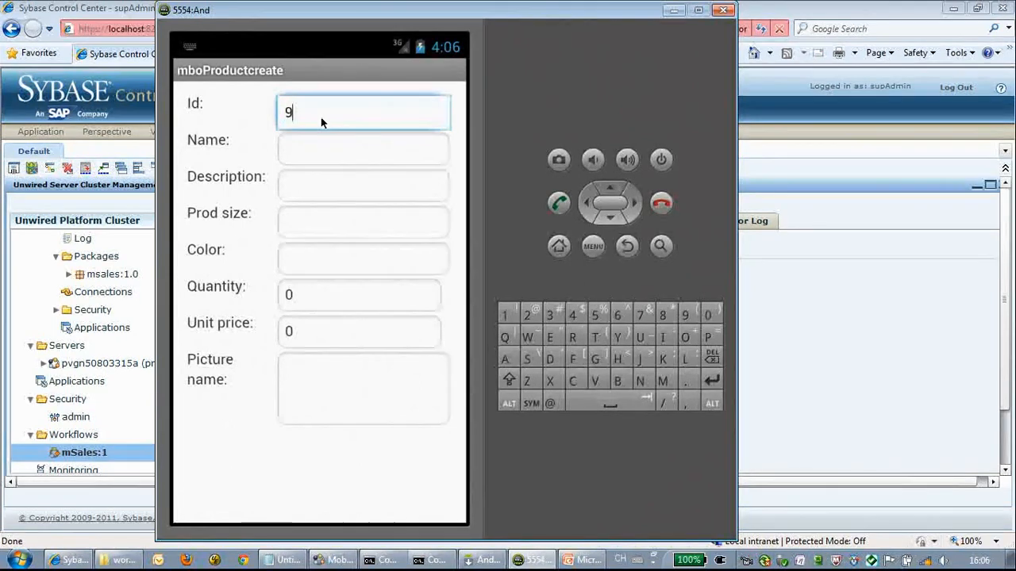
pyautogui.write('20')
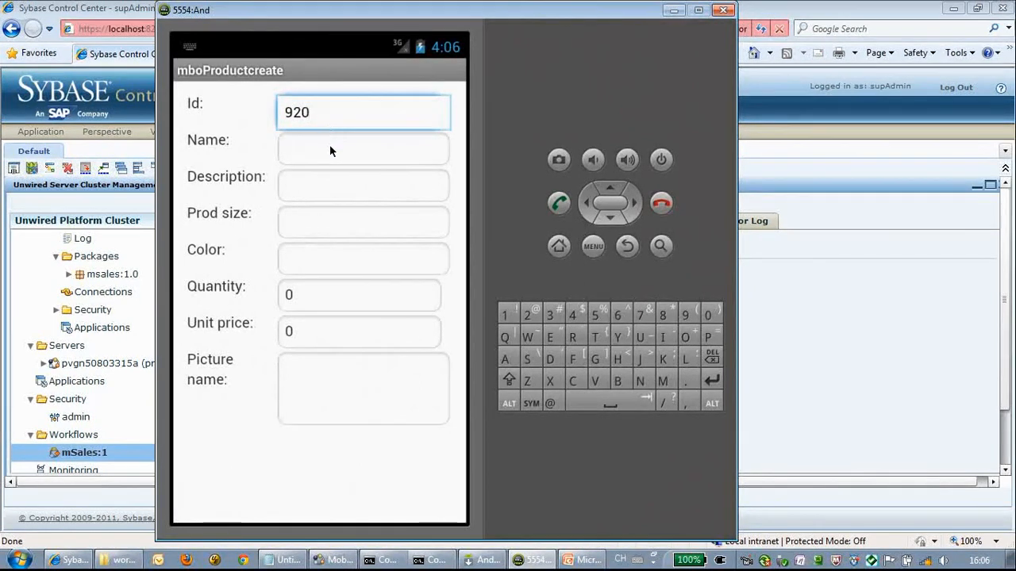
# Type the product name 'sap mobility' followed by 'kevin is selling 10'.
pyautogui.click(362, 149)
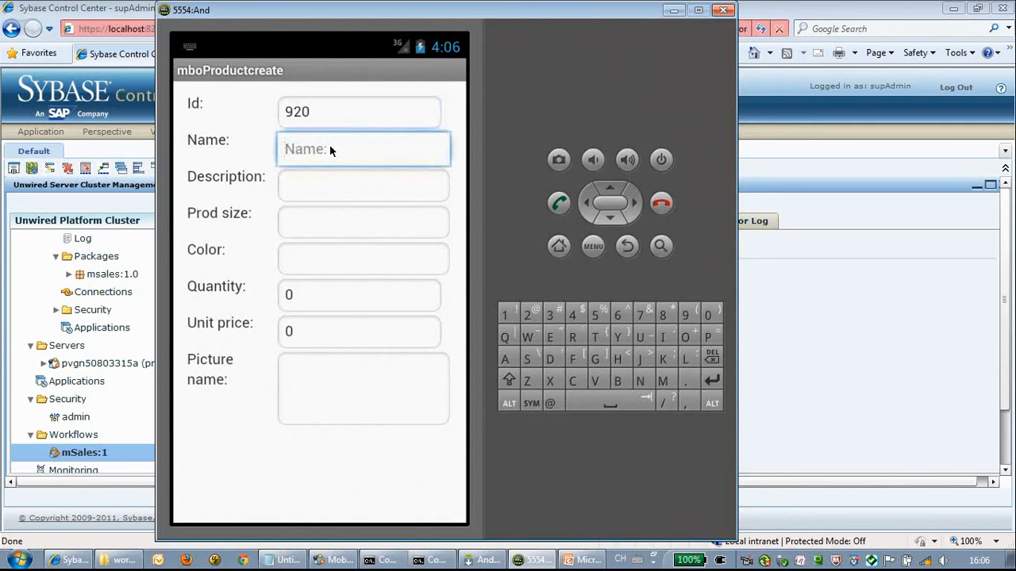
pyautogui.write('sap mob')
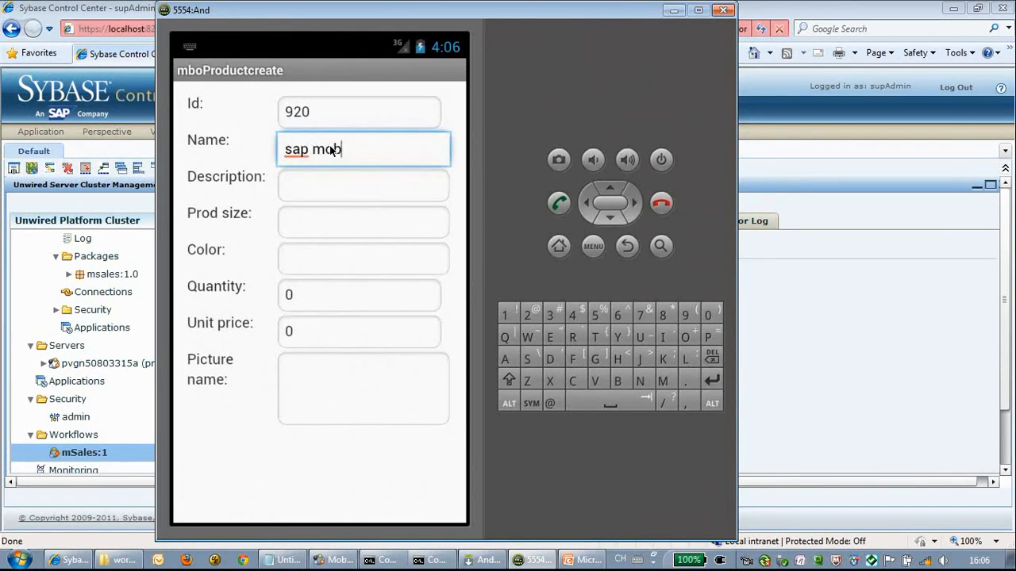
pyautogui.write('ility')
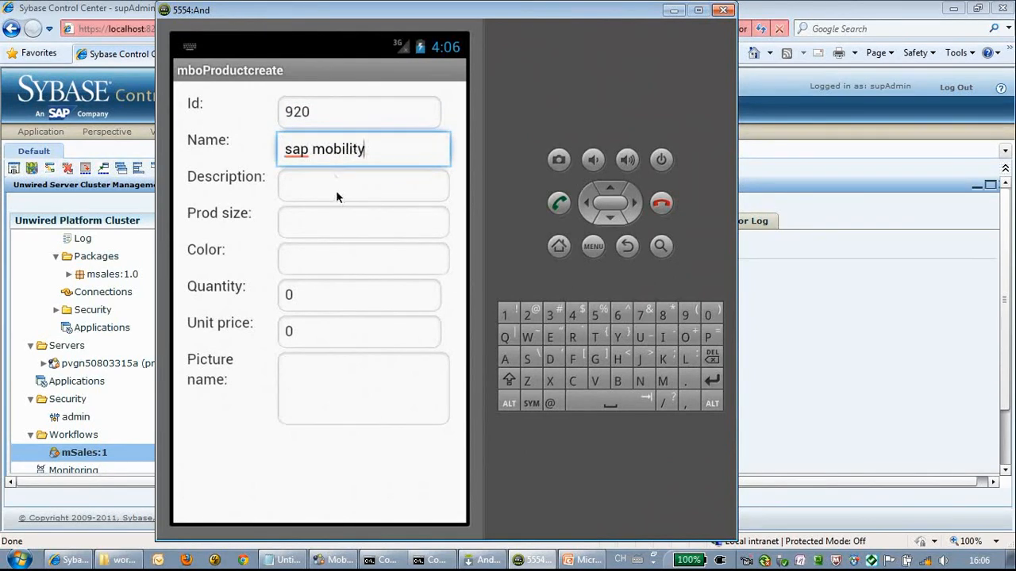
pyautogui.write('k')
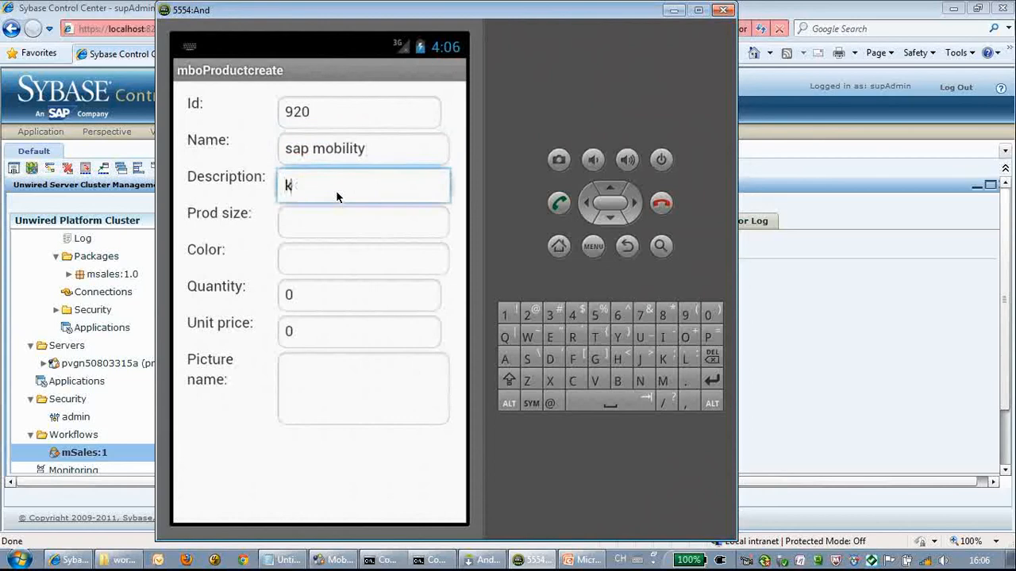
pyautogui.write('evin is')
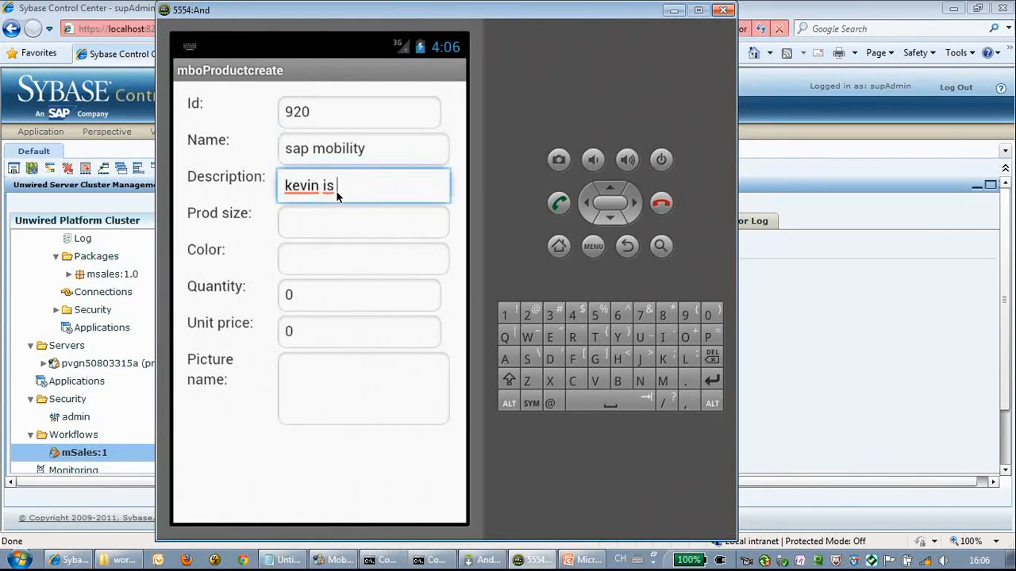
pyautogui.write('sellin')
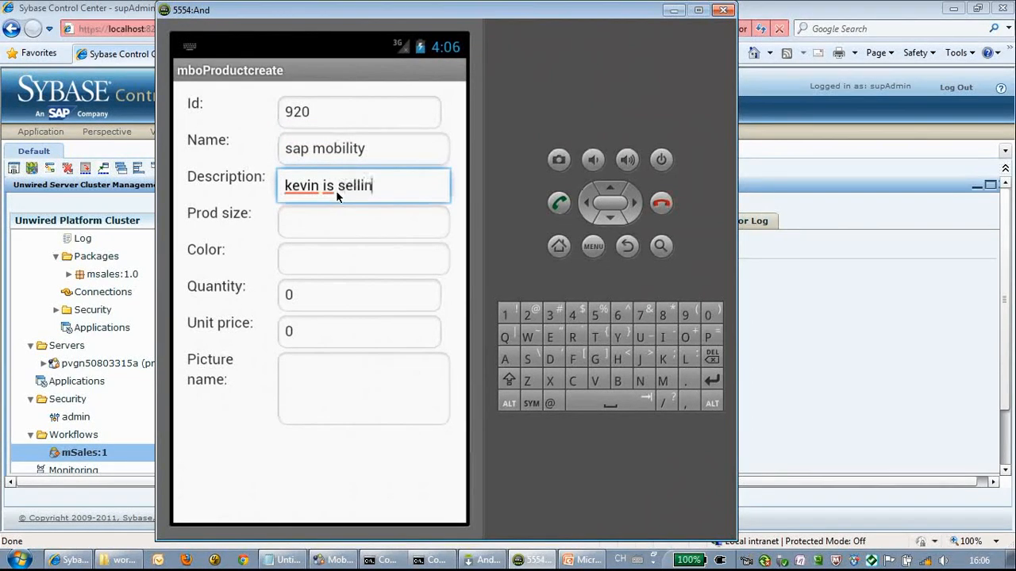
pyautogui.write('g')
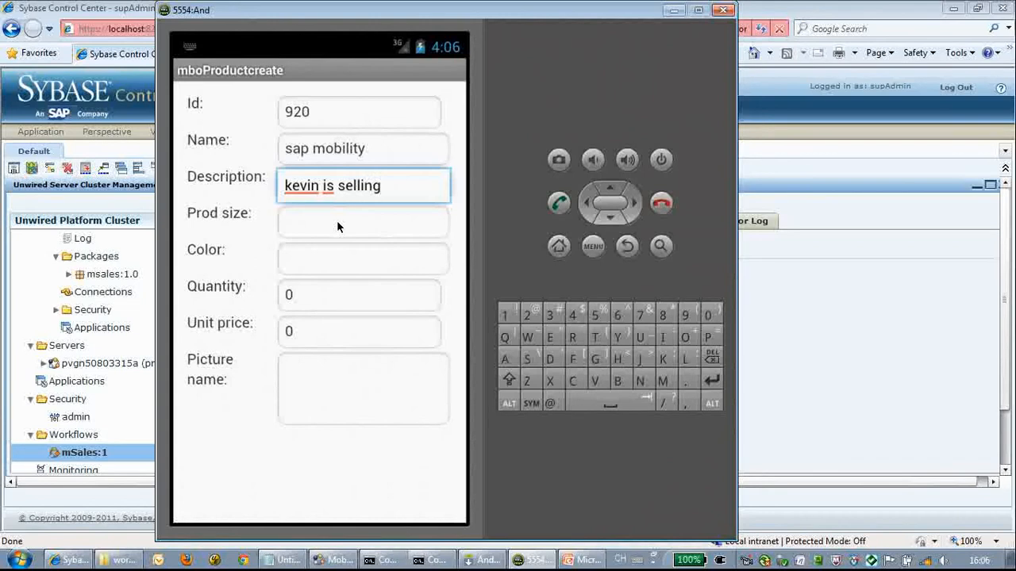
pyautogui.write('10')
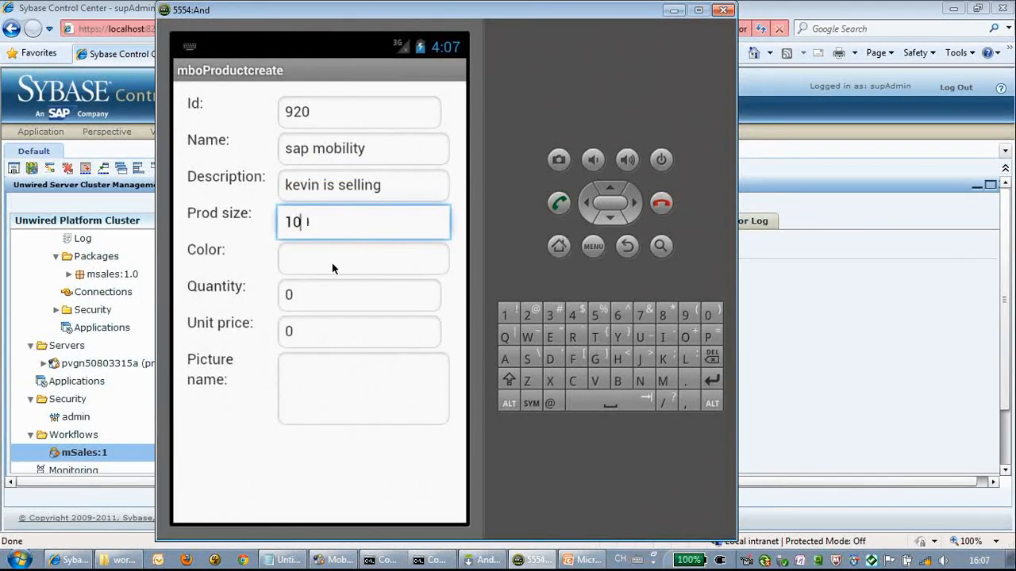
# Enter color white, quantity 9999 and unit price 100.
pyautogui.click(363, 258)
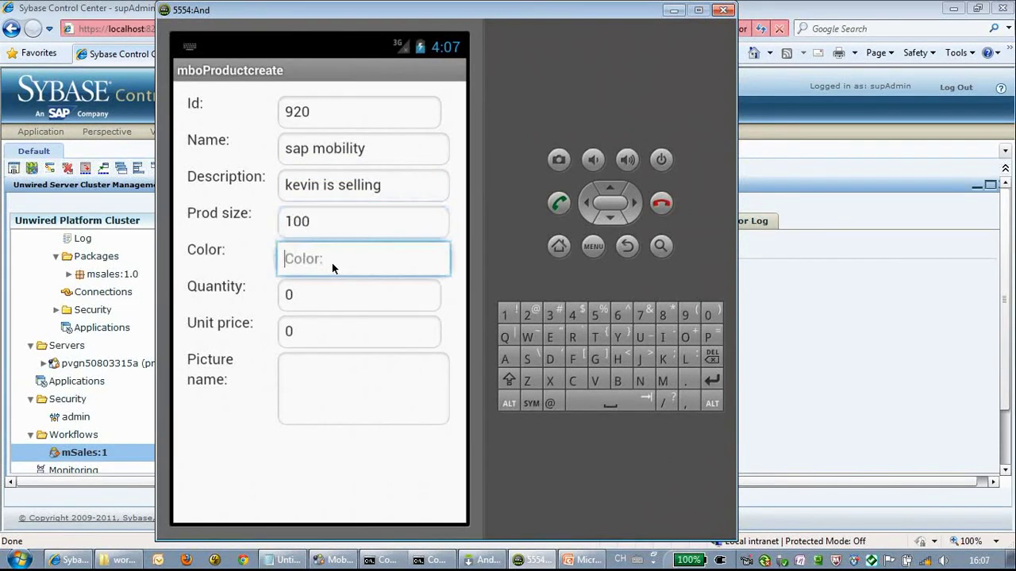
pyautogui.write('white')
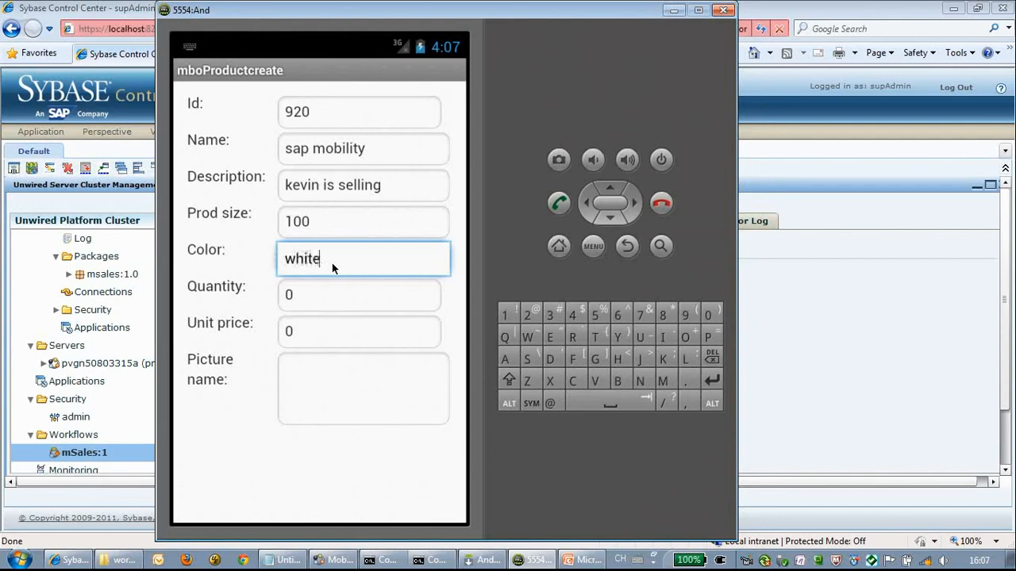
pyautogui.click(360, 295)
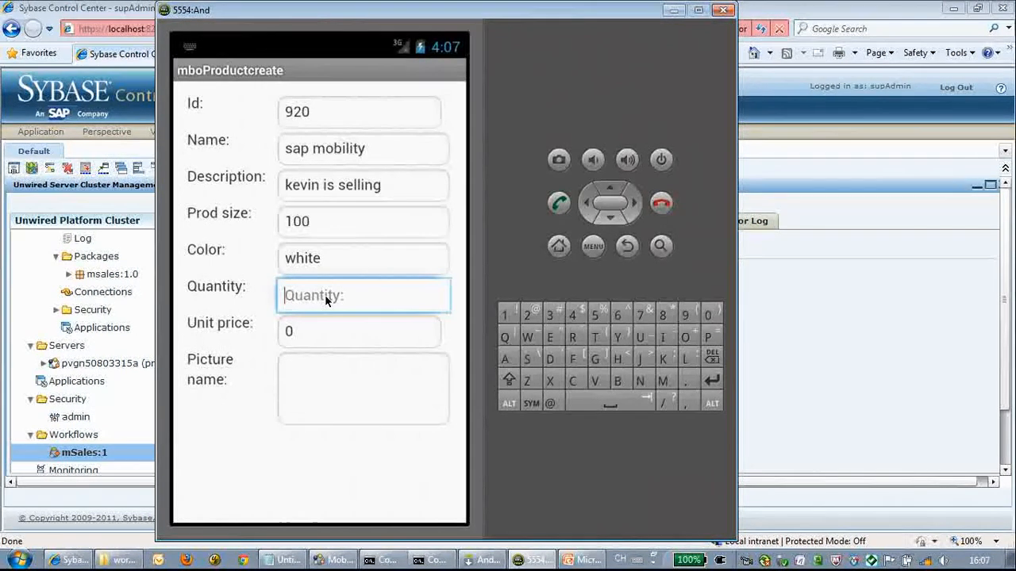
pyautogui.write('99999')
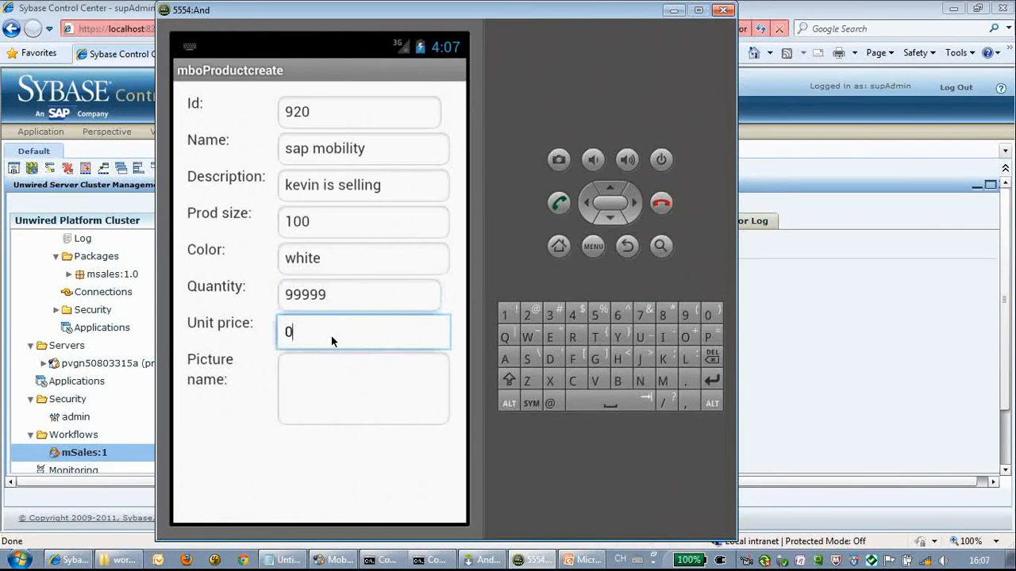
pyautogui.press('Backspace')
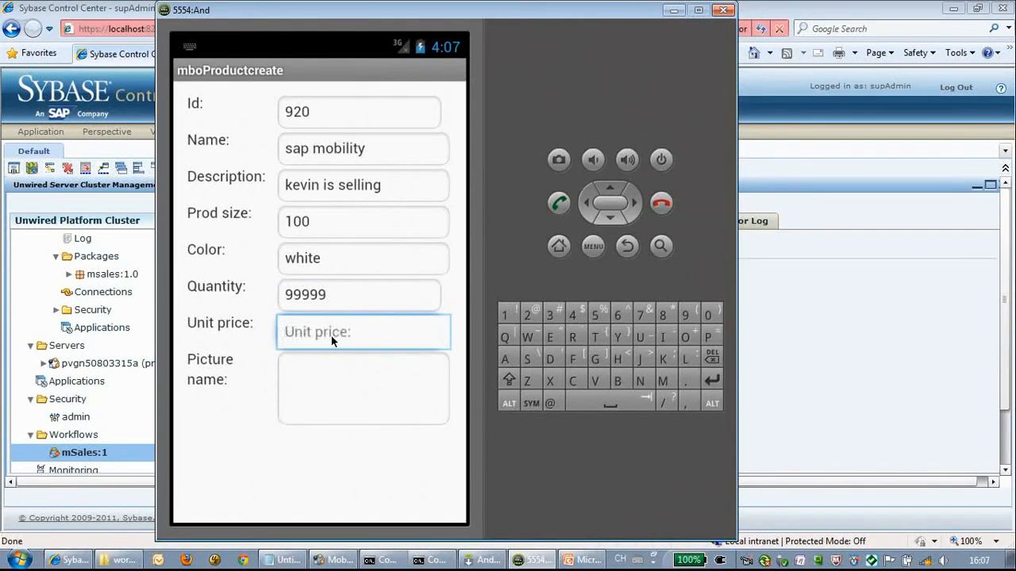
pyautogui.write('100')
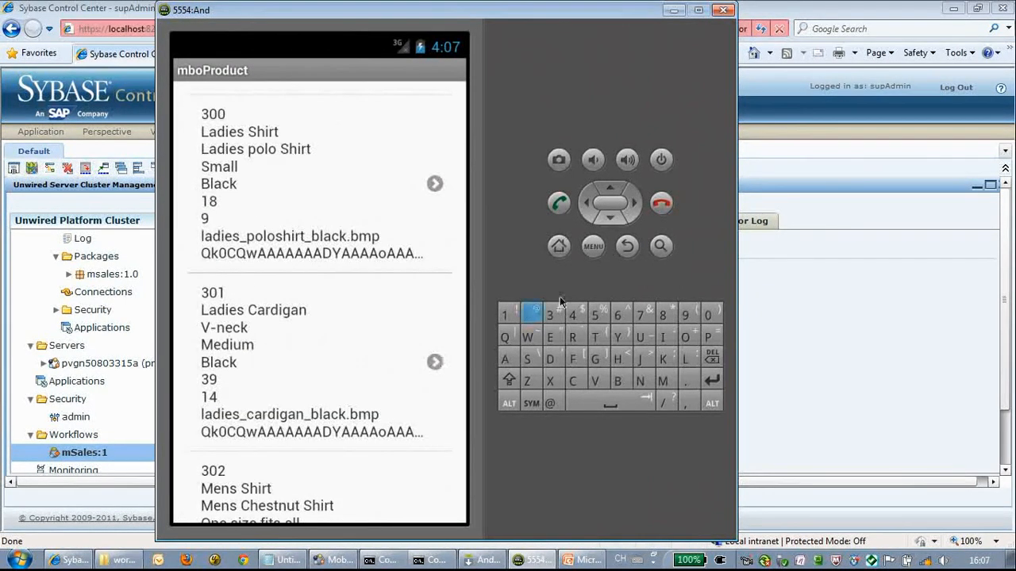
# Return to Start, reopen the mboProduct list, and scroll down to the 920 sap mobility row.
pyautogui.click(626, 246)
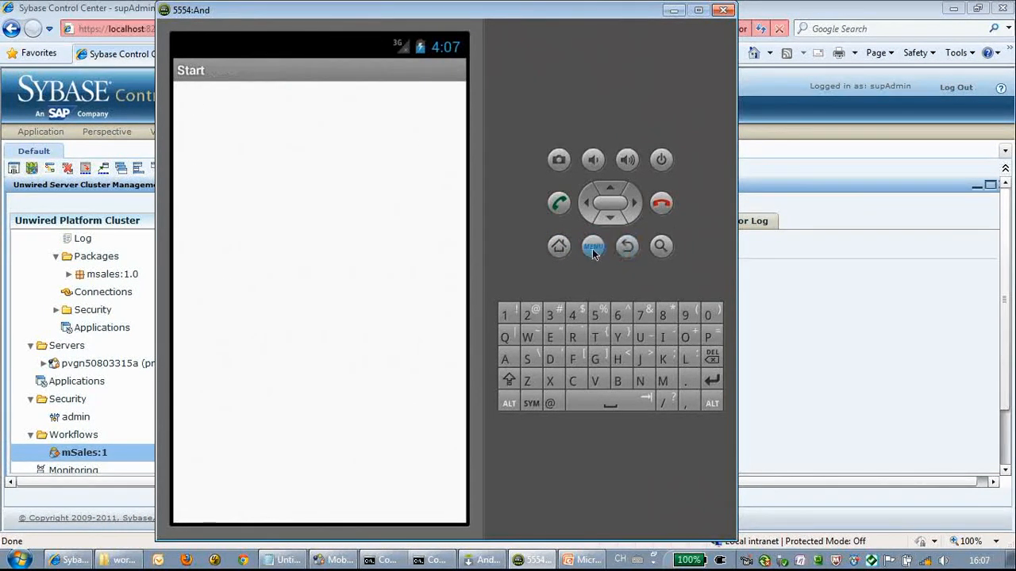
pyautogui.click(593, 246)
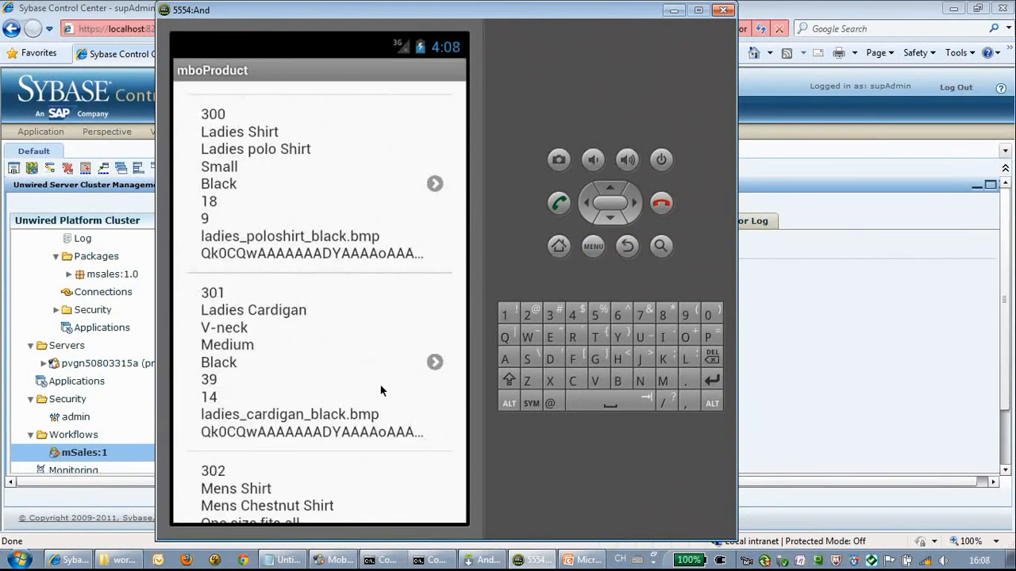
pyautogui.scroll(-3)
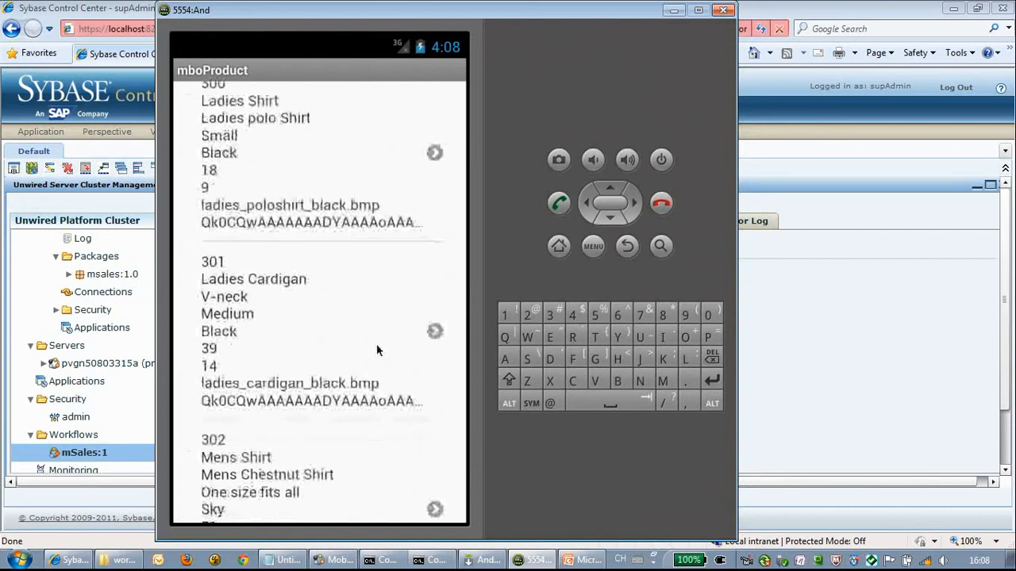
pyautogui.scroll(-3)
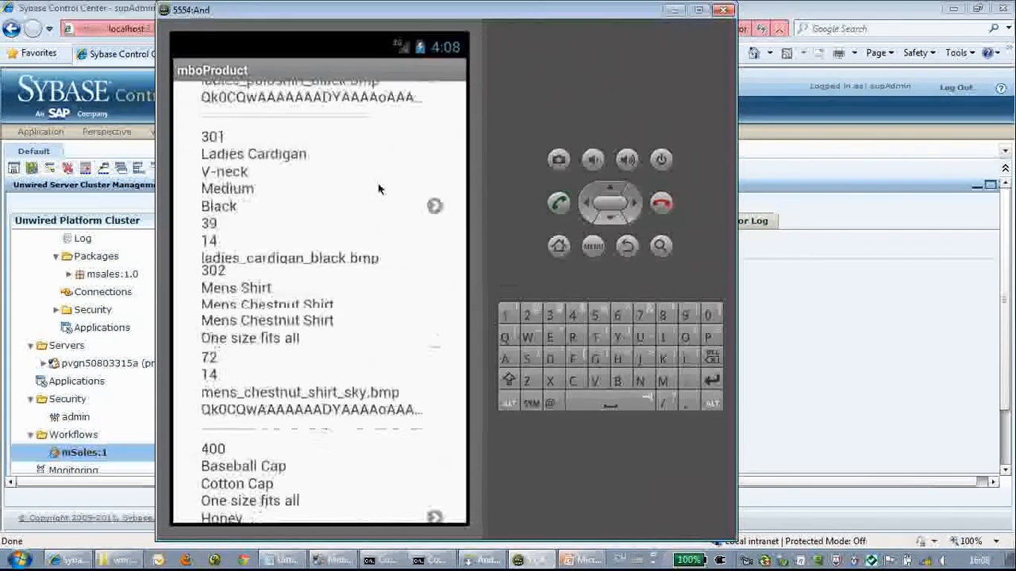
pyautogui.scroll(-3)
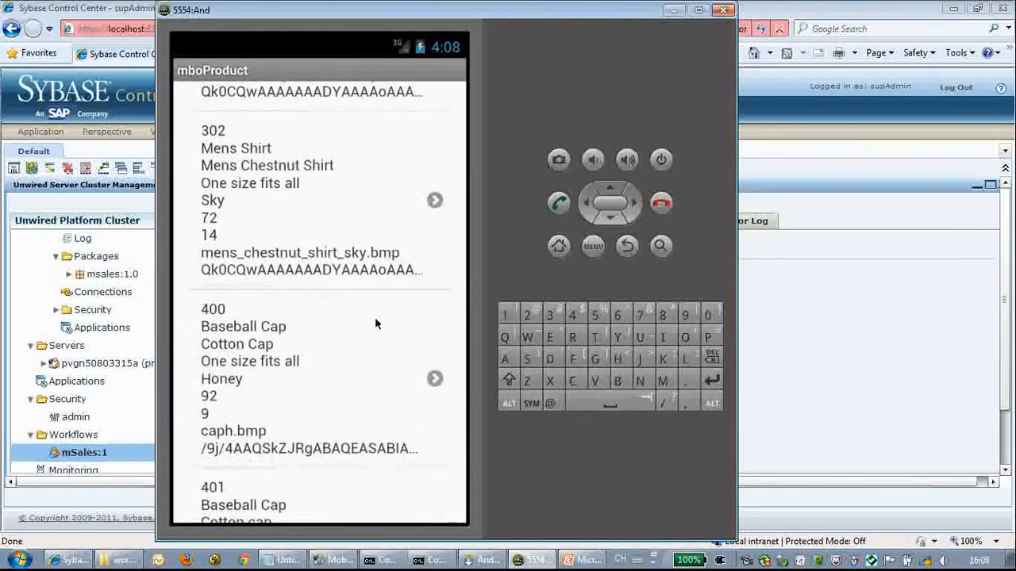
pyautogui.scroll(-3)
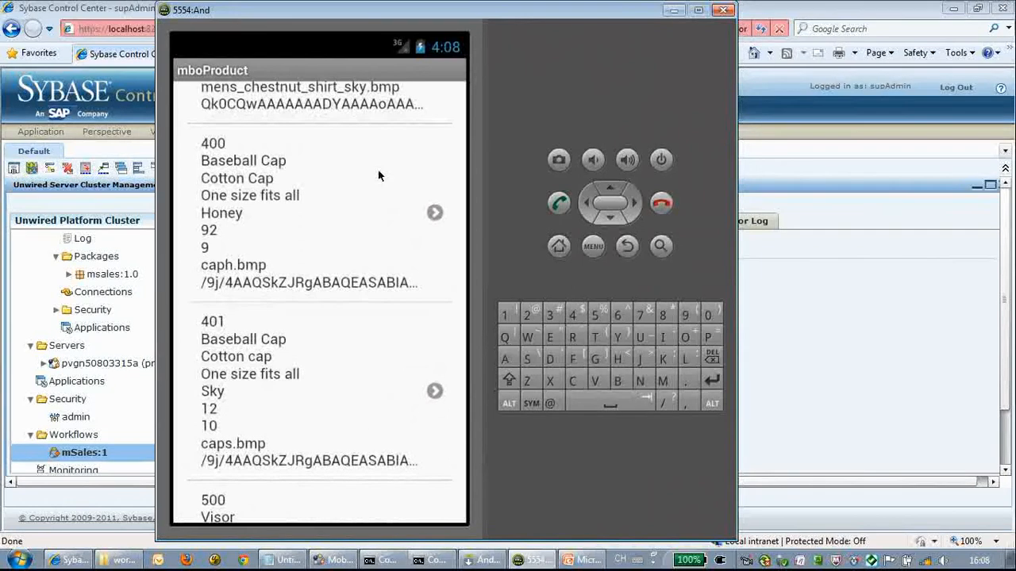
pyautogui.scroll(-3)
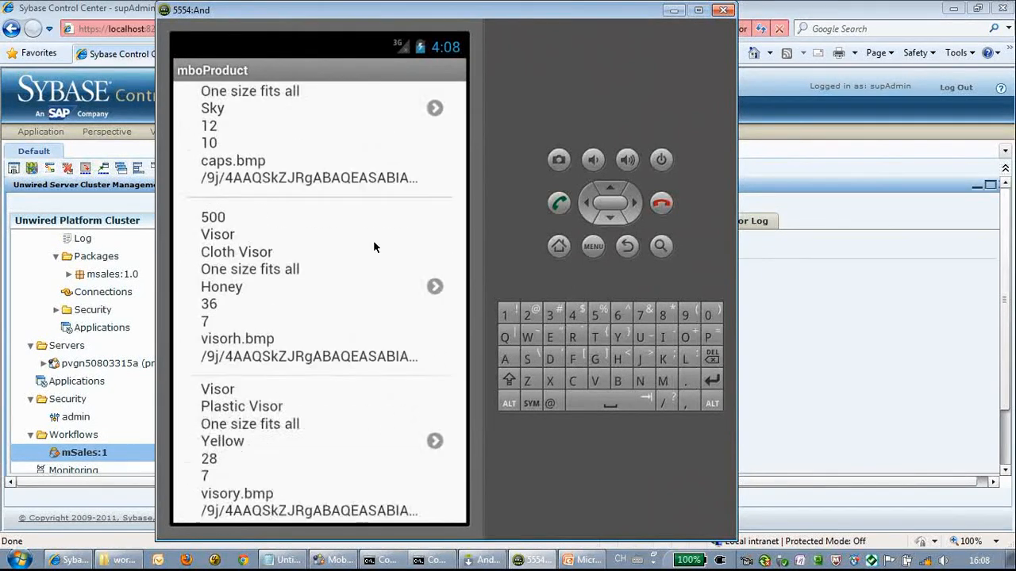
pyautogui.scroll(-3)
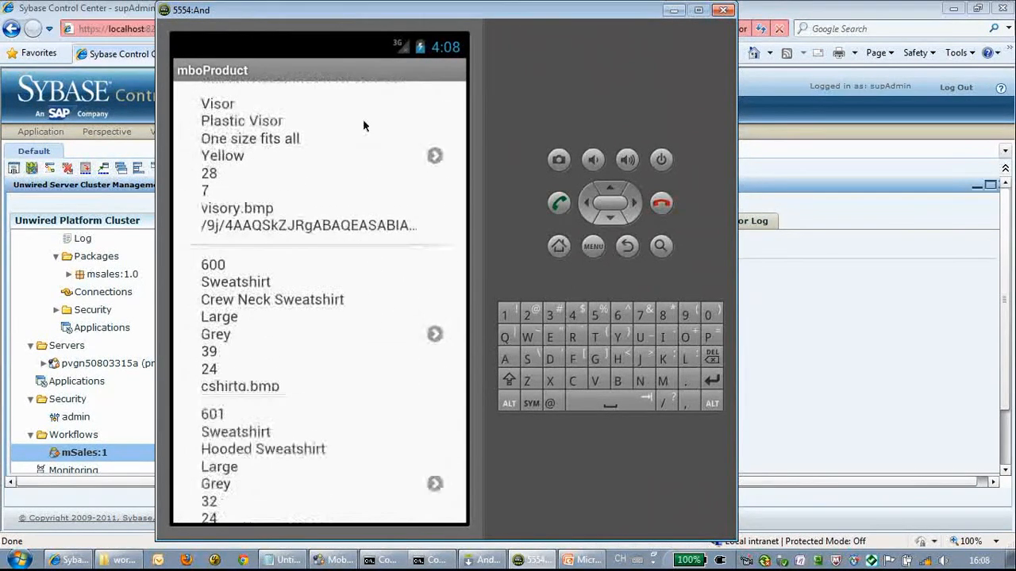
pyautogui.scroll(-3)
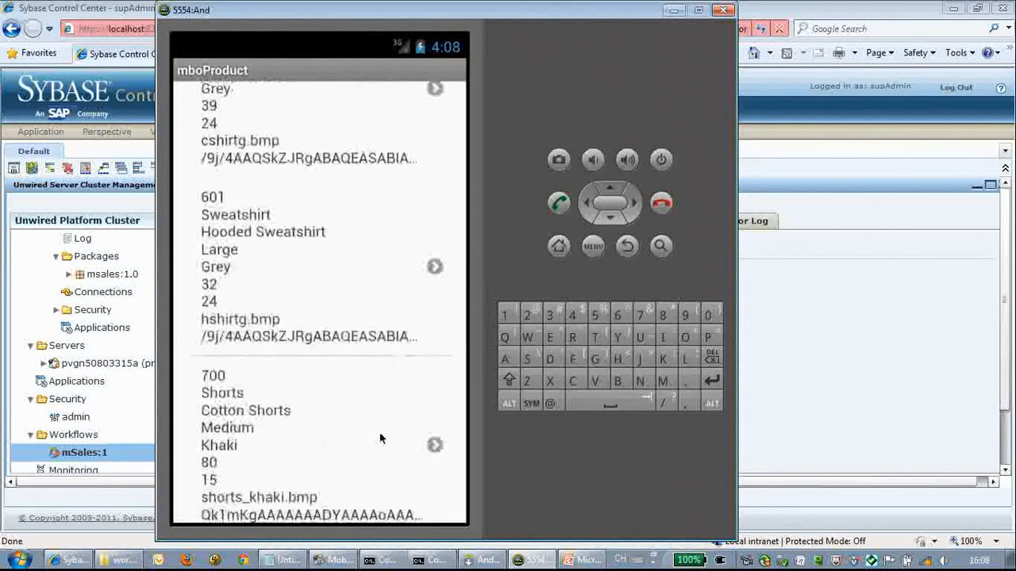
pyautogui.scroll(-3)
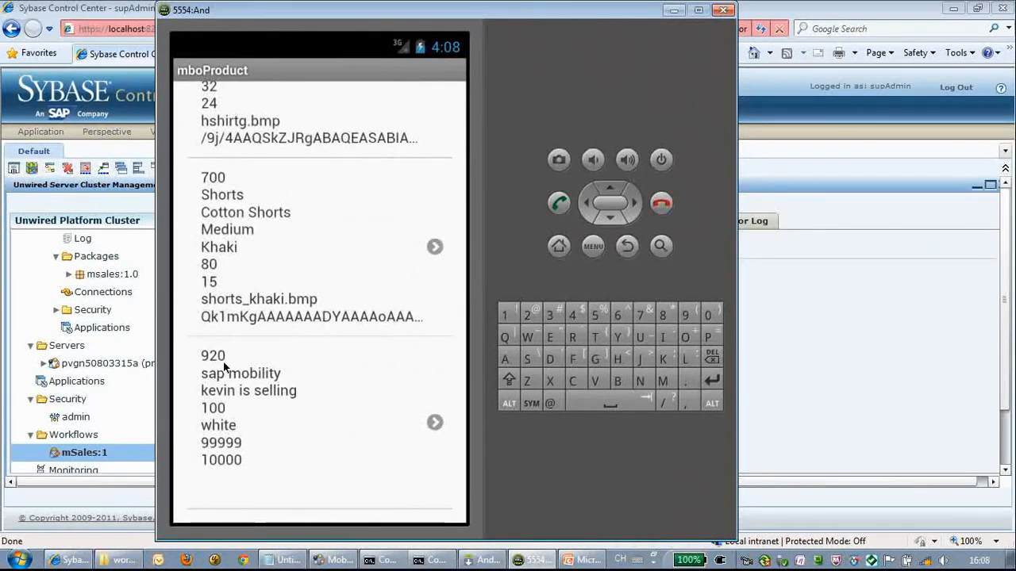
pyautogui.moveTo(447, 461)
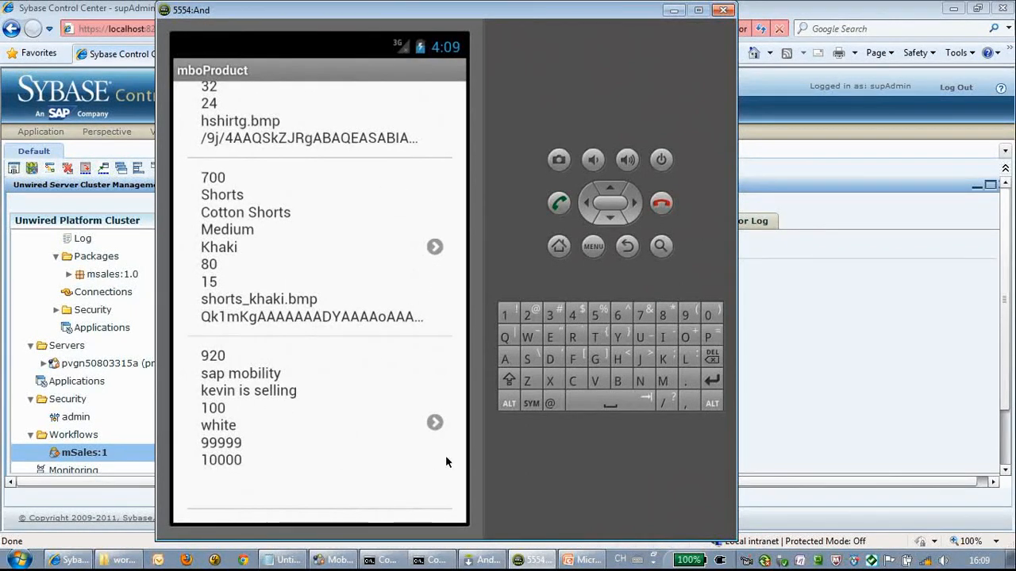
pyautogui.moveTo(435, 423)
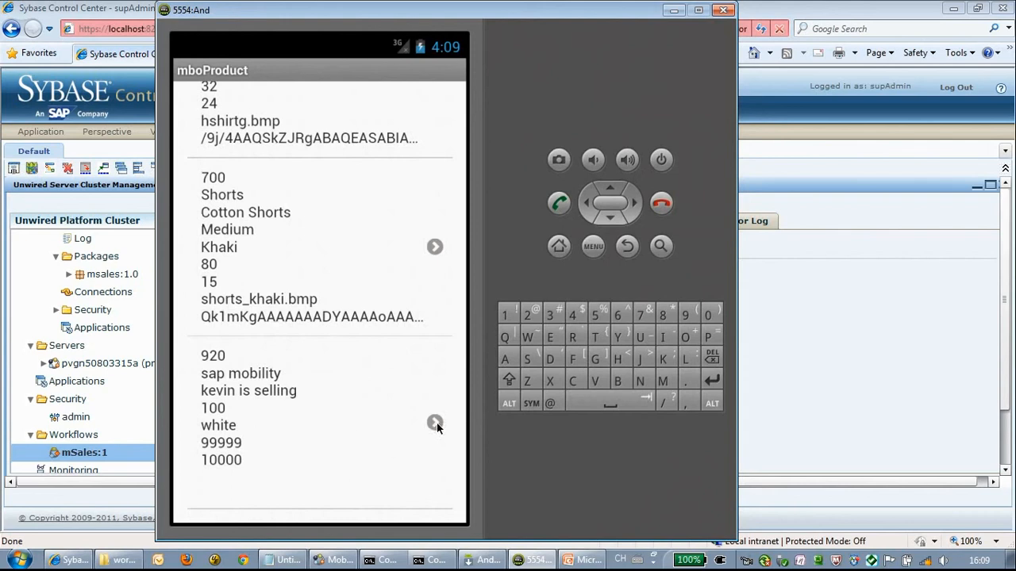
# Open product 920's update instance, replace the colour white with black, and submit the update.
pyautogui.click(434, 422)
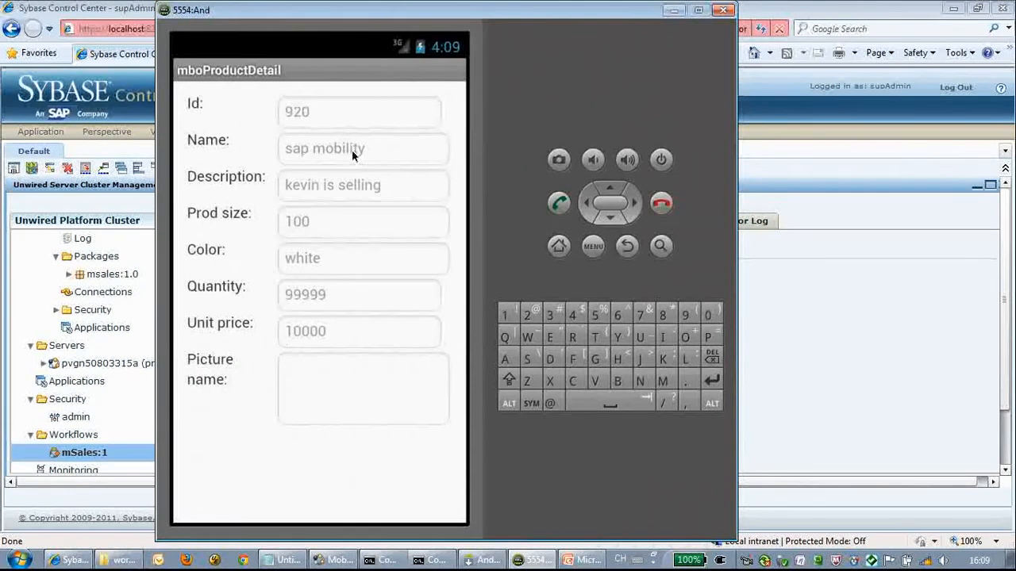
pyautogui.moveTo(587, 267)
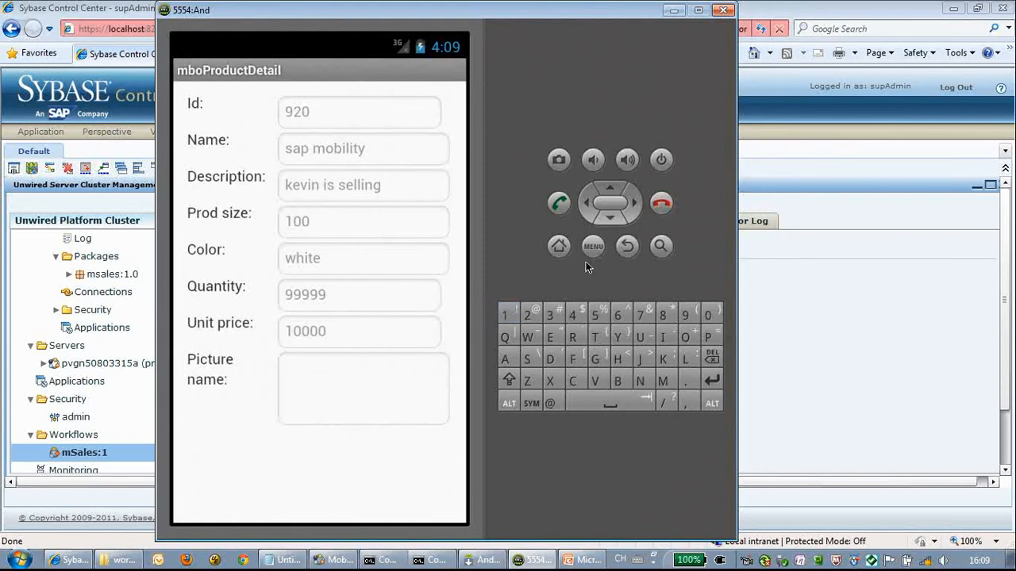
pyautogui.click(593, 246)
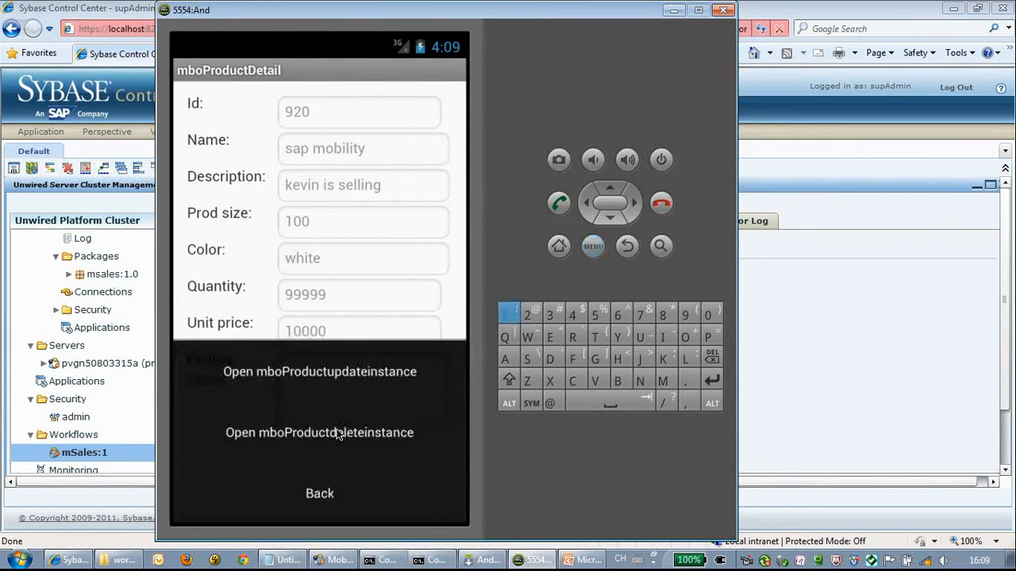
pyautogui.moveTo(359, 381)
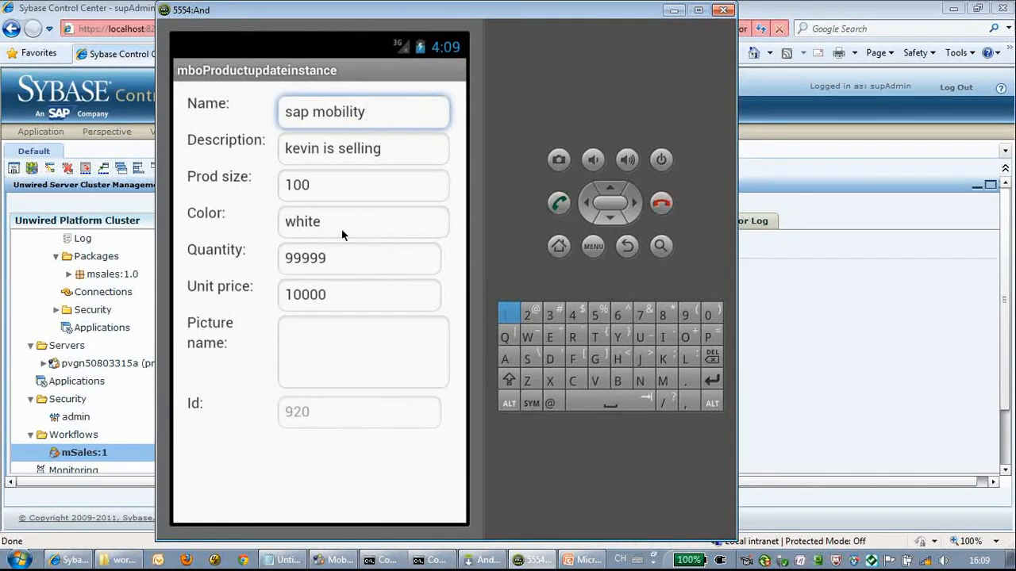
pyautogui.click(363, 222)
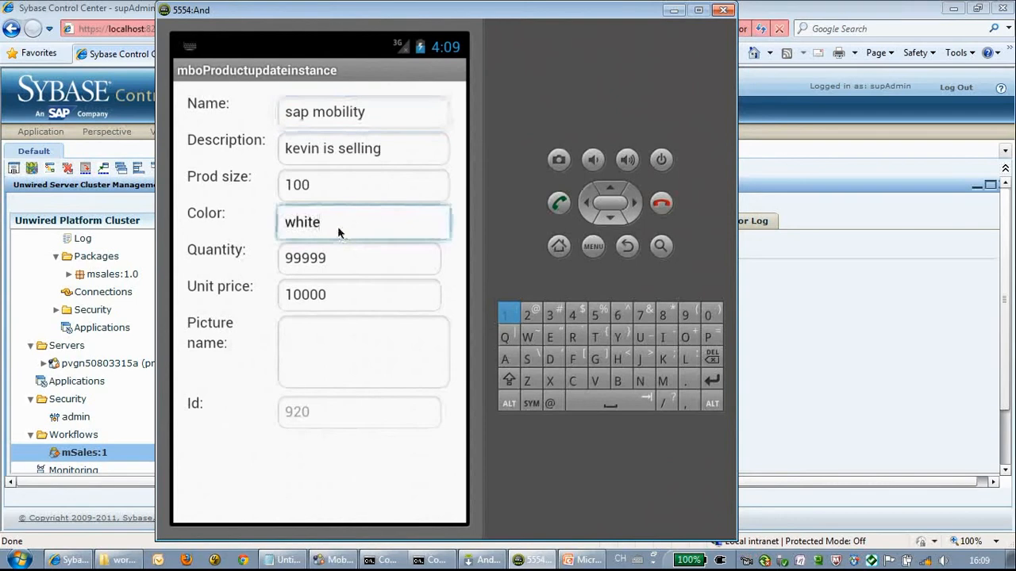
pyautogui.press('BackSpace')
pyautogui.write('black')
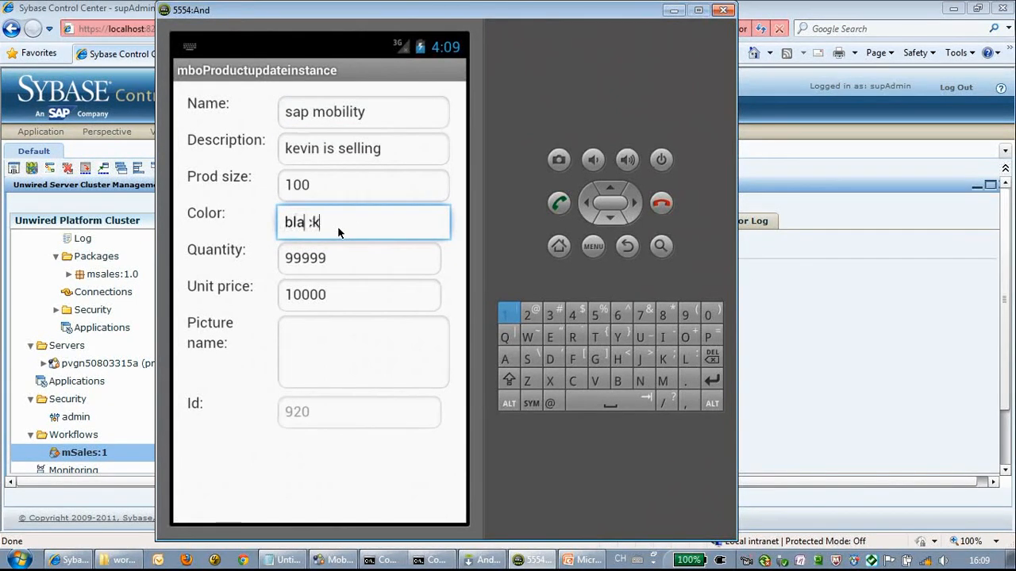
pyautogui.click(592, 246)
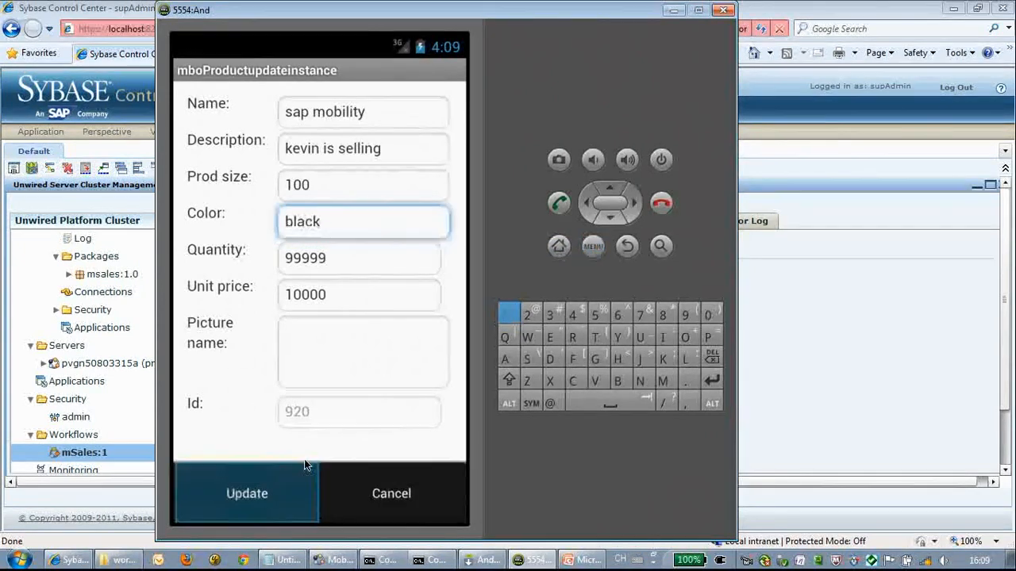
pyautogui.click(246, 493)
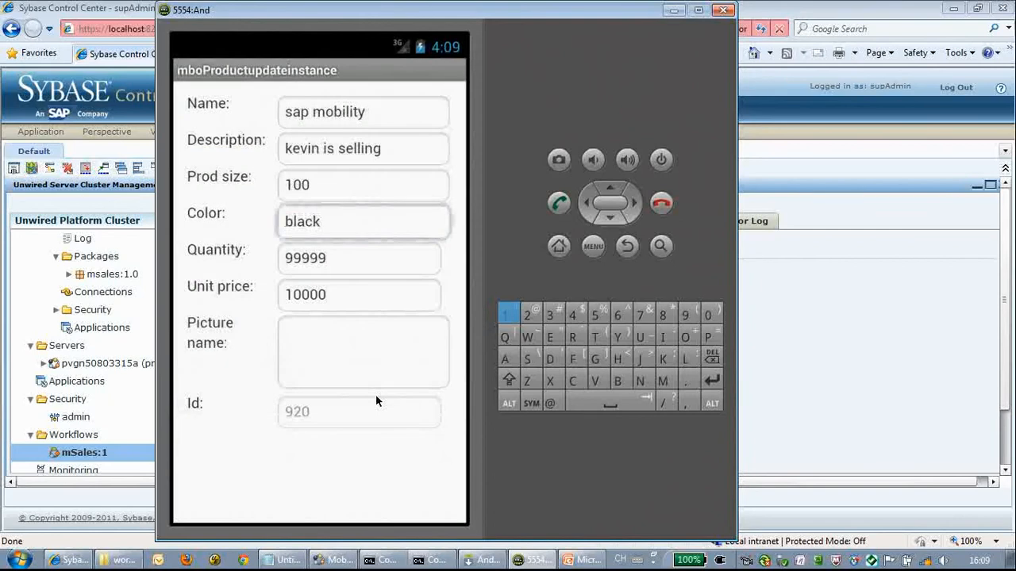
pyautogui.click(363, 221)
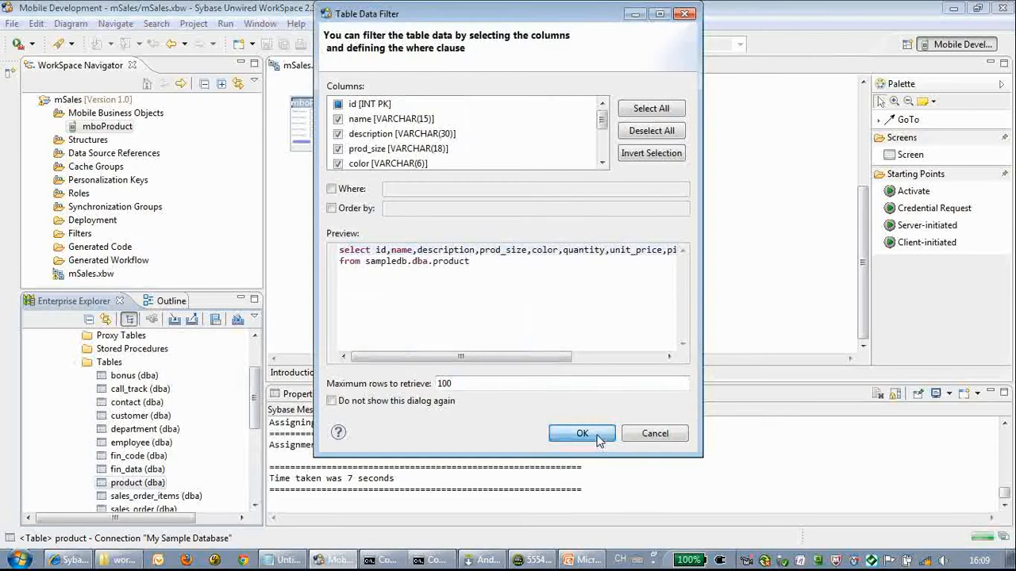
# Retrieve the product table rows and verify row 920 shows sap mobility with colour black.
pyautogui.click(582, 433)
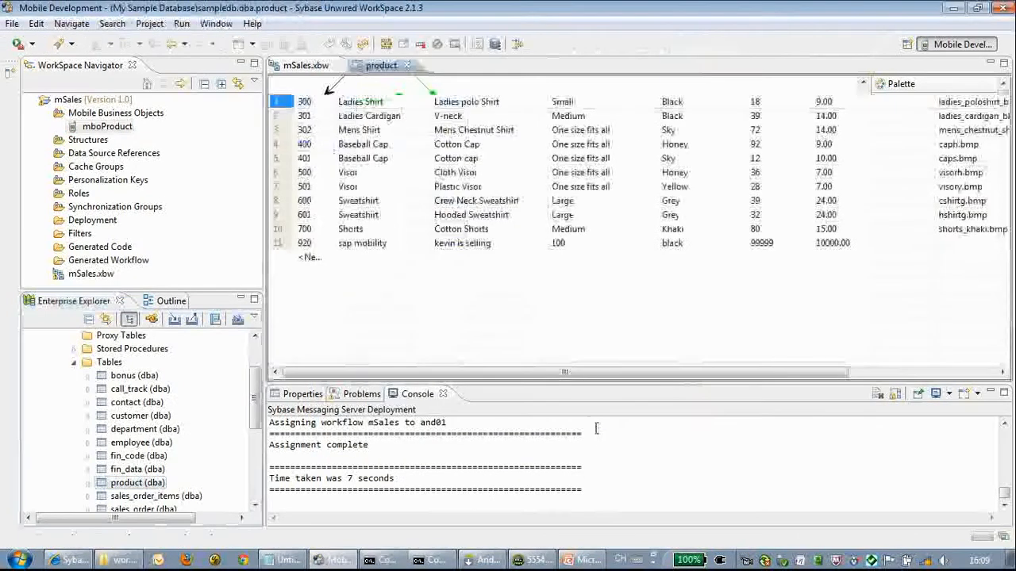
pyautogui.click(363, 243)
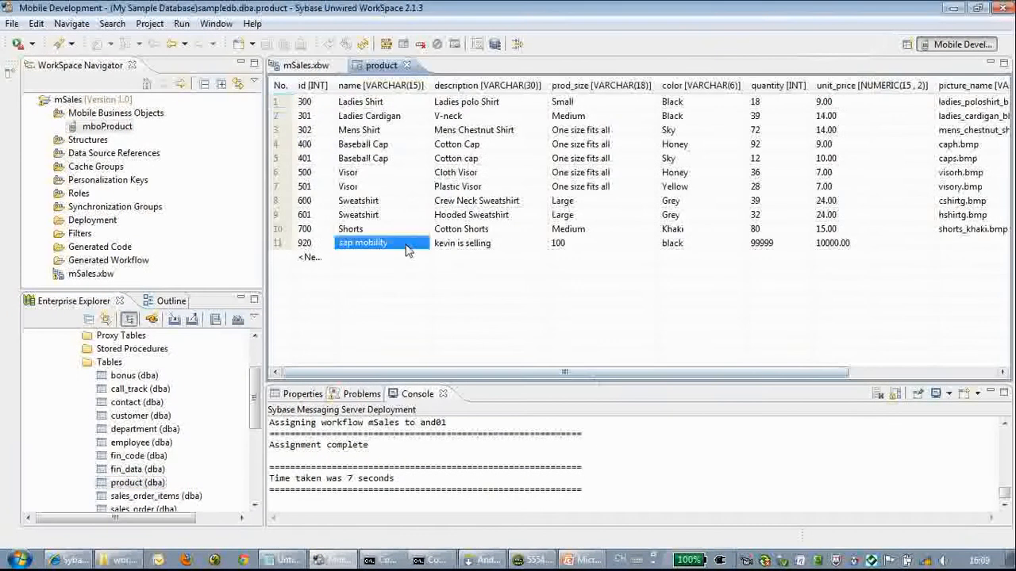
pyautogui.click(488, 243)
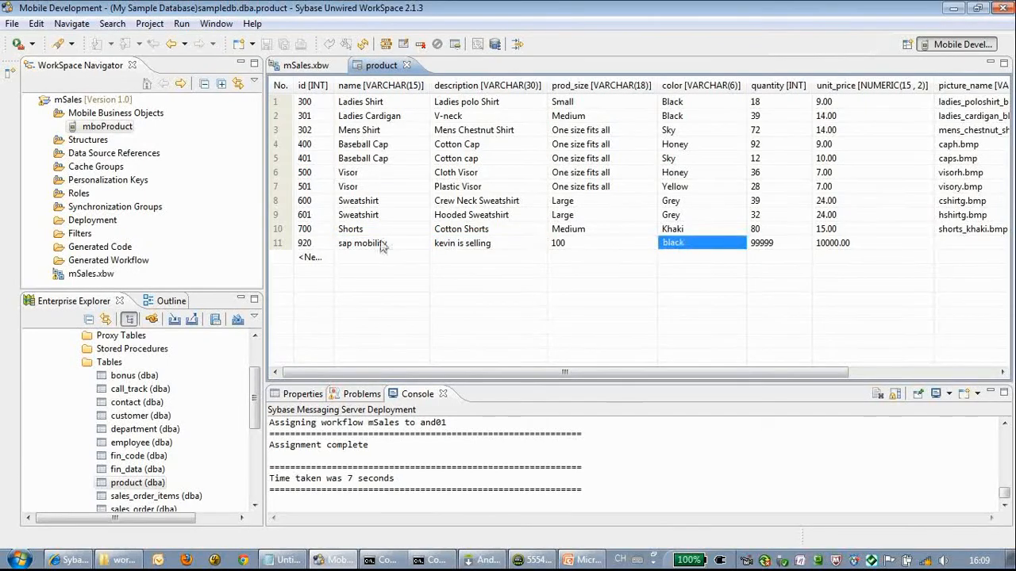
pyautogui.click(487, 243)
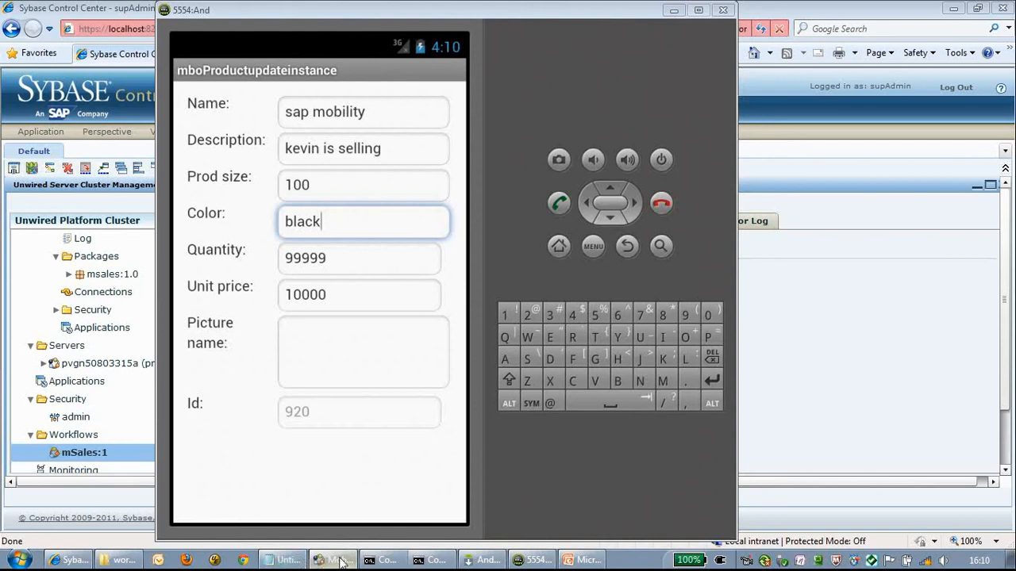
pyautogui.click(332, 559)
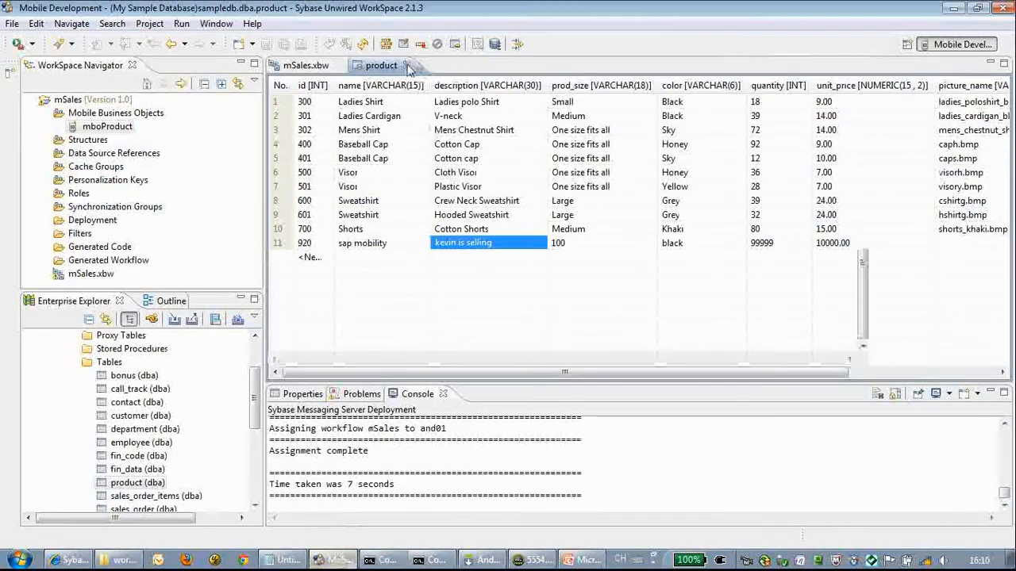